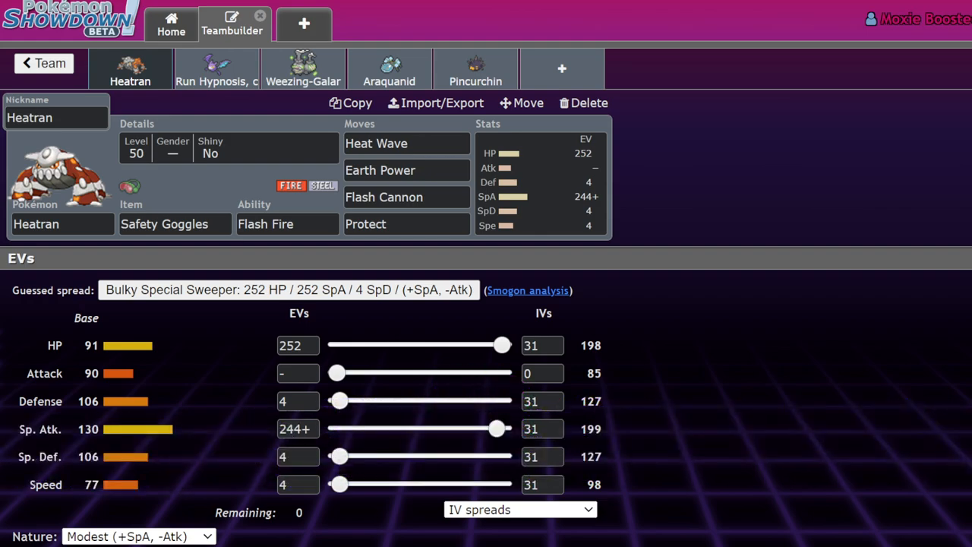
pyautogui.moveTo(43, 64)
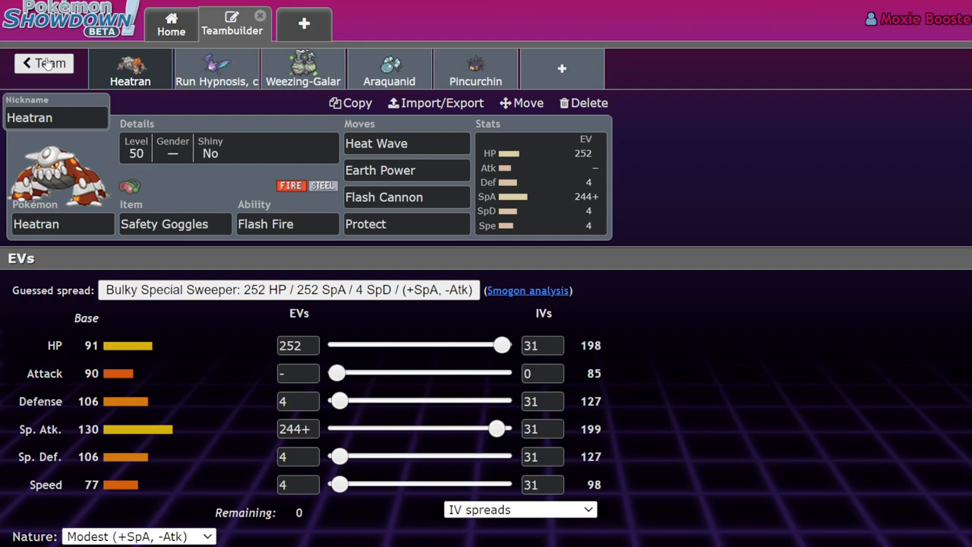
# Step: Return from Heatran's set to the list of all saved teams
pyautogui.click(42, 63)
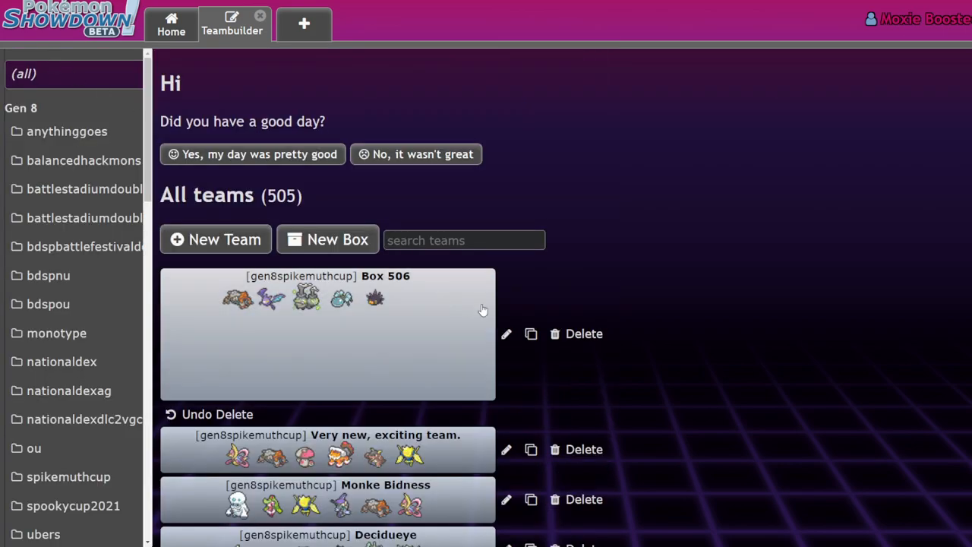
# Step: Scroll through the saved teams to locate Box 506 with the Heatran-led team
pyautogui.scroll(-3)
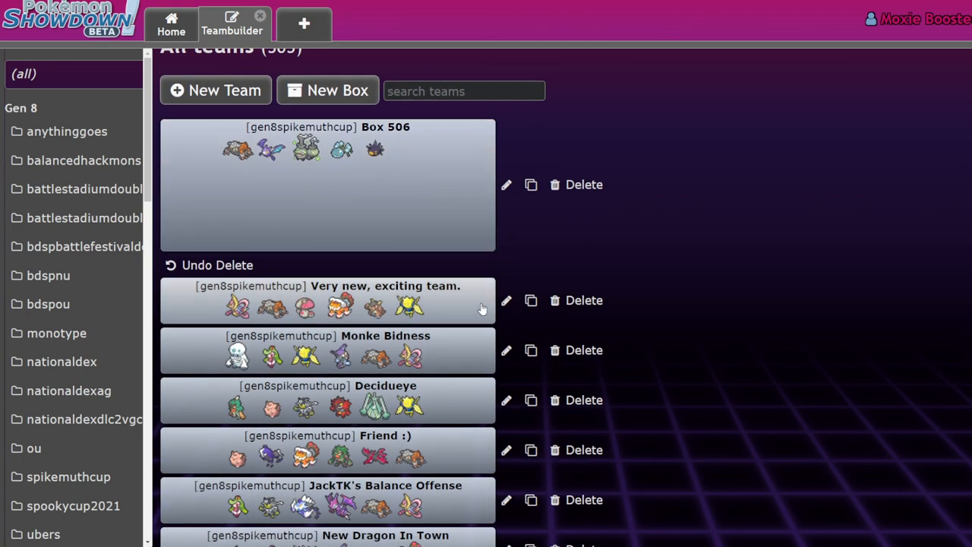
pyautogui.moveTo(799, 225)
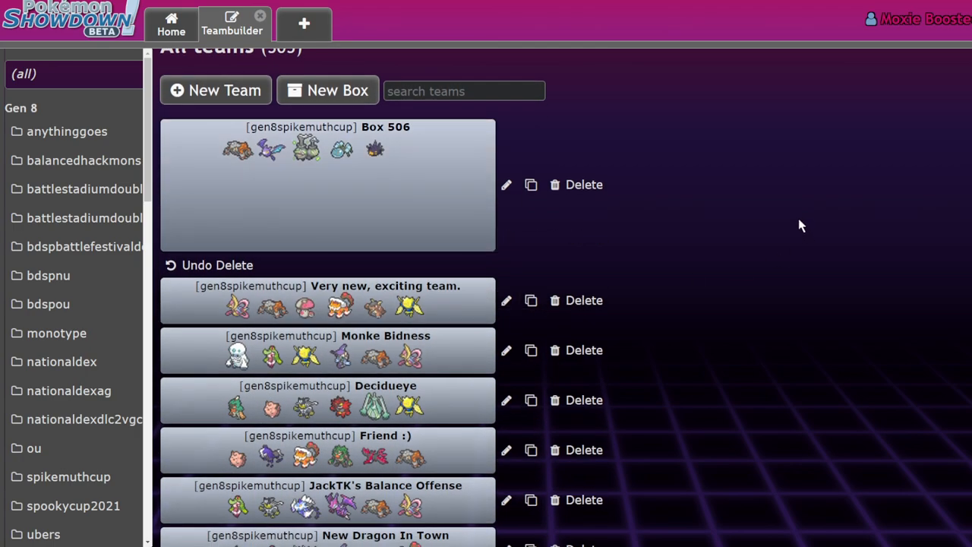
pyautogui.moveTo(841, 243)
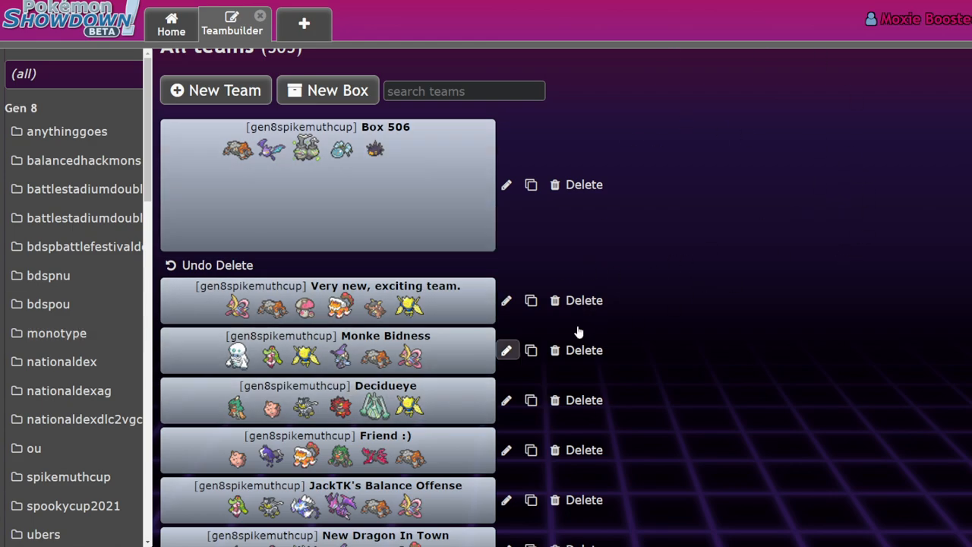
pyautogui.moveTo(578, 333)
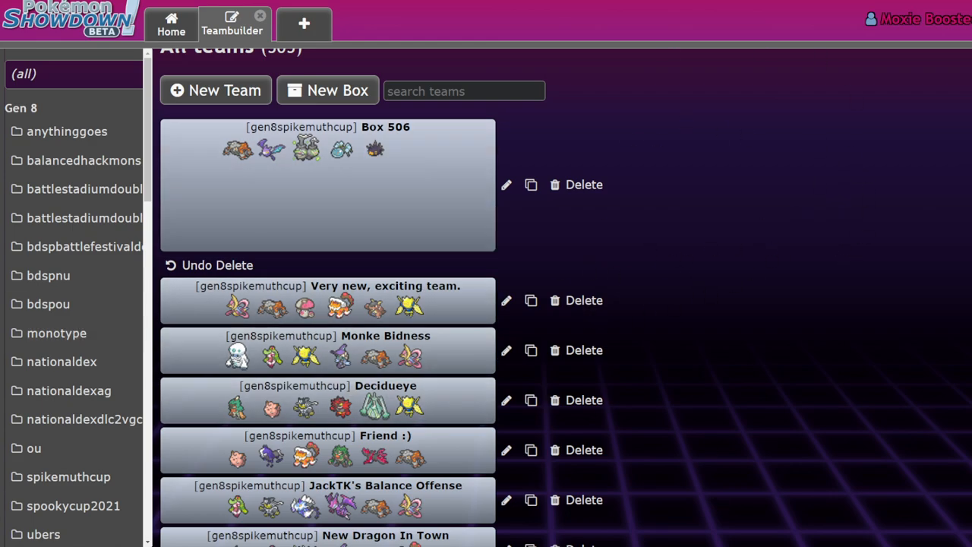
pyautogui.moveTo(712, 237)
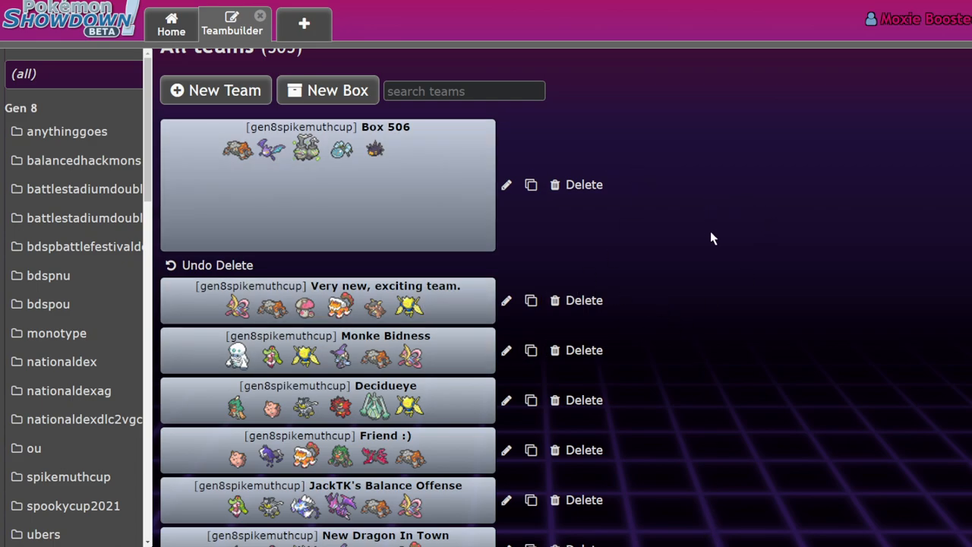
pyautogui.scroll(-3)
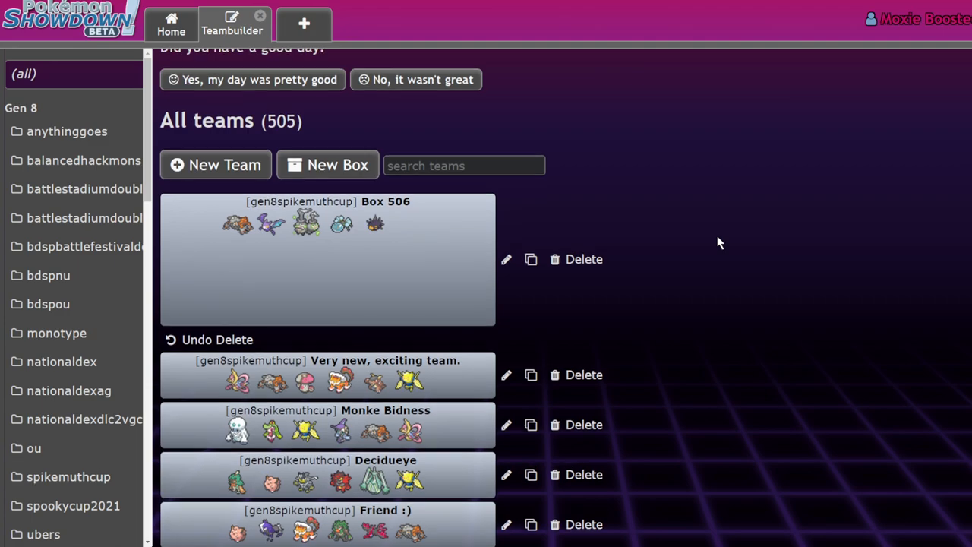
pyautogui.scroll(-3)
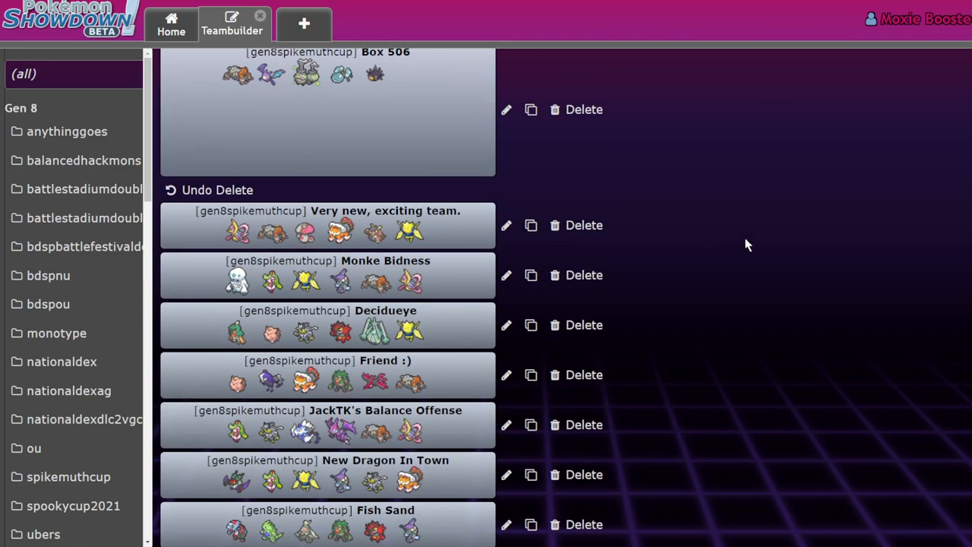
pyautogui.moveTo(246, 291)
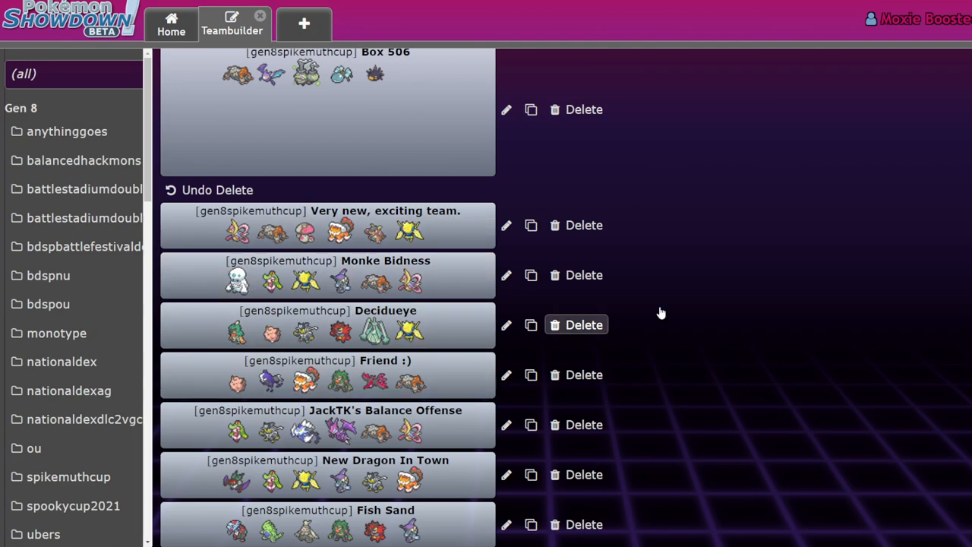
pyautogui.scroll(-3)
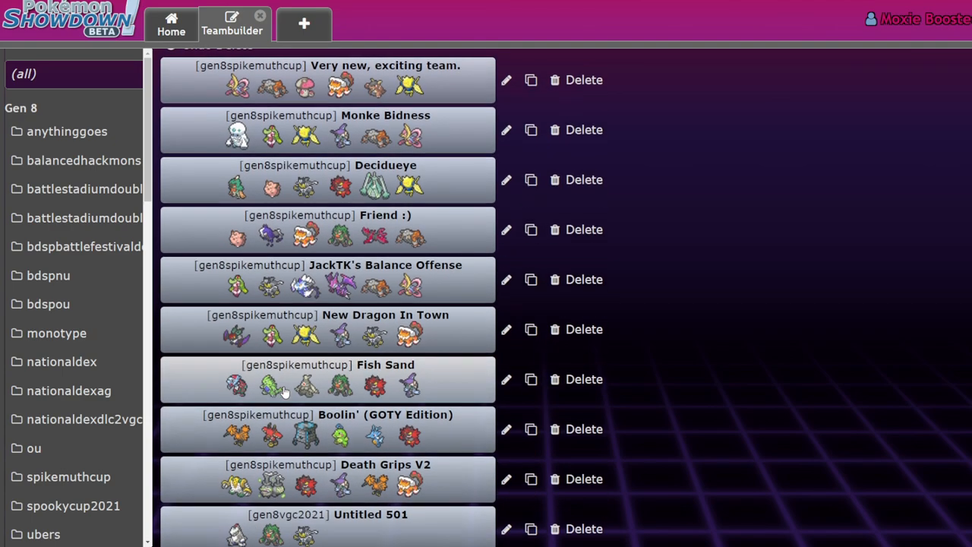
pyautogui.scroll(3)
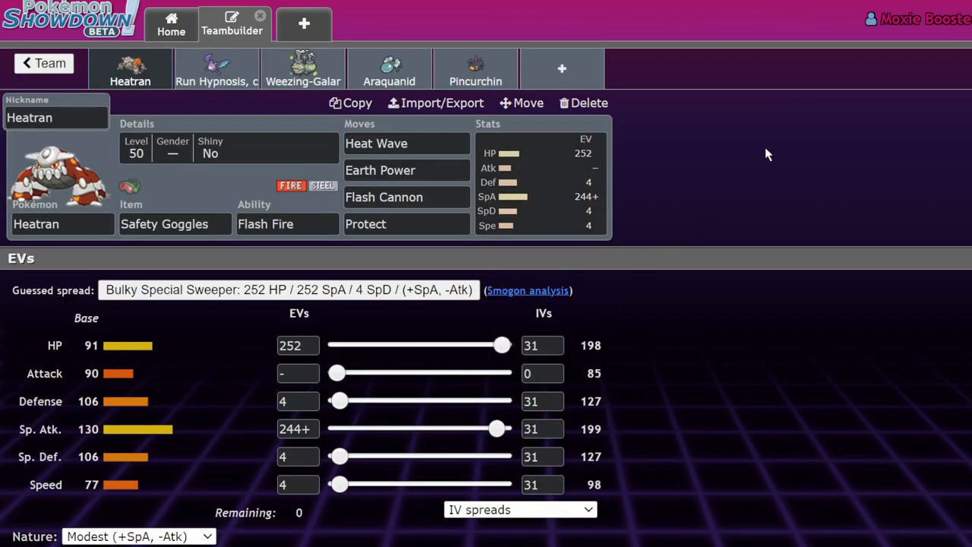
pyautogui.moveTo(702, 185)
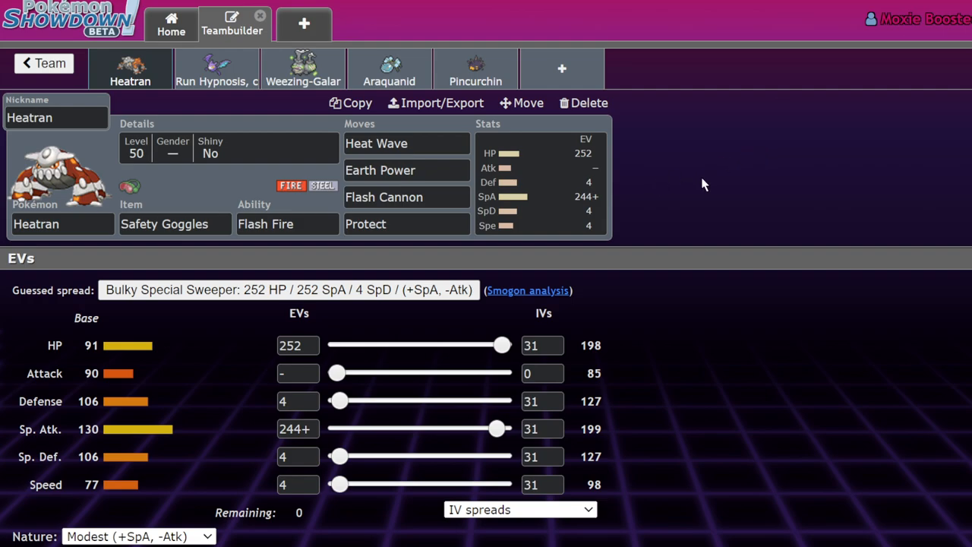
pyautogui.moveTo(766, 231)
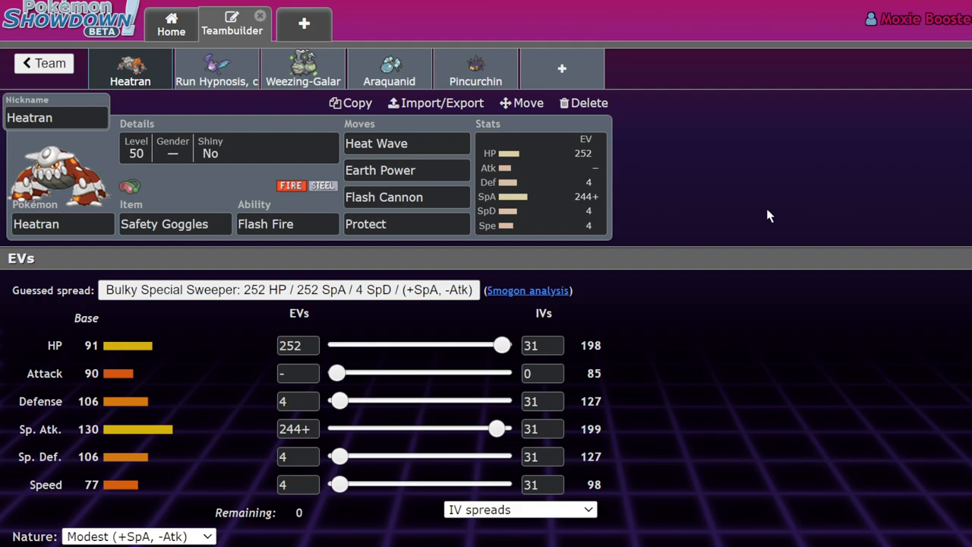
pyautogui.moveTo(787, 225)
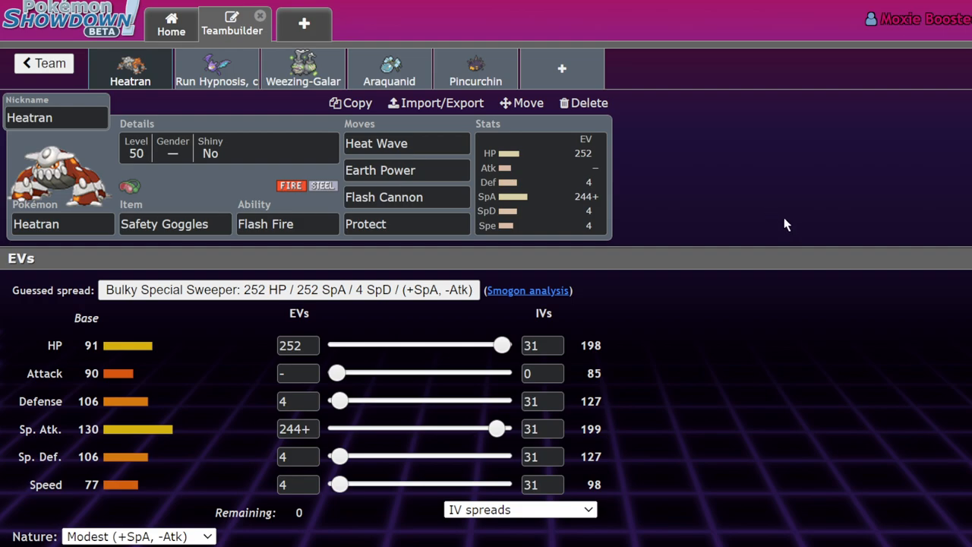
pyautogui.moveTo(790, 220)
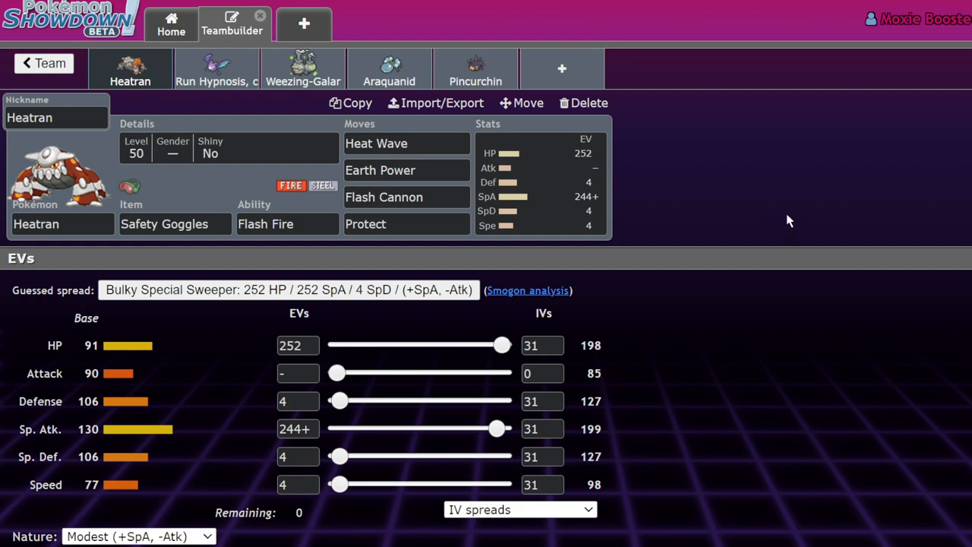
pyautogui.moveTo(155, 74)
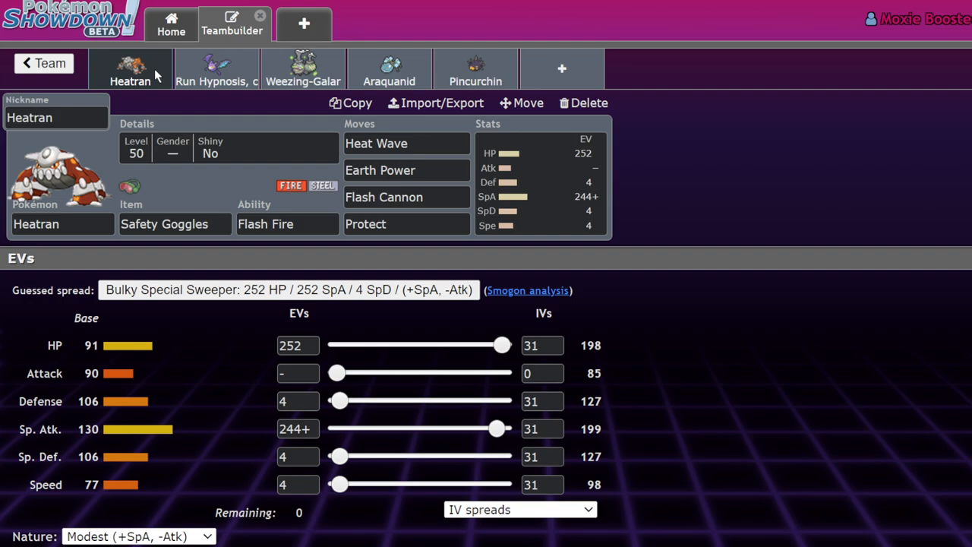
pyautogui.moveTo(209, 52)
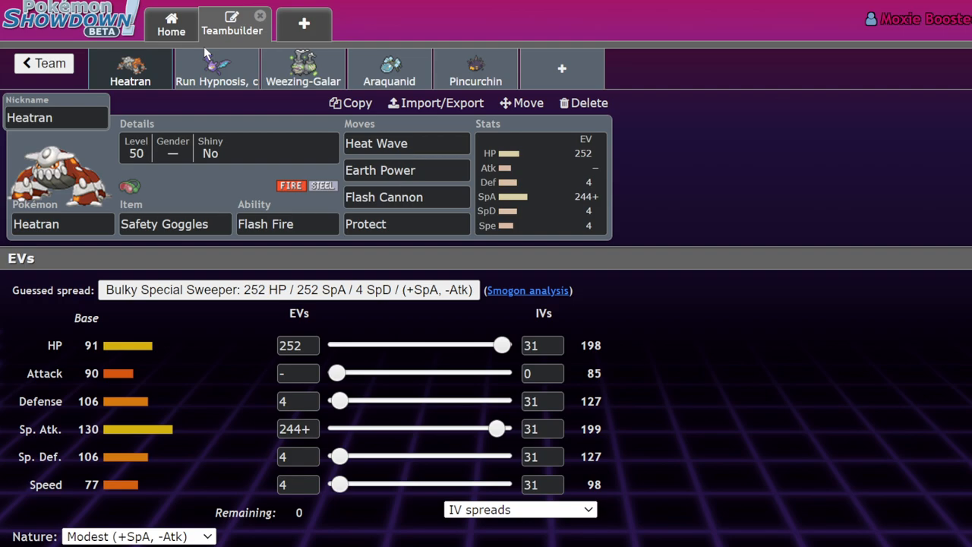
pyautogui.moveTo(212, 53)
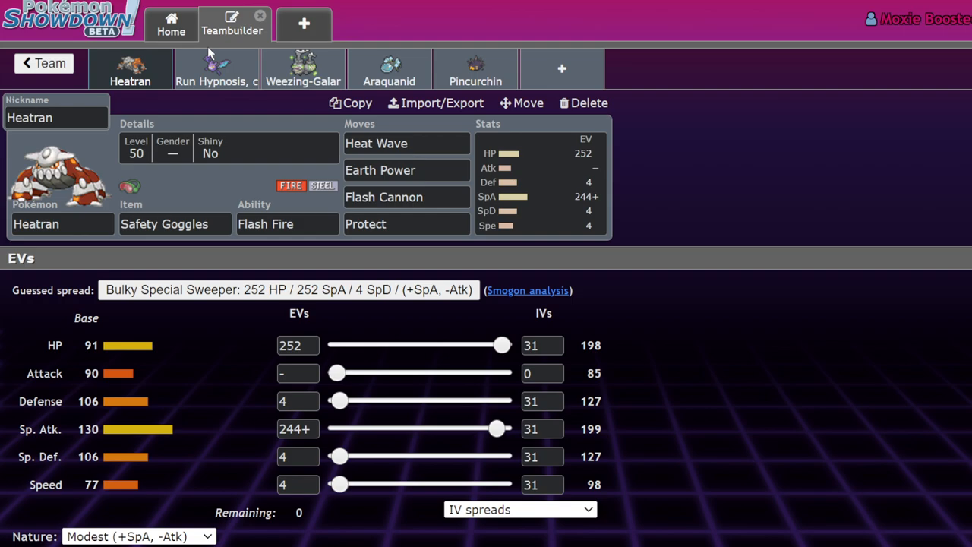
pyautogui.moveTo(167, 246)
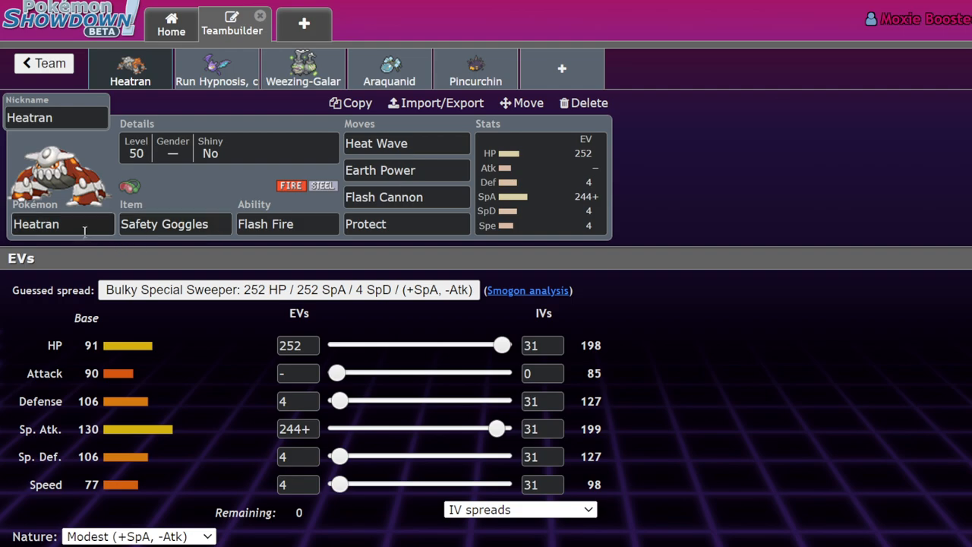
pyautogui.moveTo(524, 289)
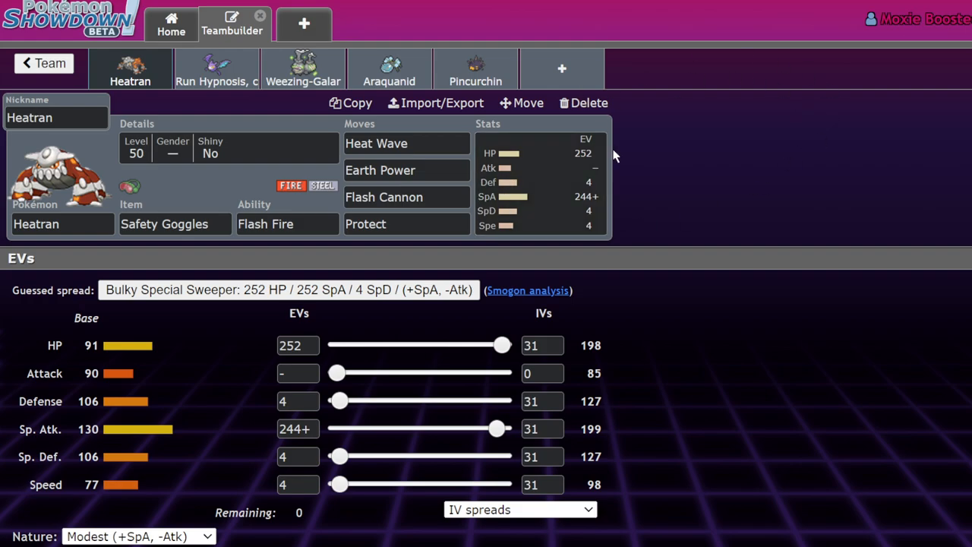
pyautogui.moveTo(383, 325)
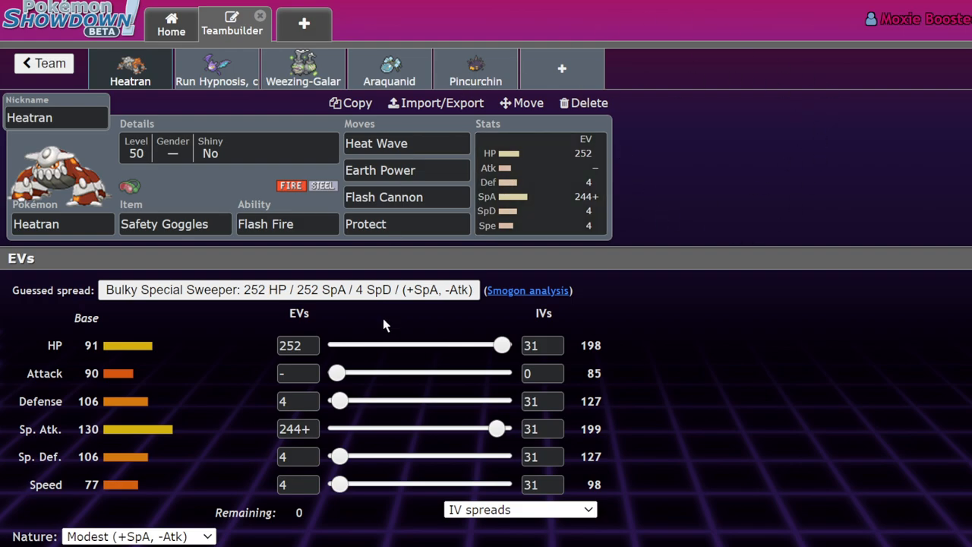
pyautogui.click(61, 223)
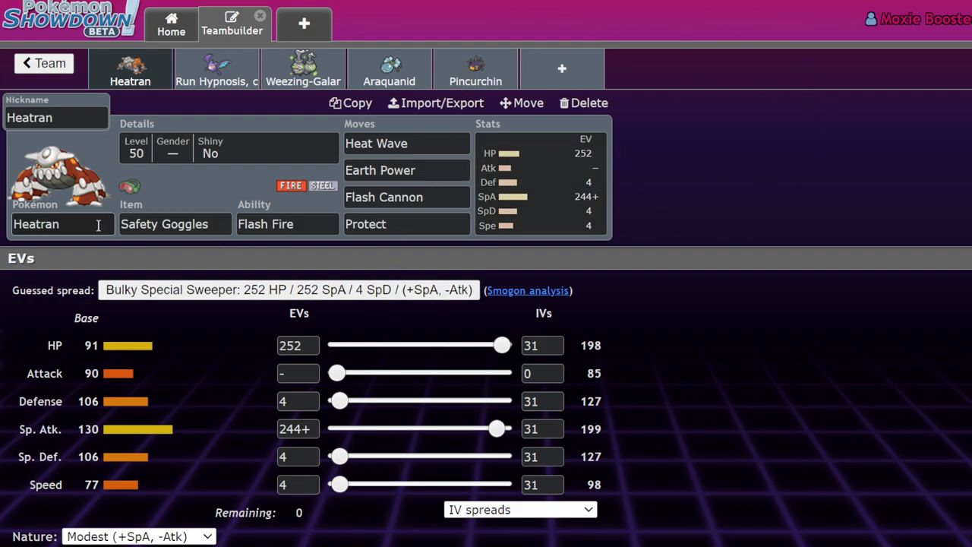
pyautogui.click(287, 223)
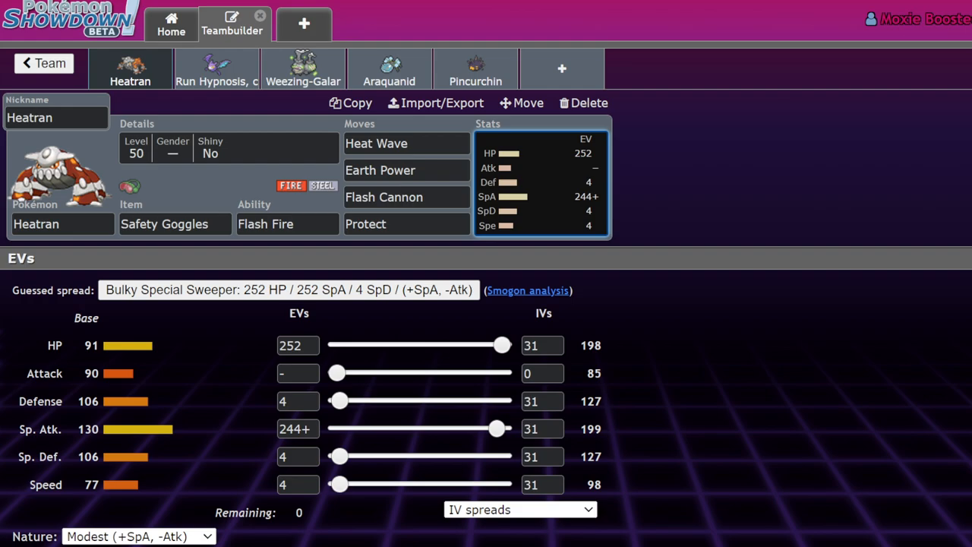
pyautogui.click(287, 224)
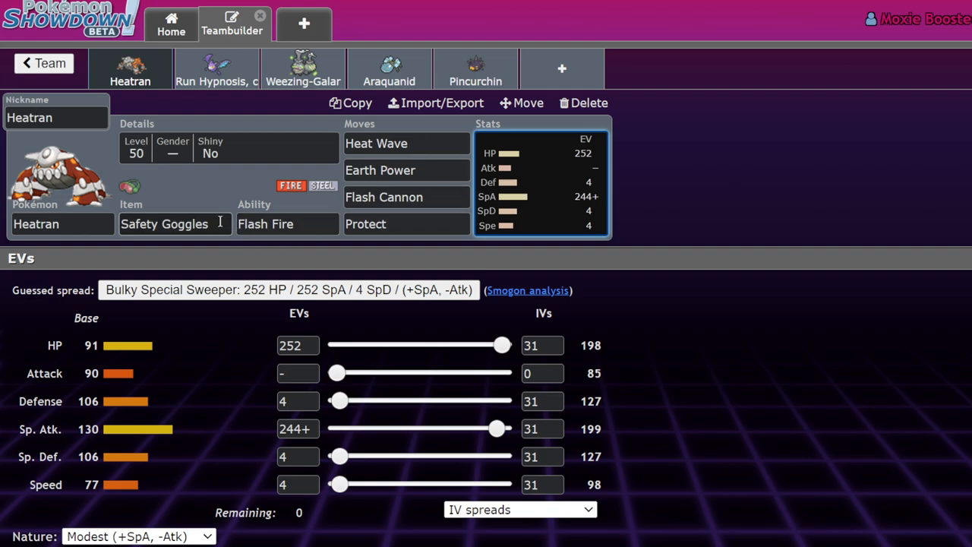
pyautogui.moveTo(884, 155)
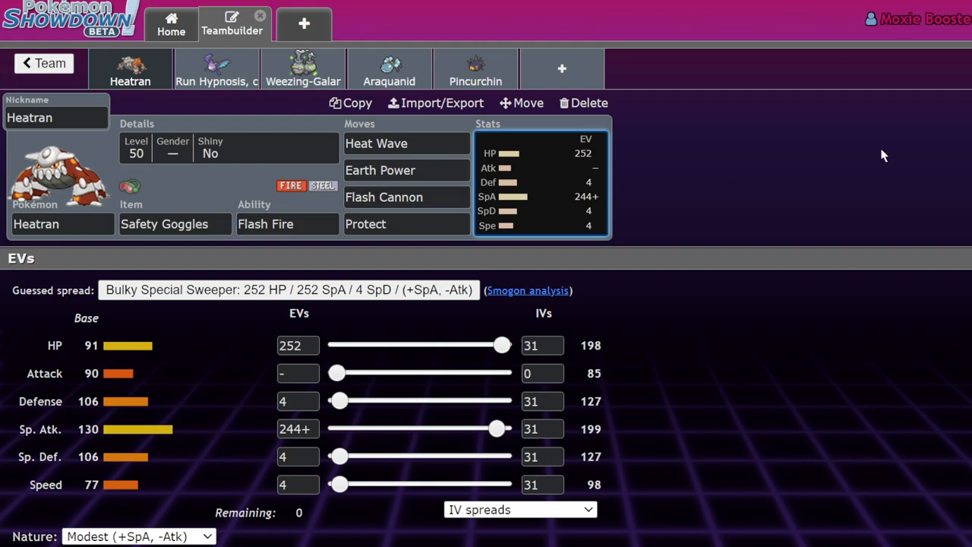
pyautogui.moveTo(873, 161)
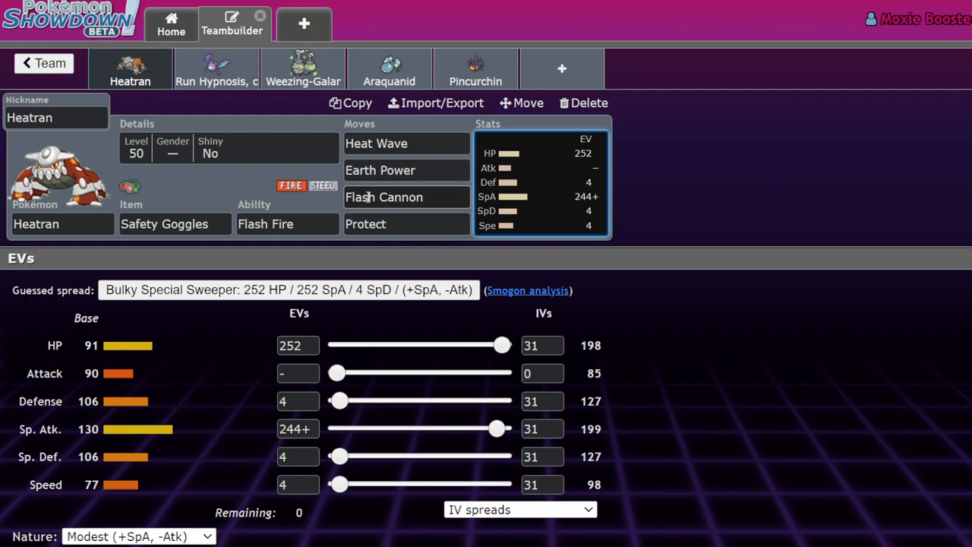
pyautogui.click(380, 170)
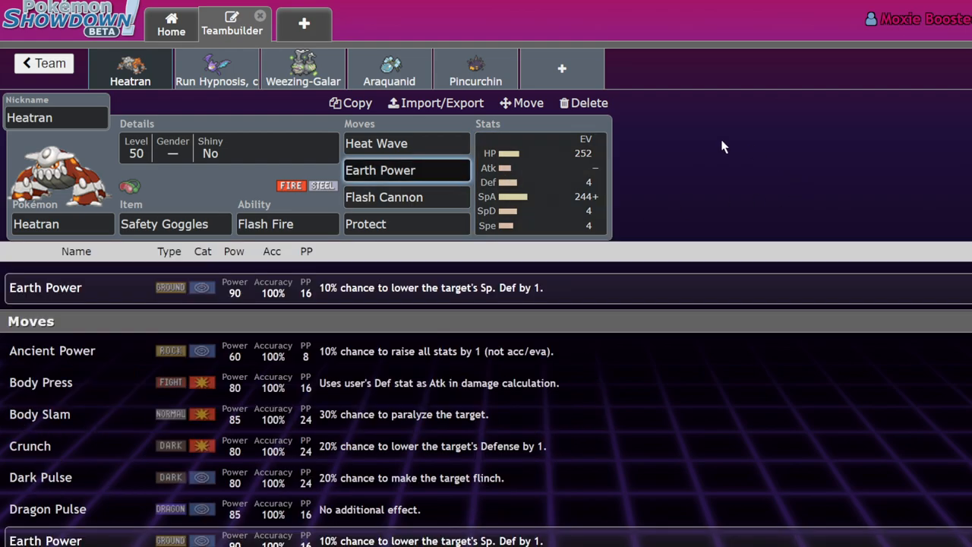
pyautogui.moveTo(874, 160)
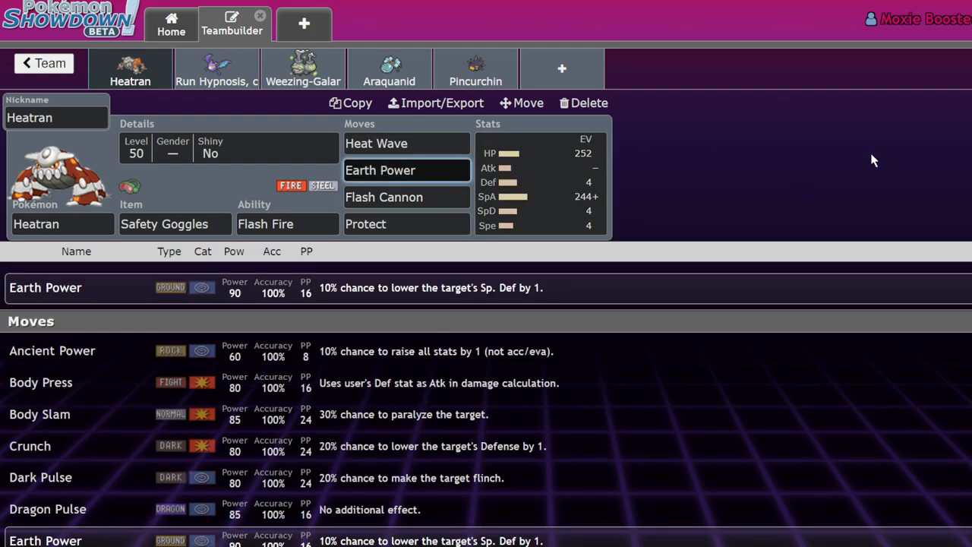
pyautogui.click(407, 170)
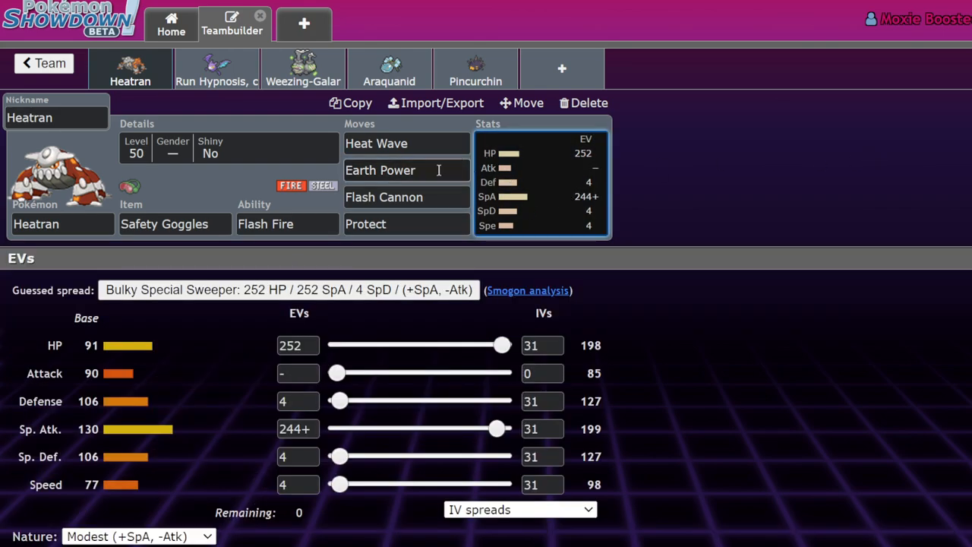
pyautogui.moveTo(847, 304)
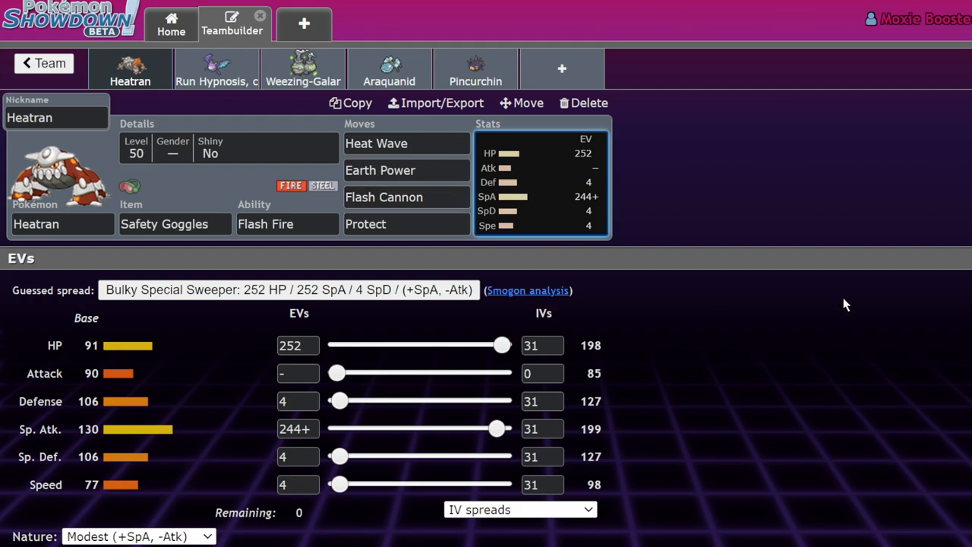
pyautogui.moveTo(328, 322)
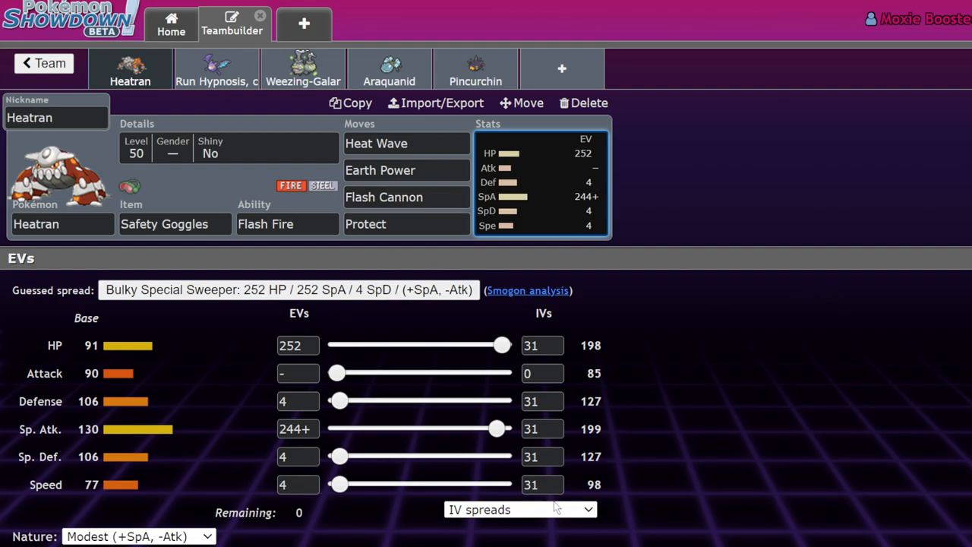
pyautogui.moveTo(659, 440)
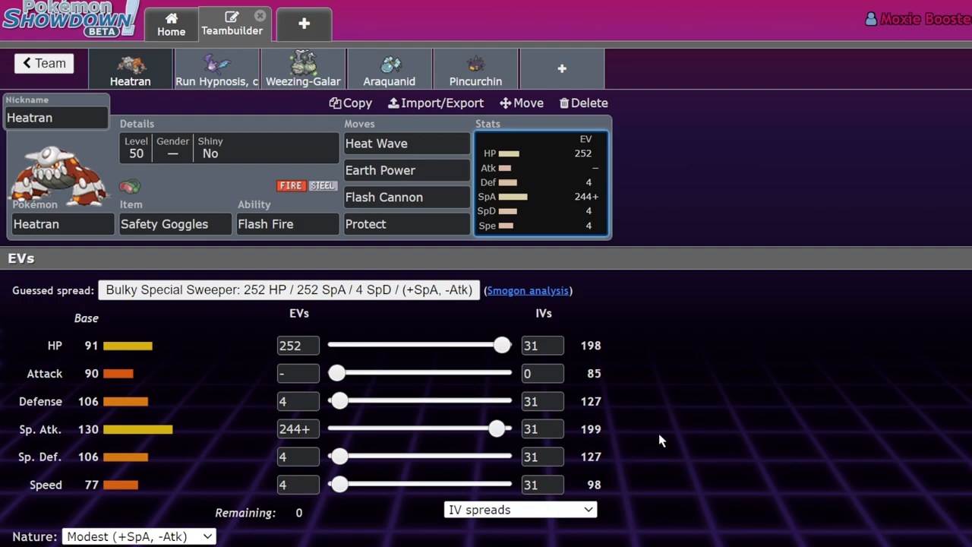
pyautogui.moveTo(712, 281)
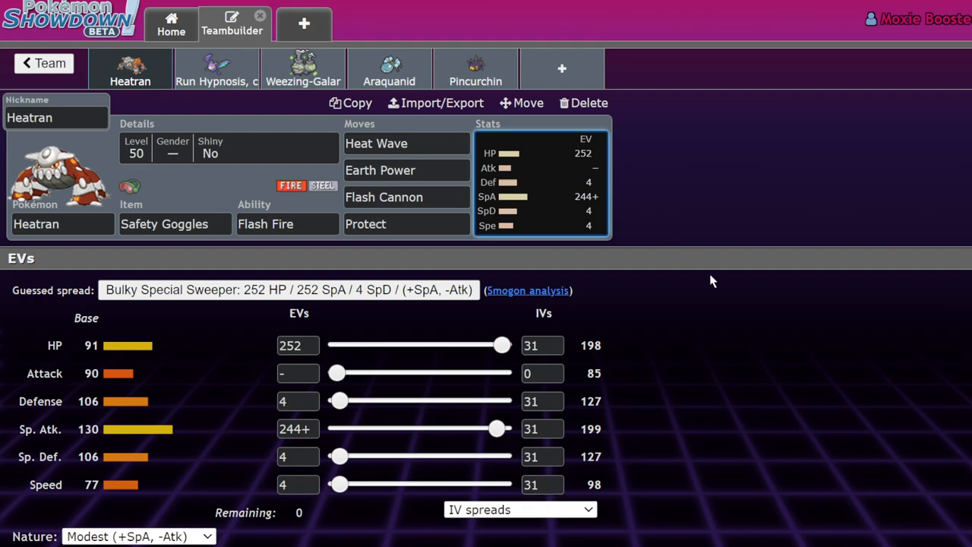
pyautogui.moveTo(574, 483)
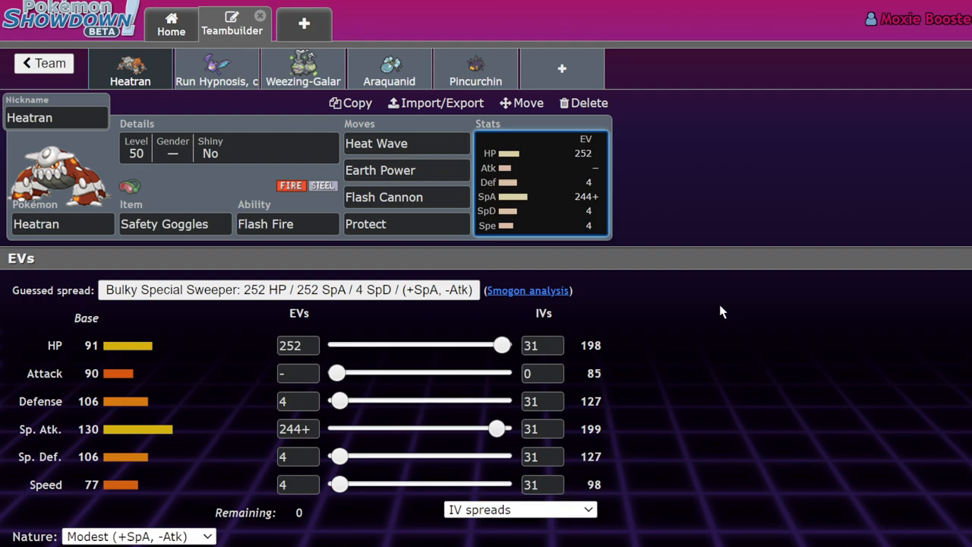
pyautogui.moveTo(617, 501)
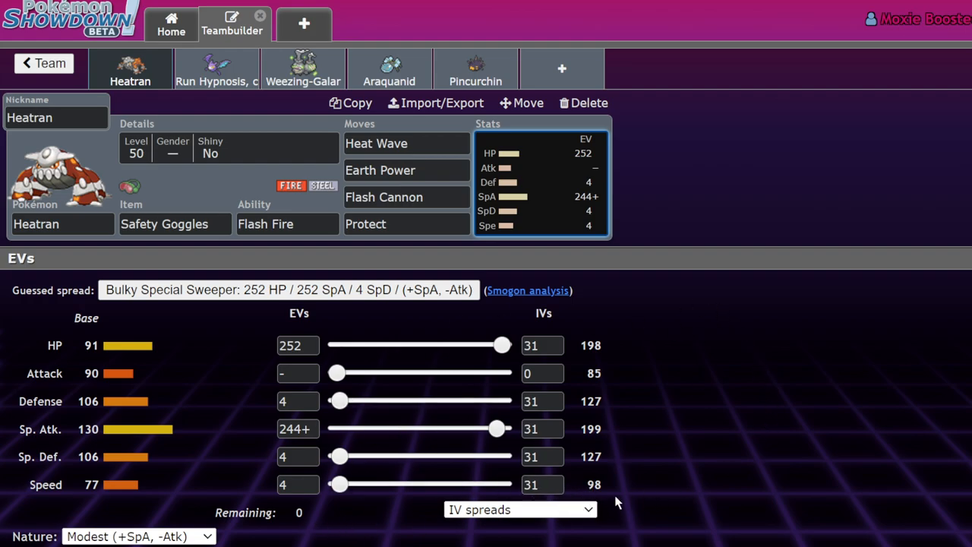
pyautogui.moveTo(565, 459)
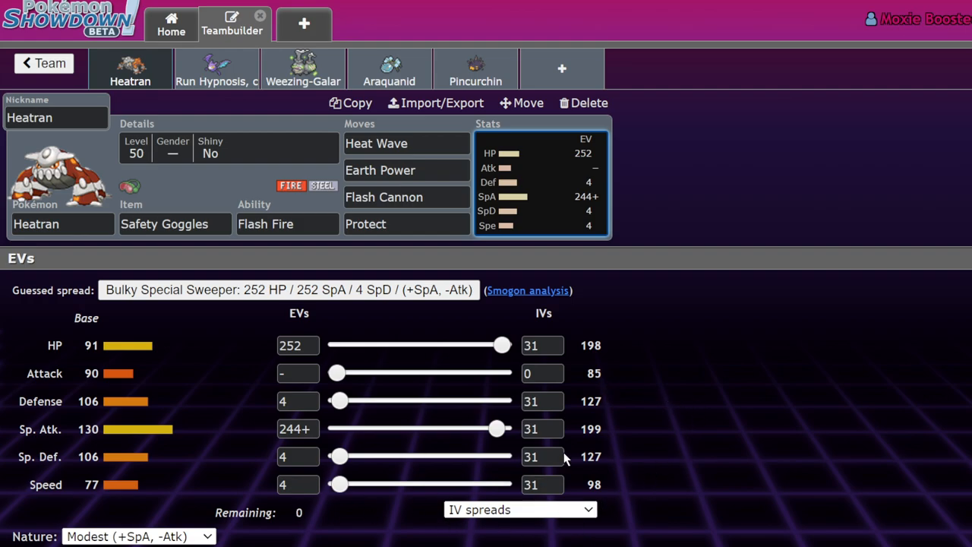
pyautogui.moveTo(391, 501)
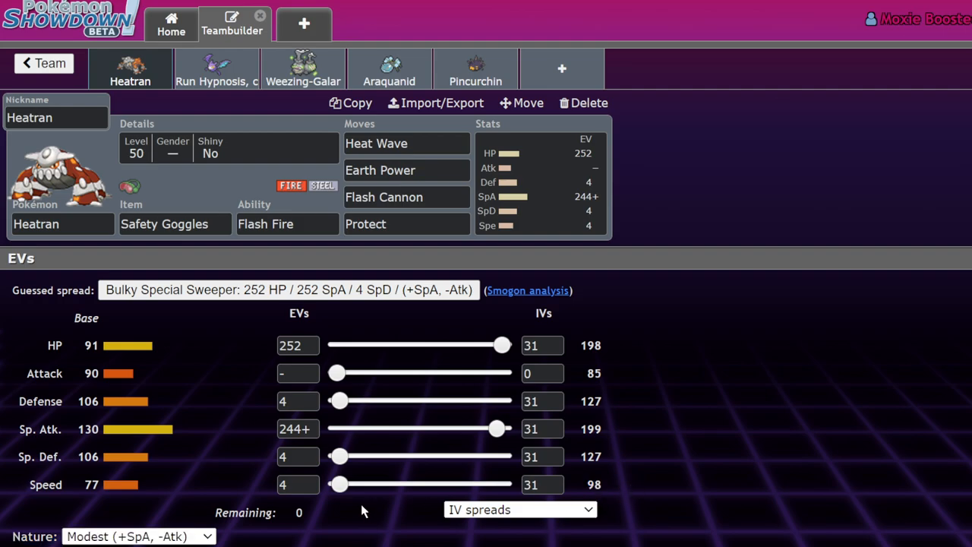
pyautogui.moveTo(741, 471)
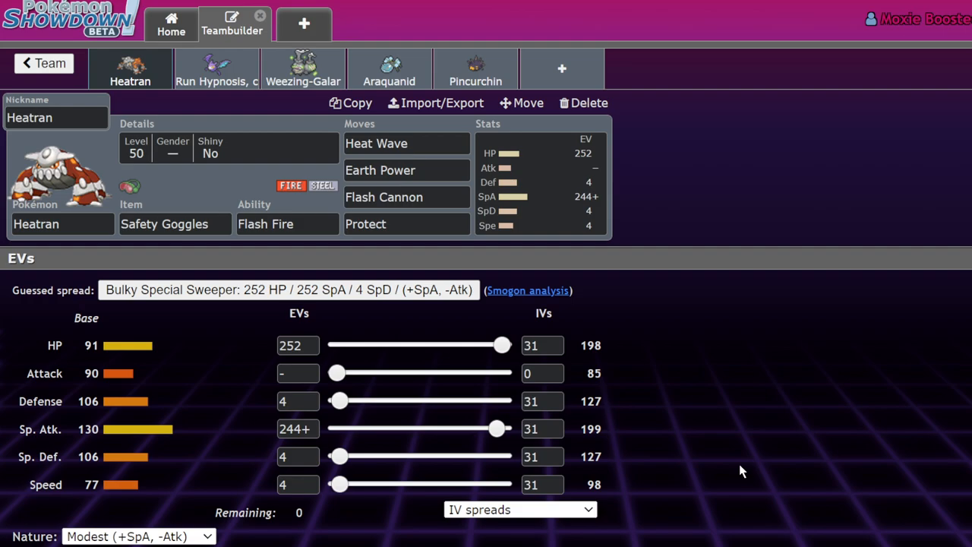
pyautogui.moveTo(644, 252)
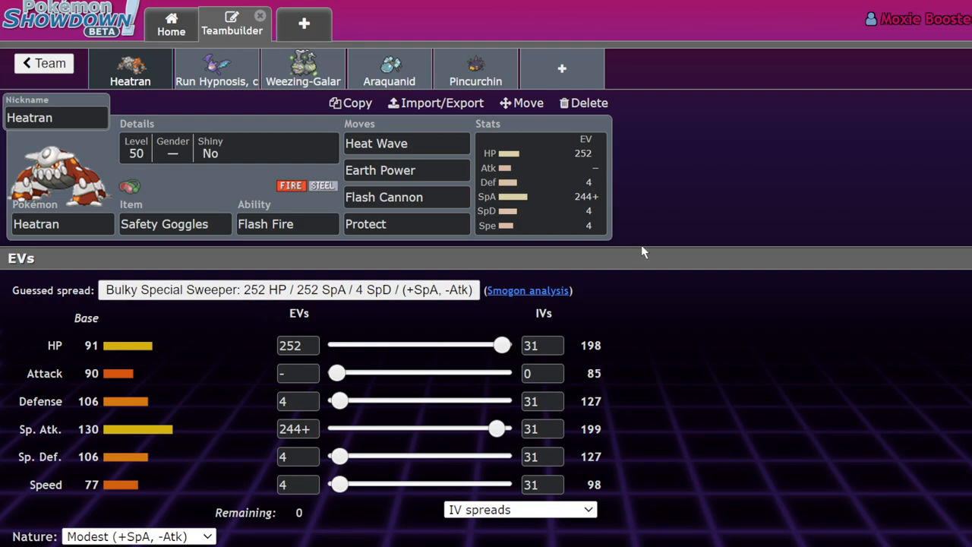
pyautogui.moveTo(626, 249)
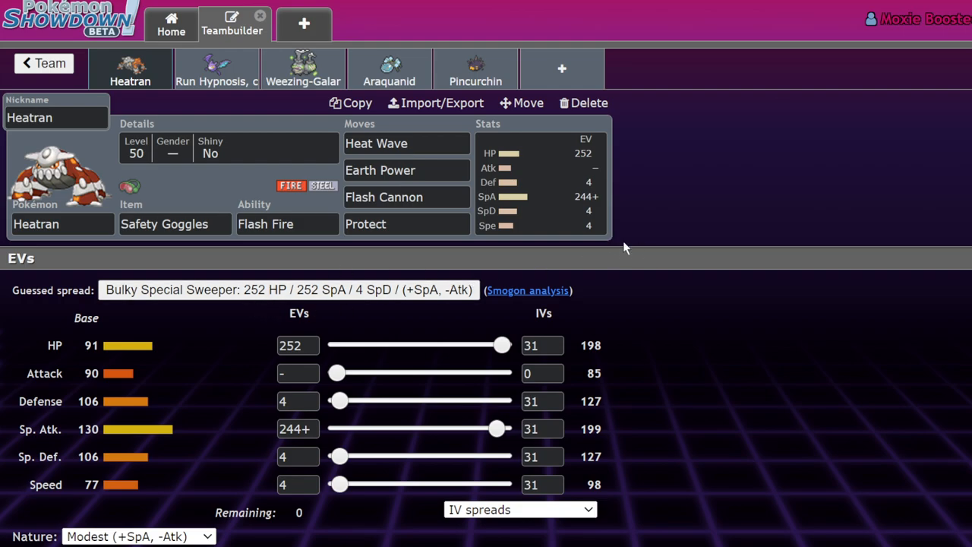
# Step: Search Heatran's Protect slot for 'tau' and glance at its item options
pyautogui.click(405, 223)
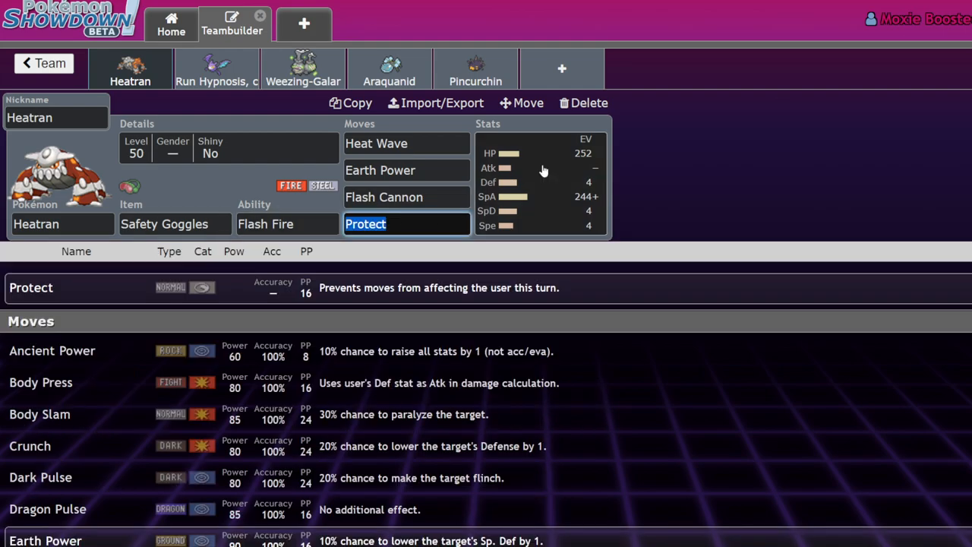
pyautogui.write('tau')
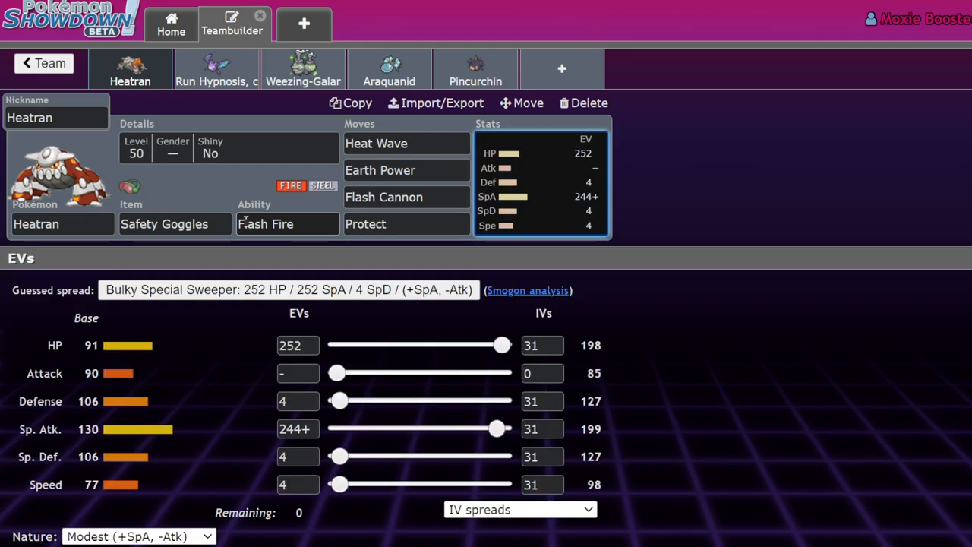
pyautogui.click(174, 223)
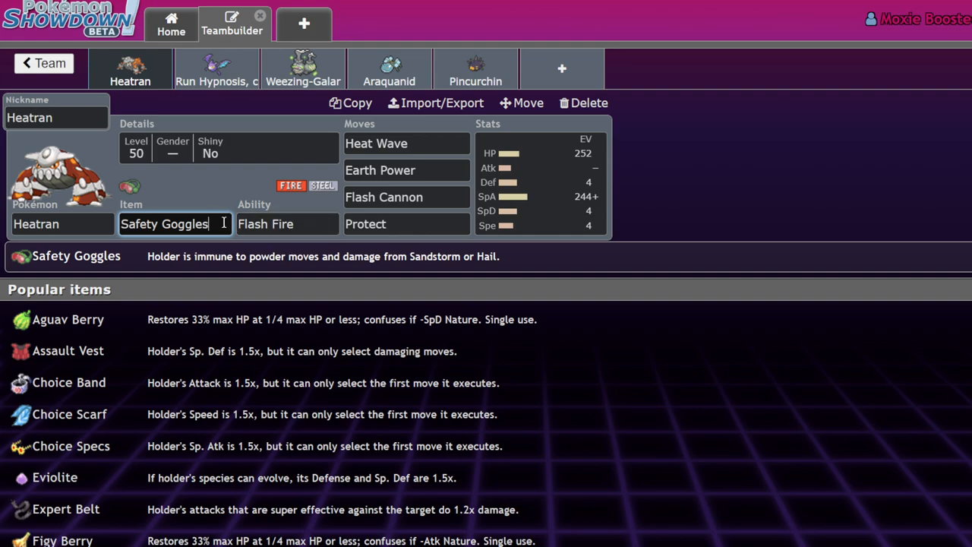
pyautogui.click(407, 223)
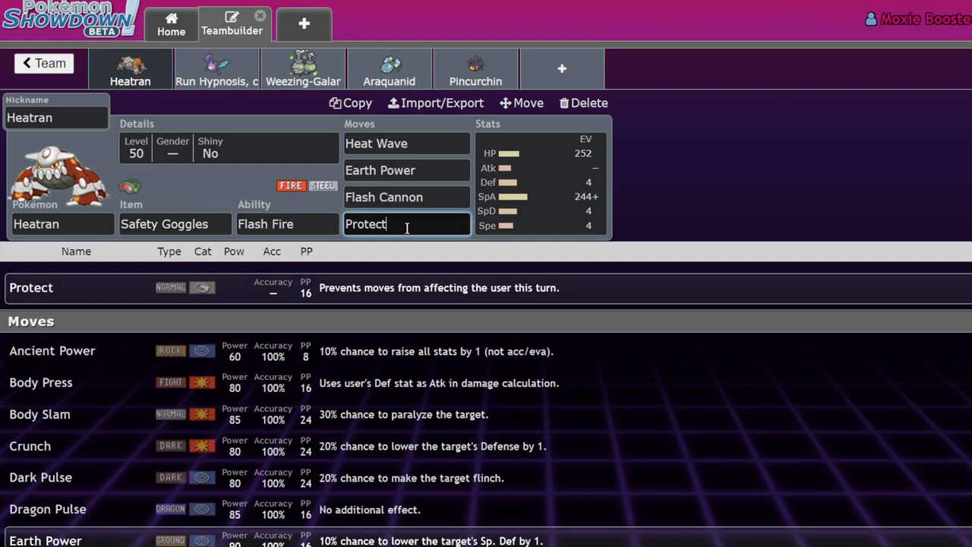
# Step: Browse down Heatran's learnable moves, then view the Earth Power slot's choices
pyautogui.scroll(-3)
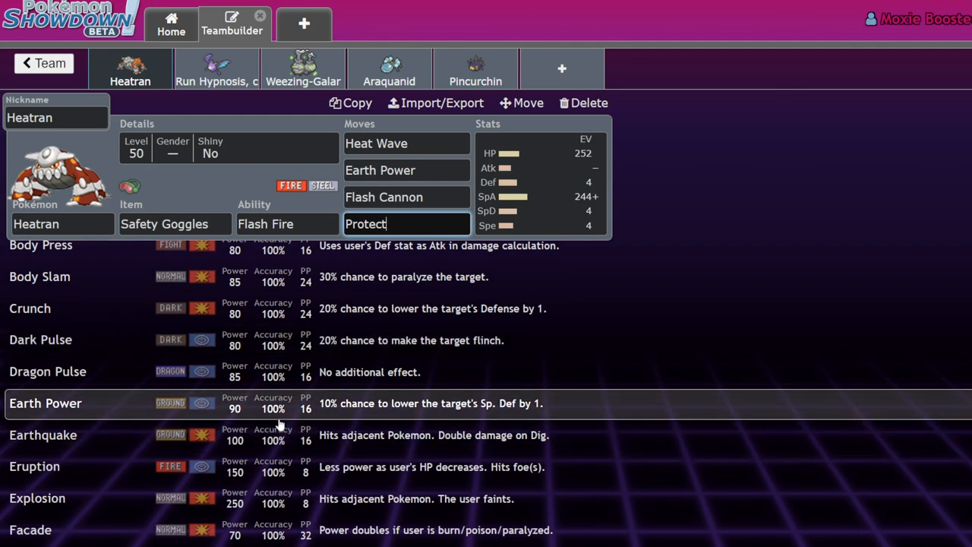
pyautogui.scroll(-3)
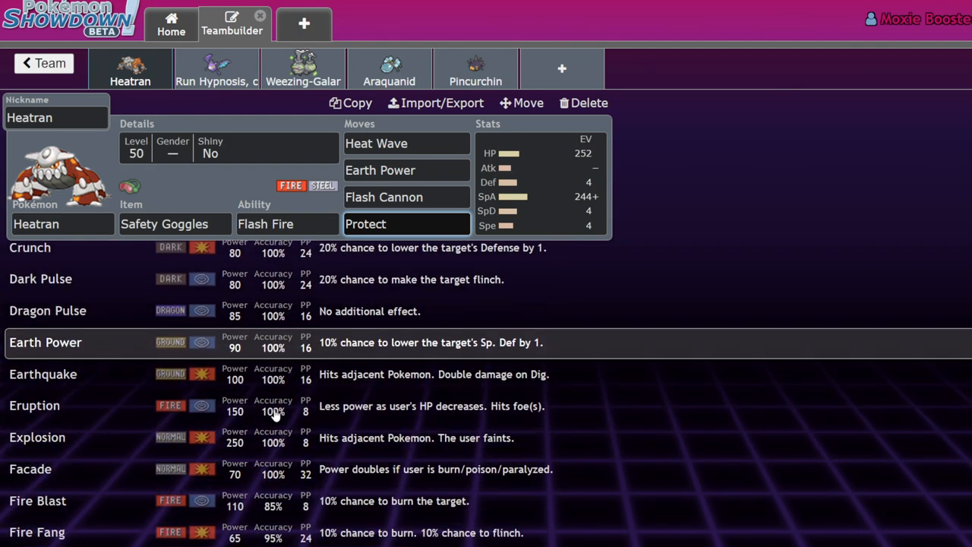
pyautogui.scroll(-3)
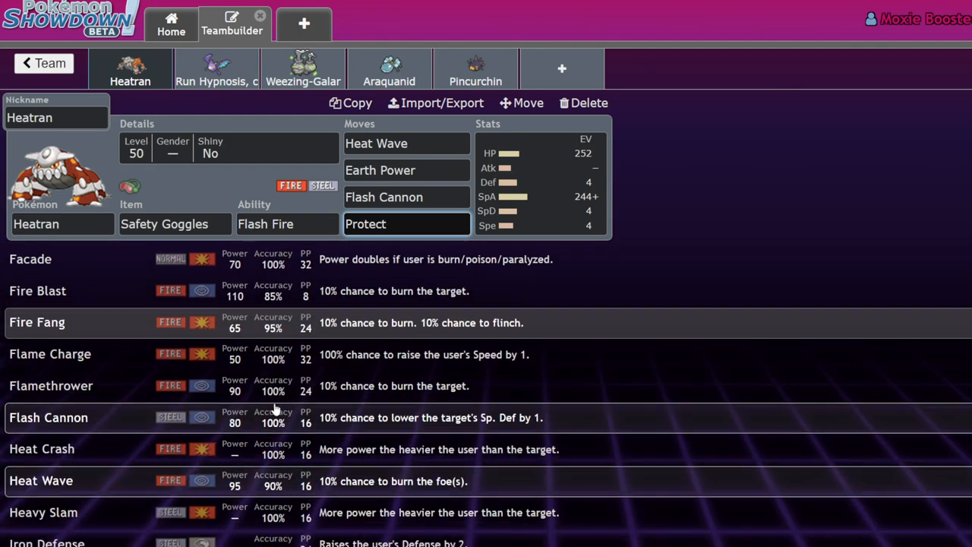
pyautogui.scroll(-3)
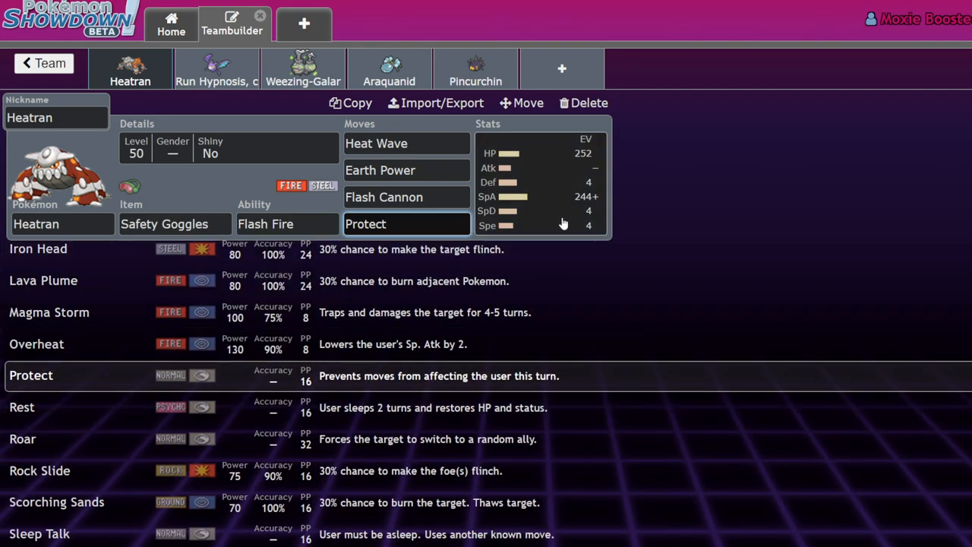
pyautogui.scroll(-3)
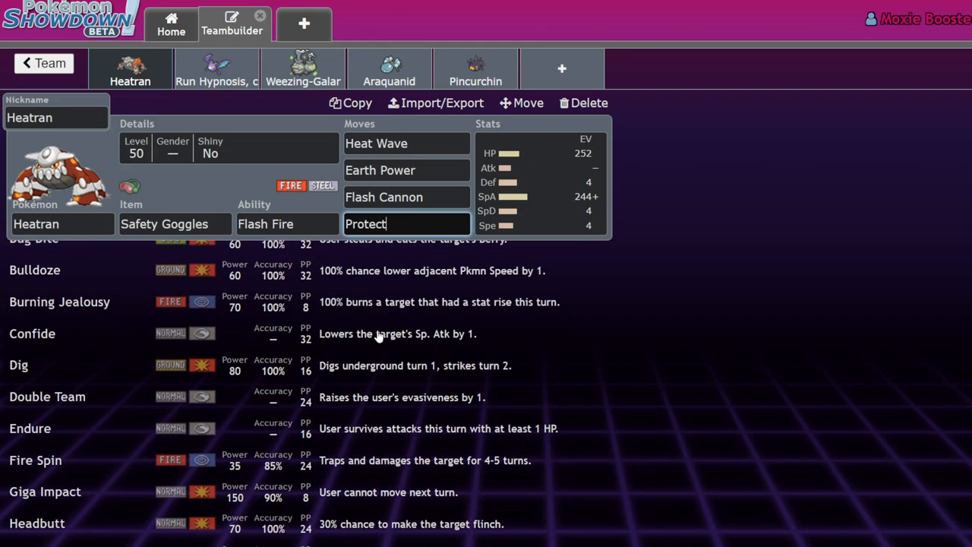
pyautogui.scroll(-3)
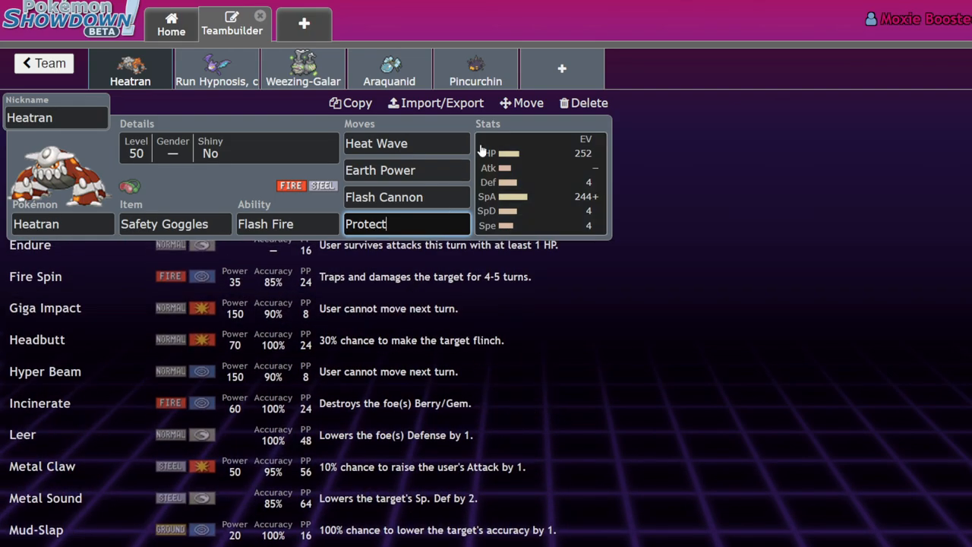
pyautogui.click(407, 170)
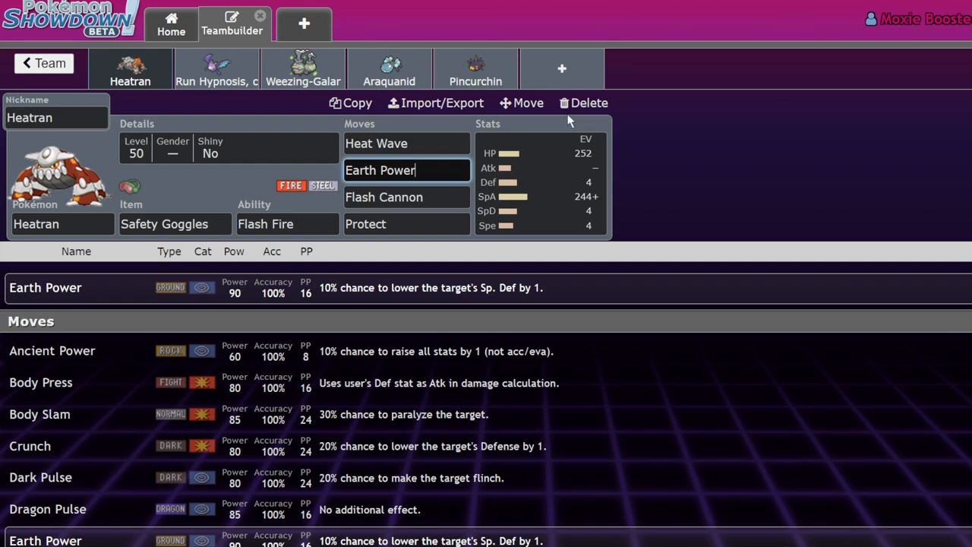
pyautogui.moveTo(547, 58)
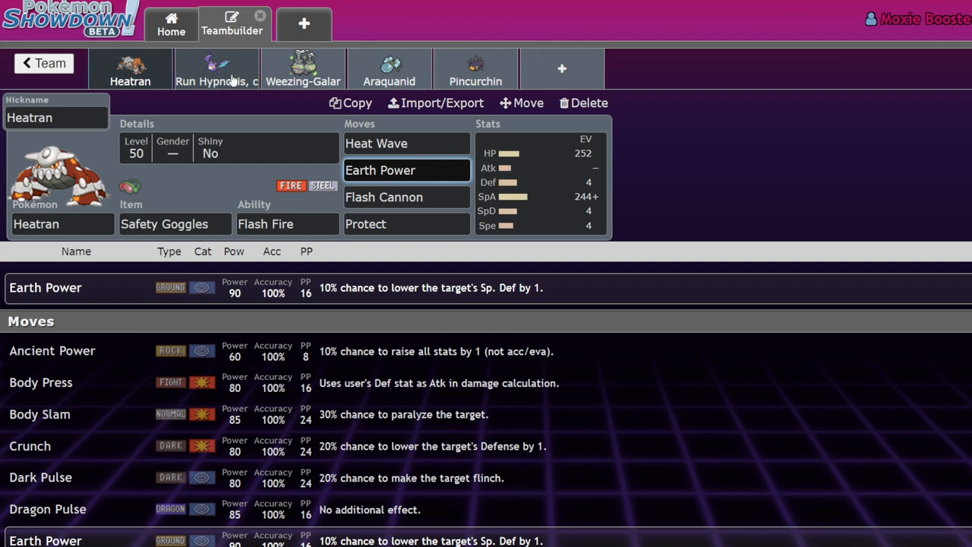
# Step: Switch to Crobat's set: Sharp Beak, Inner Focus, Tailwind, Brave Bird, Taunt, Hypnosis
pyautogui.click(216, 69)
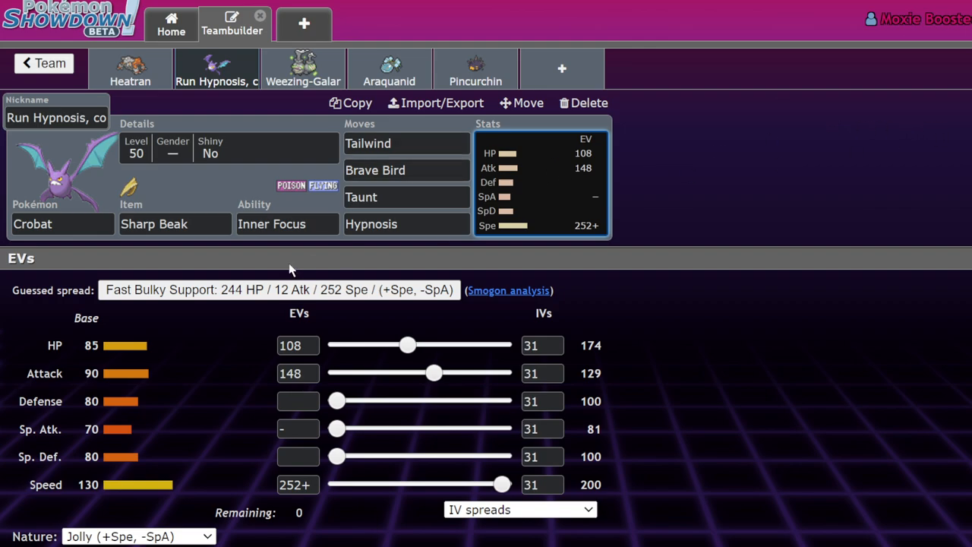
pyautogui.moveTo(331, 79)
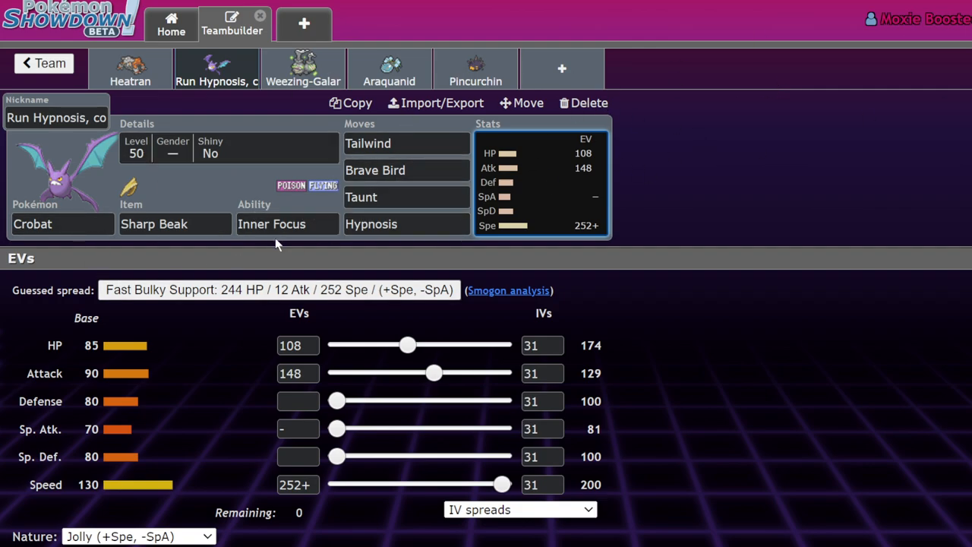
pyautogui.moveTo(211, 133)
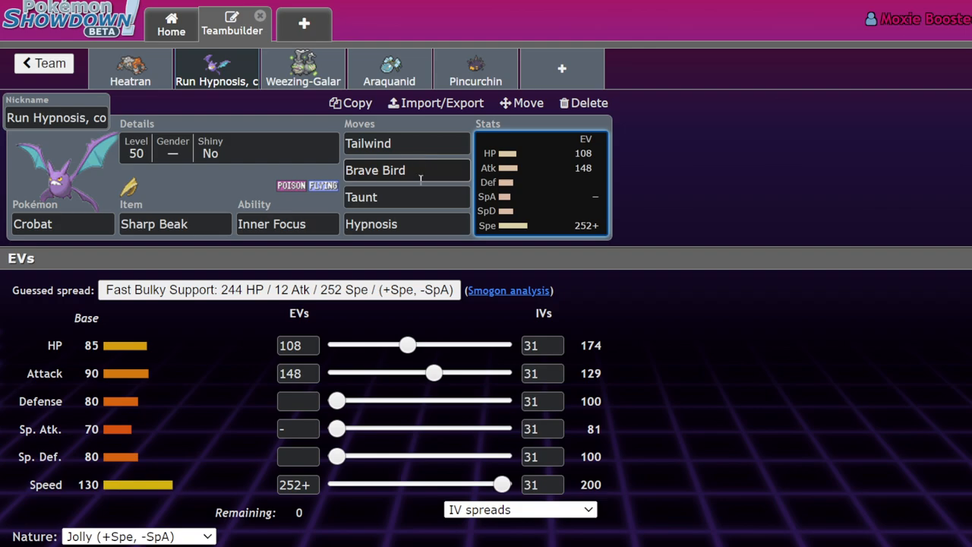
# Step: Check Crobat's Brave Bird slot and item options, then show its 108 HP/148 Atk/252+ Spe spread
pyautogui.click(407, 170)
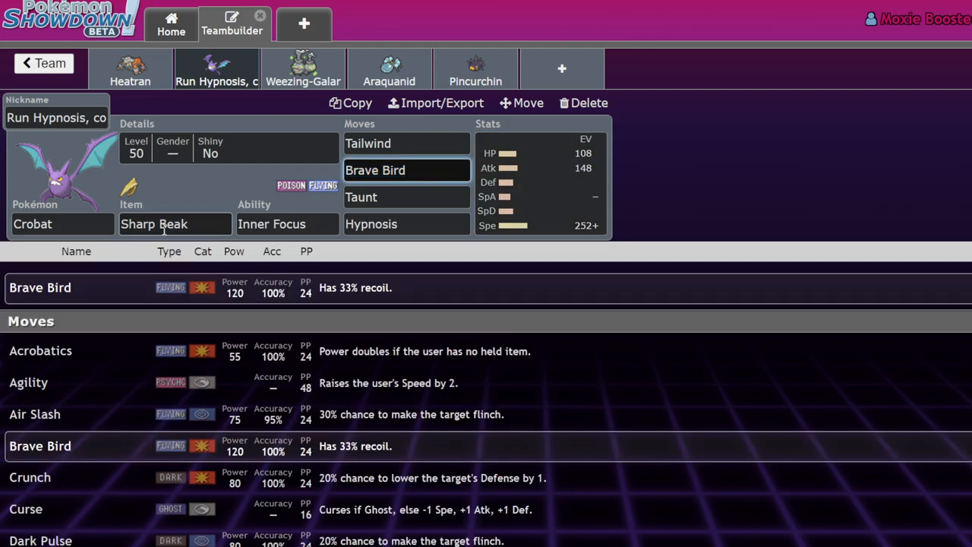
pyautogui.click(539, 182)
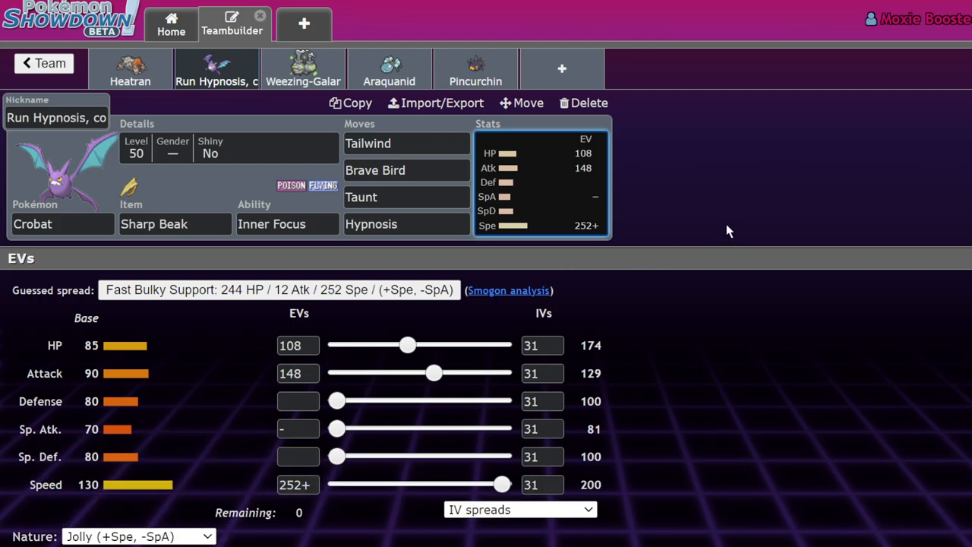
pyautogui.moveTo(751, 200)
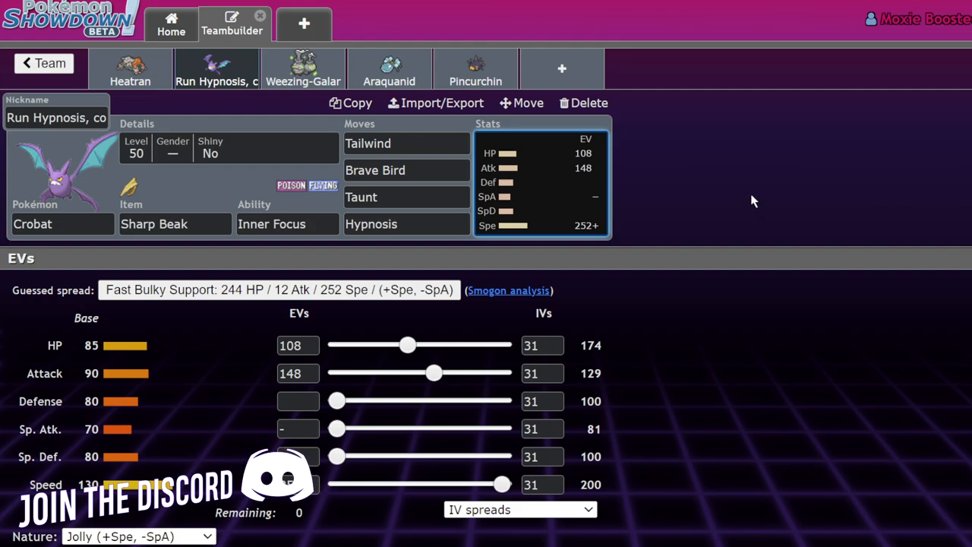
pyautogui.moveTo(836, 142)
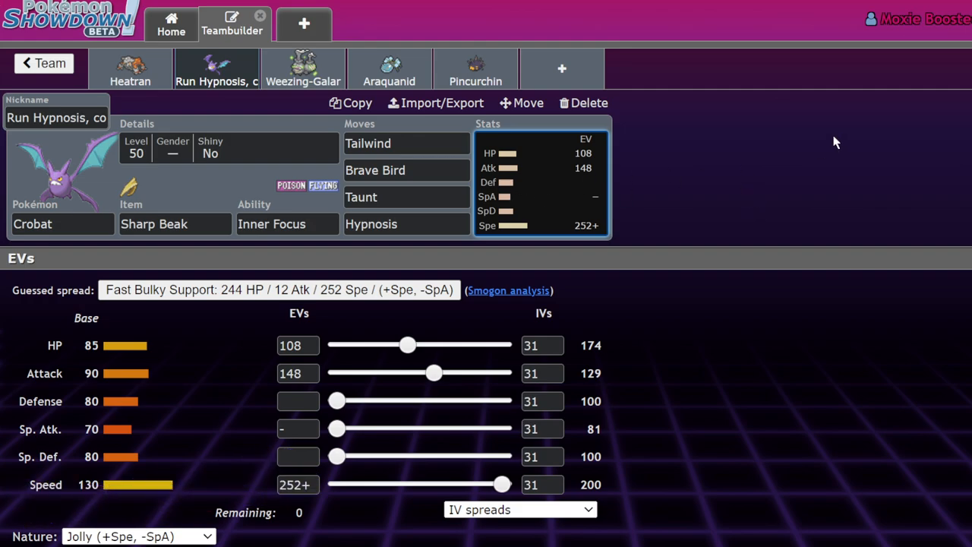
pyautogui.moveTo(863, 207)
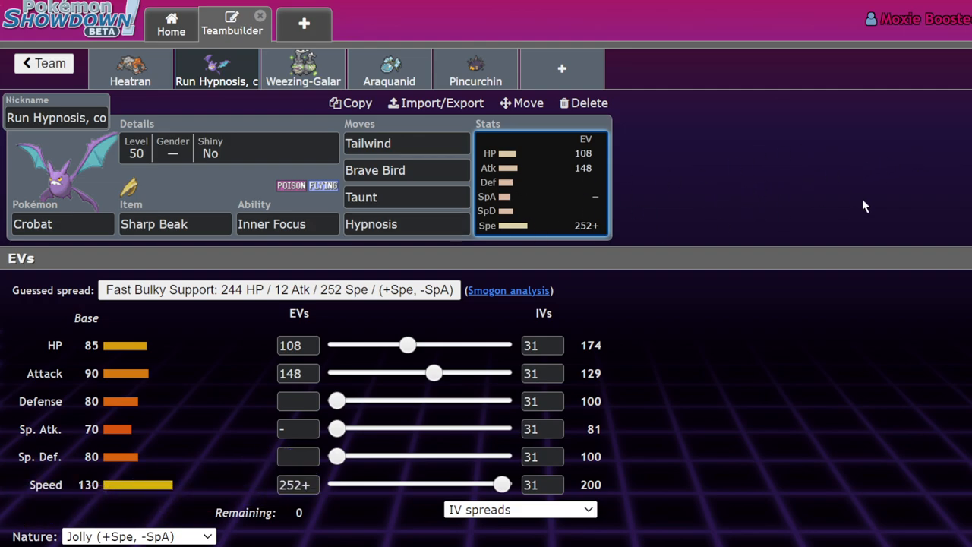
pyautogui.click(174, 223)
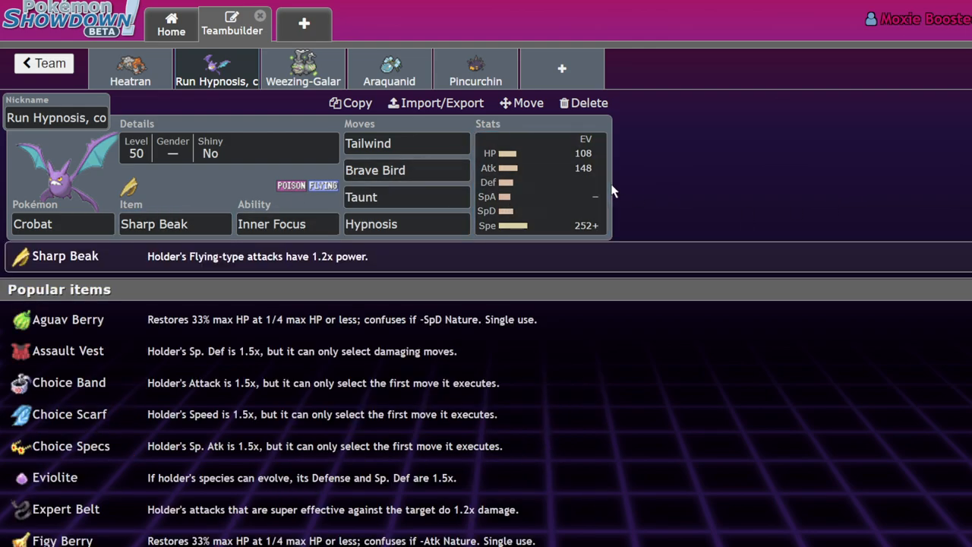
pyautogui.click(539, 182)
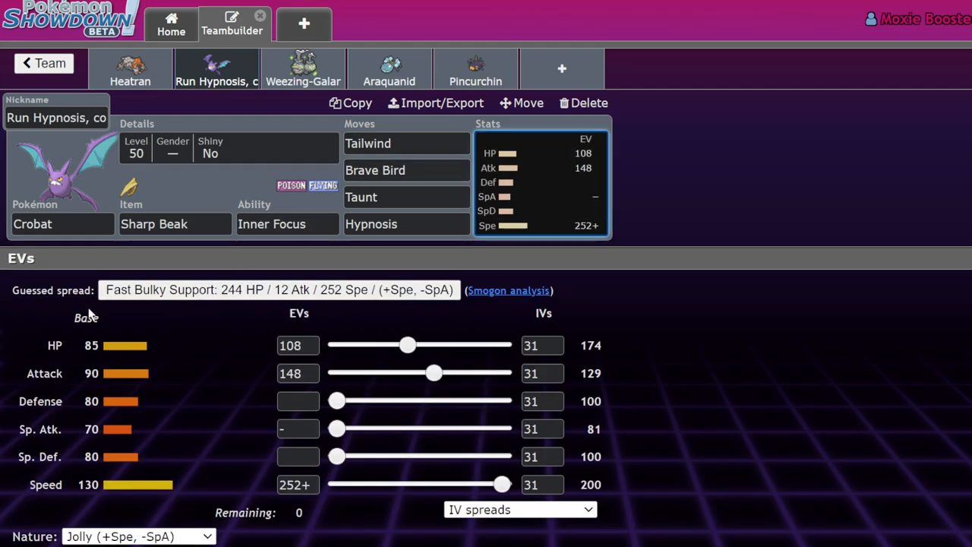
pyautogui.moveTo(422, 245)
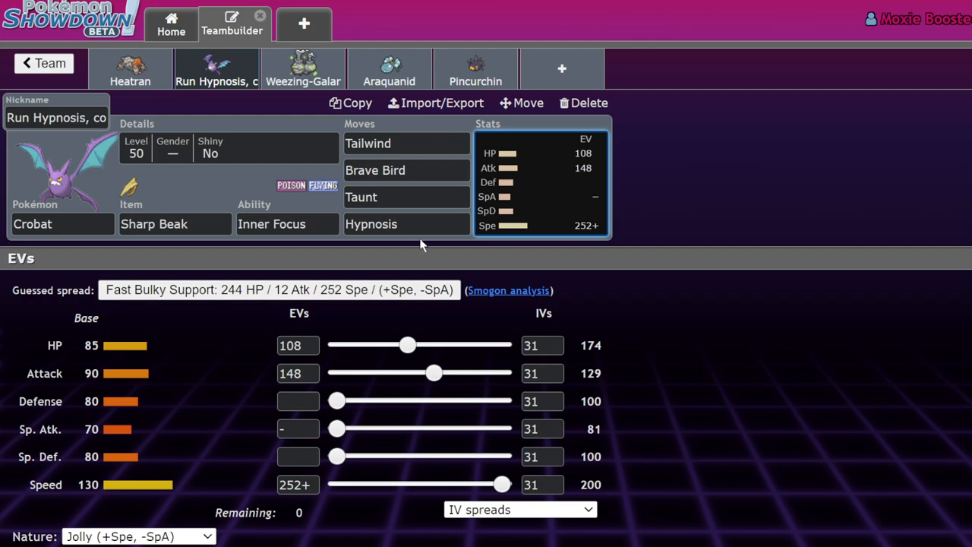
# Step: Browse Crobat's Hypnosis-slot move list down into the usually useless moves
pyautogui.click(407, 223)
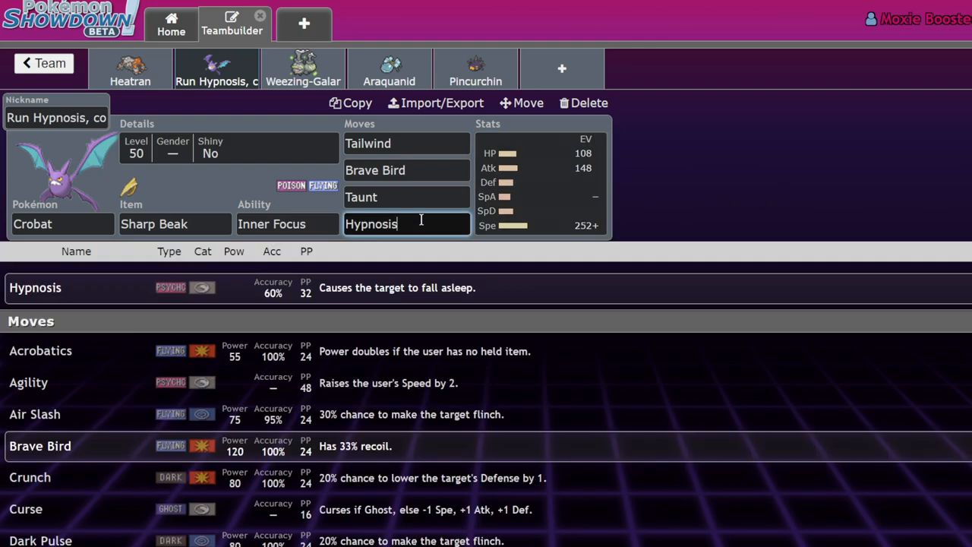
pyautogui.scroll(-3)
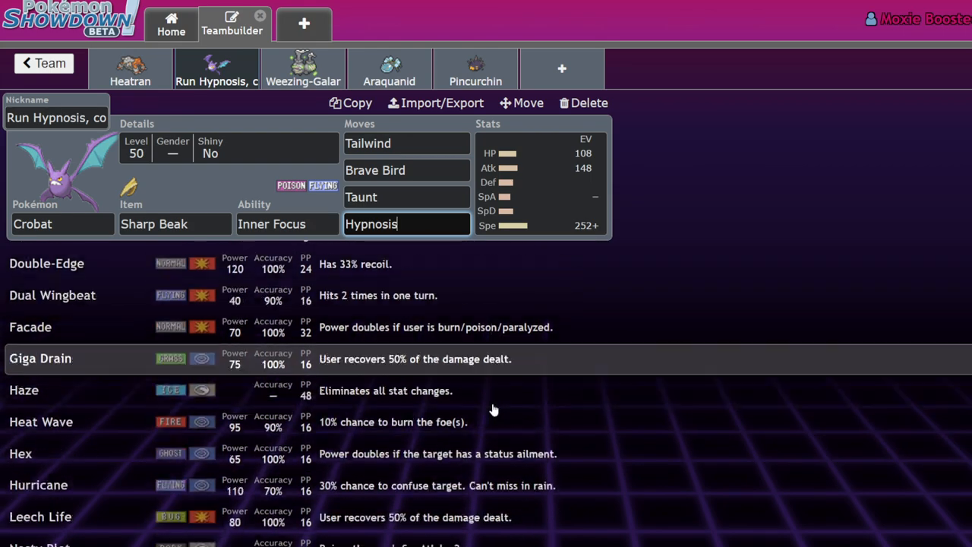
pyautogui.scroll(-3)
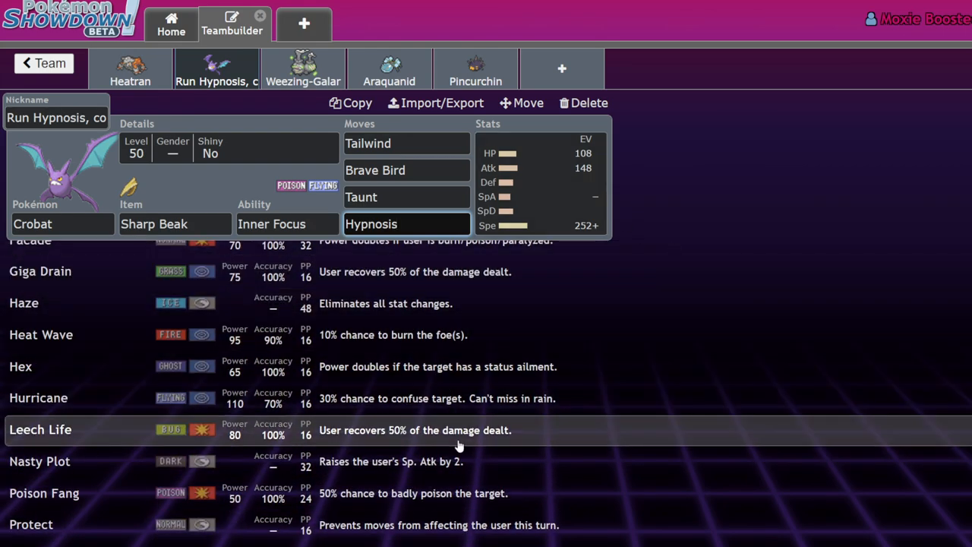
pyautogui.scroll(-3)
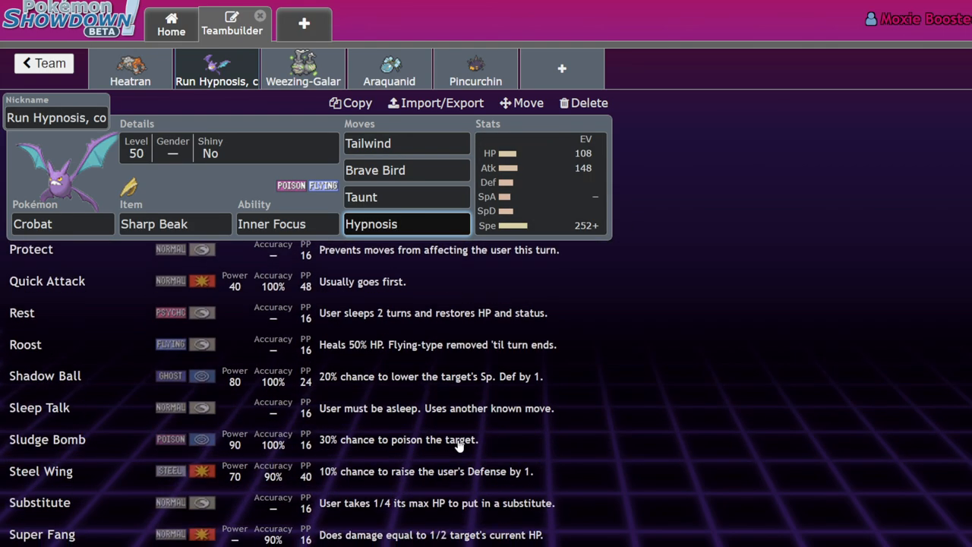
pyautogui.scroll(-3)
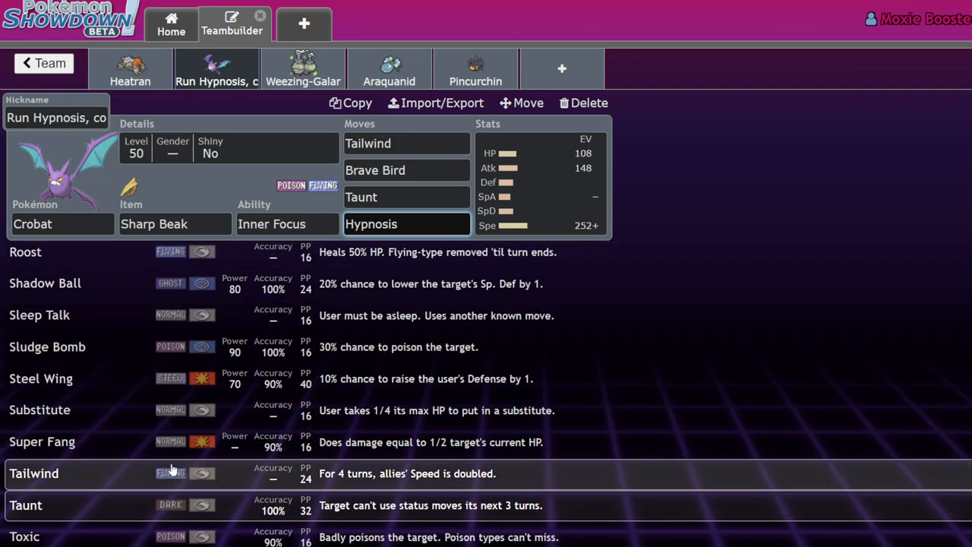
pyautogui.scroll(-3)
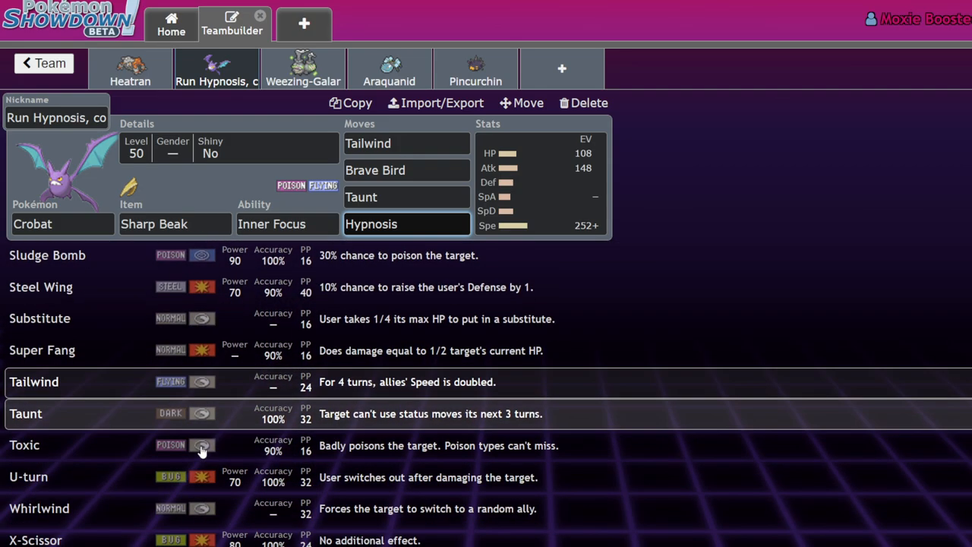
pyautogui.scroll(-3)
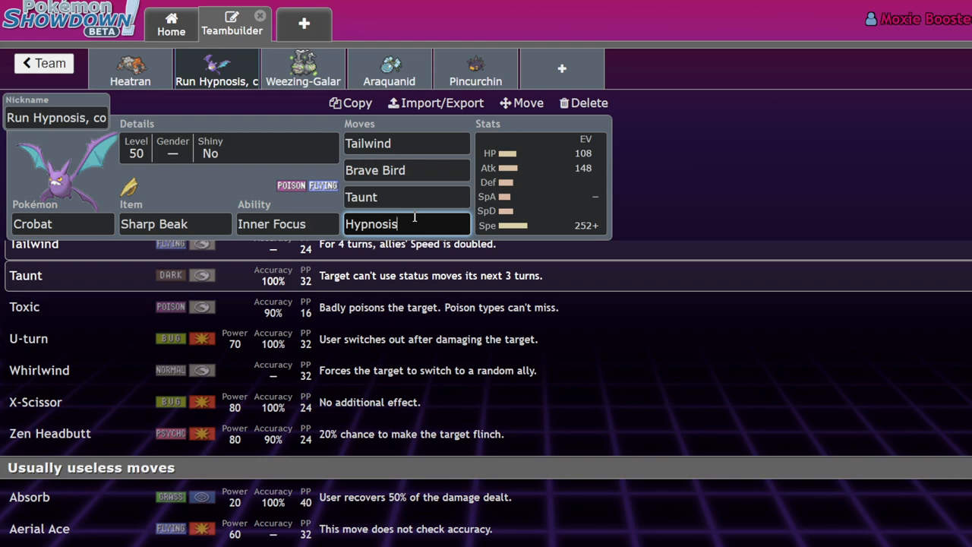
pyautogui.scroll(-3)
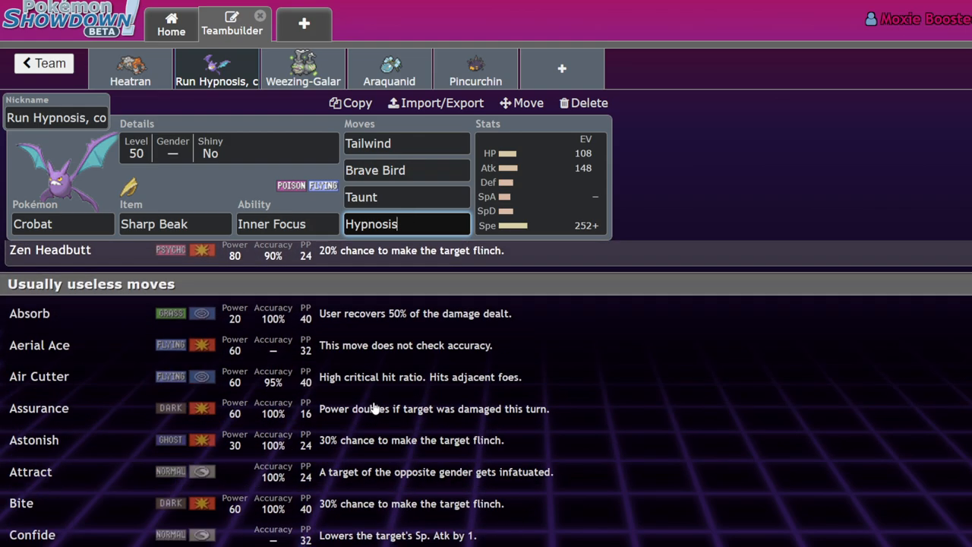
pyautogui.scroll(-3)
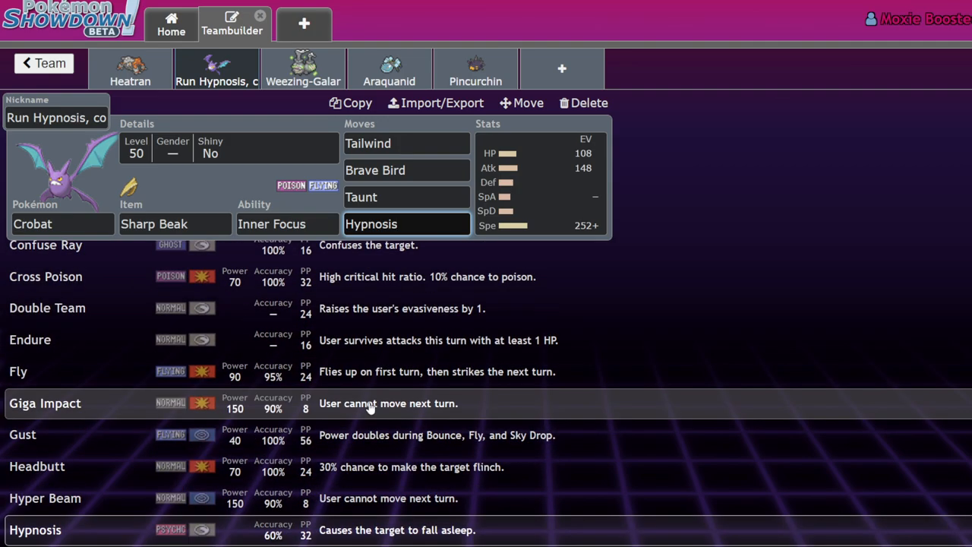
pyautogui.scroll(-3)
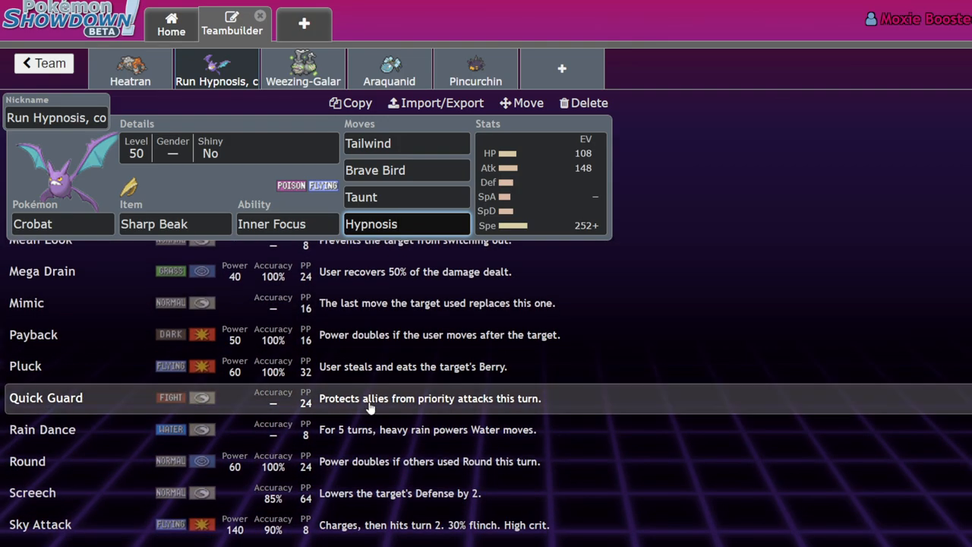
pyautogui.scroll(-3)
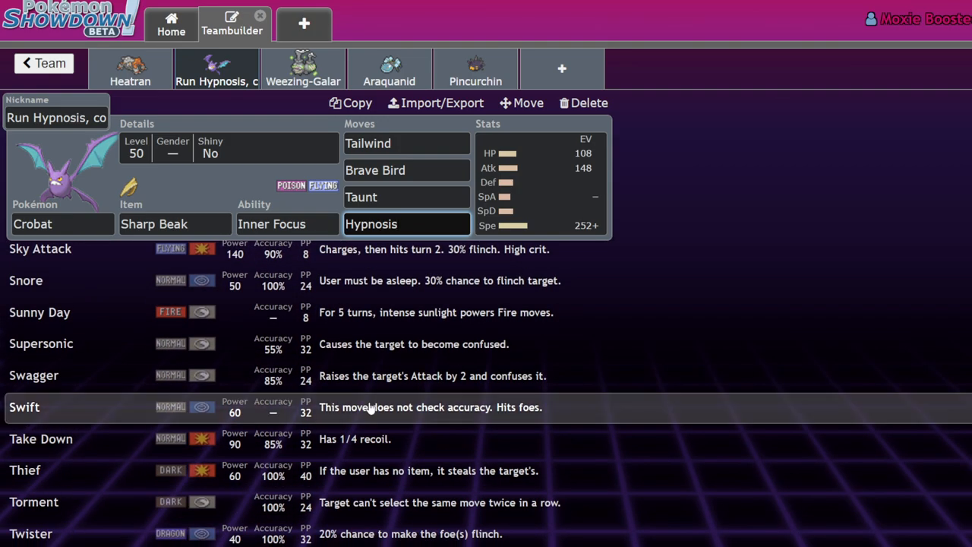
pyautogui.scroll(-3)
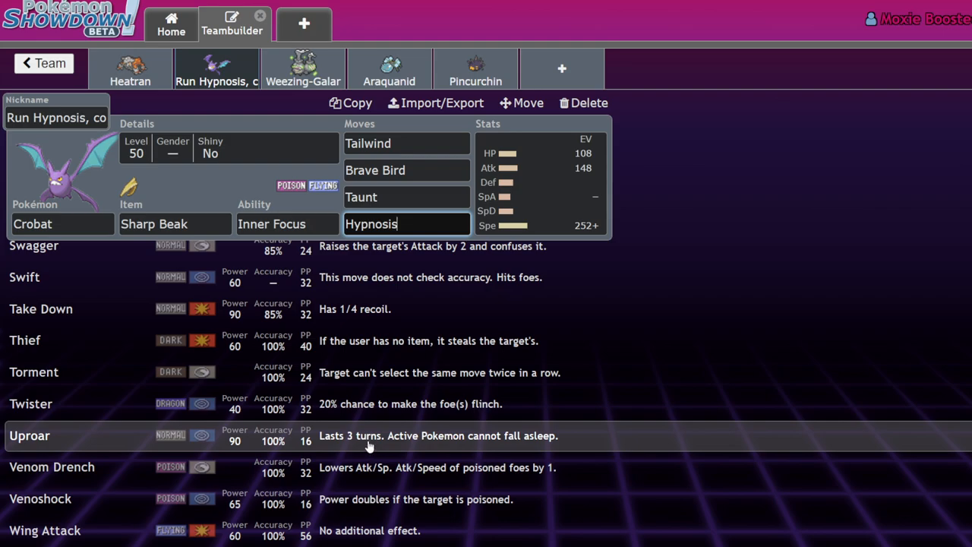
# Step: Bring back Crobat's Jolly EV spread in place of the move list
pyautogui.click(539, 182)
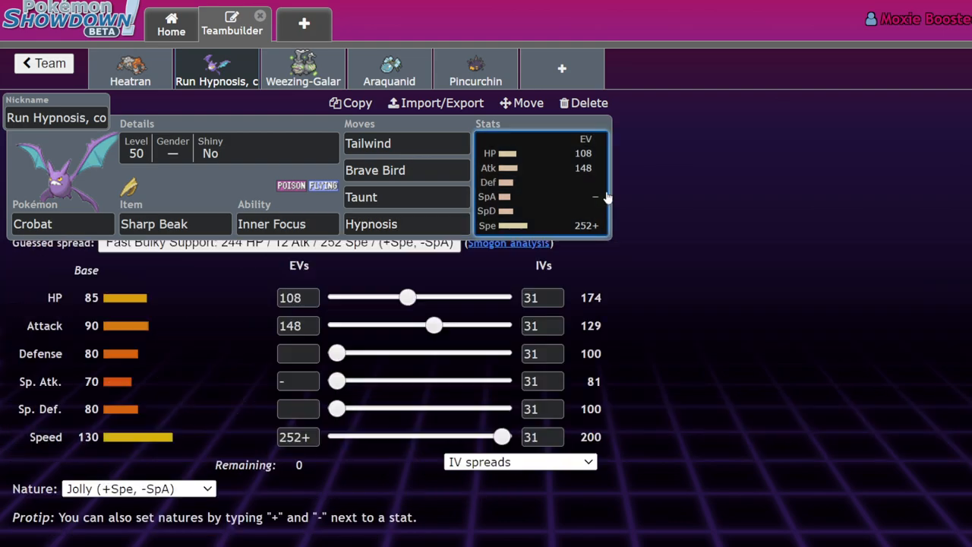
pyautogui.moveTo(676, 317)
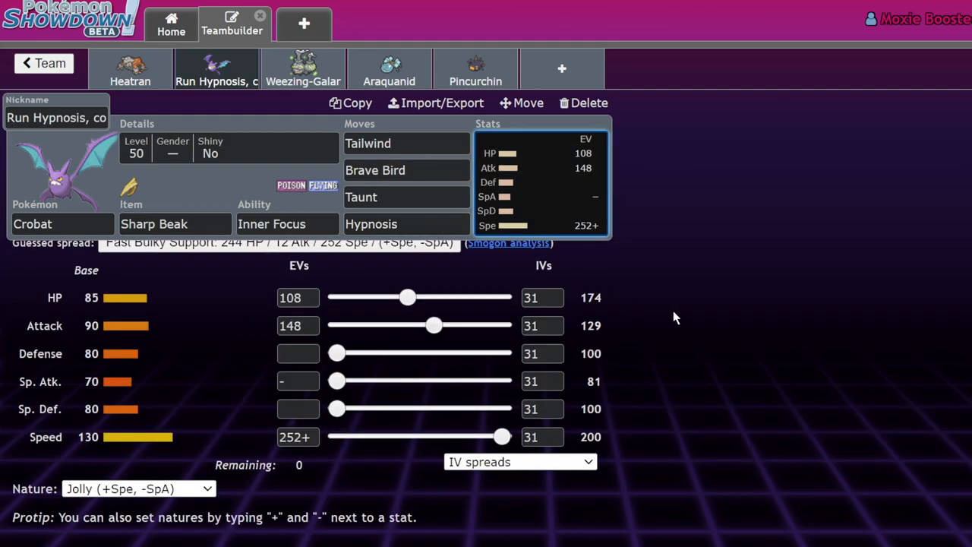
pyautogui.moveTo(684, 314)
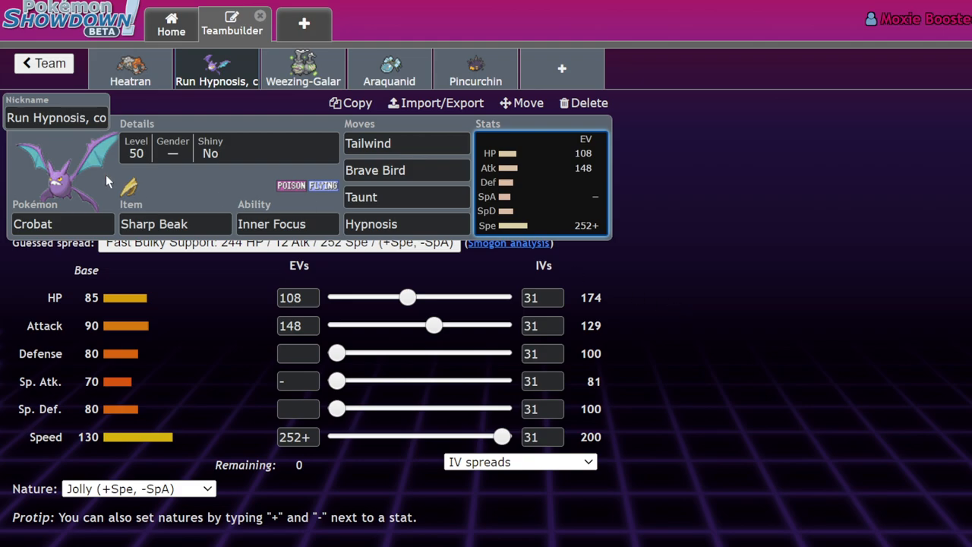
pyautogui.moveTo(554, 224)
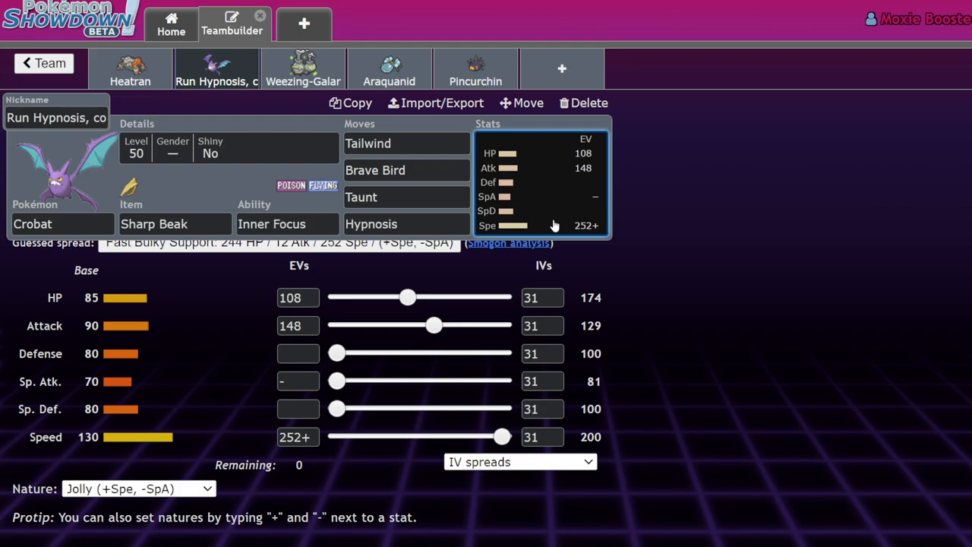
pyautogui.moveTo(108, 284)
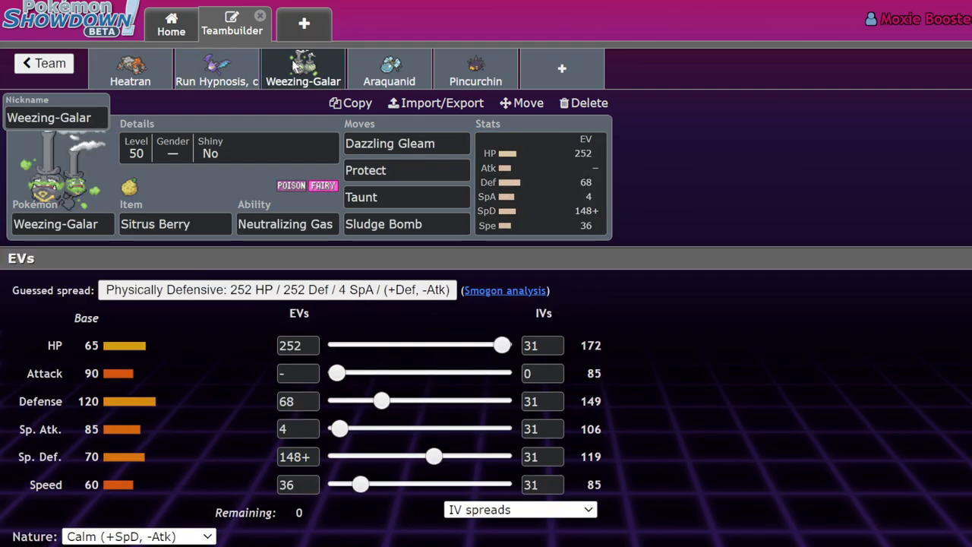
pyautogui.moveTo(638, 176)
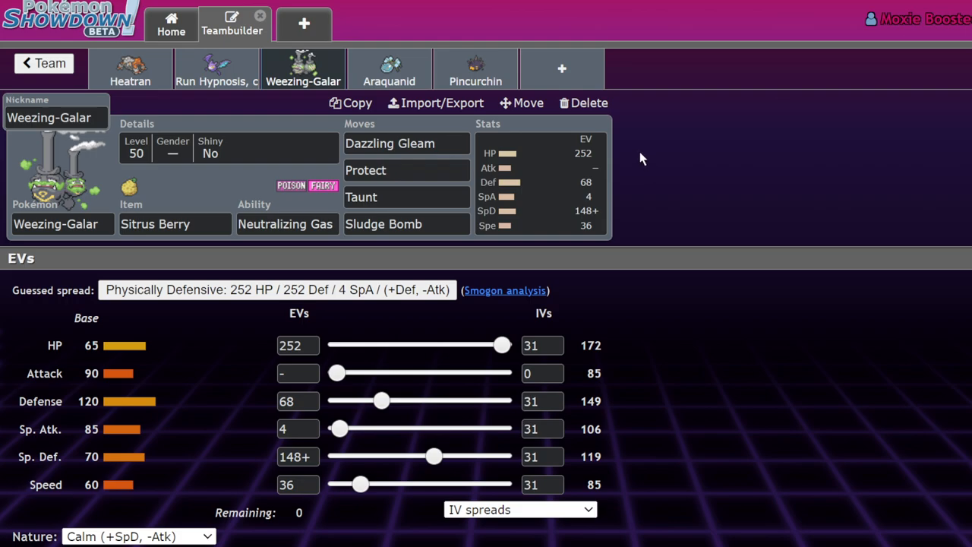
pyautogui.moveTo(681, 132)
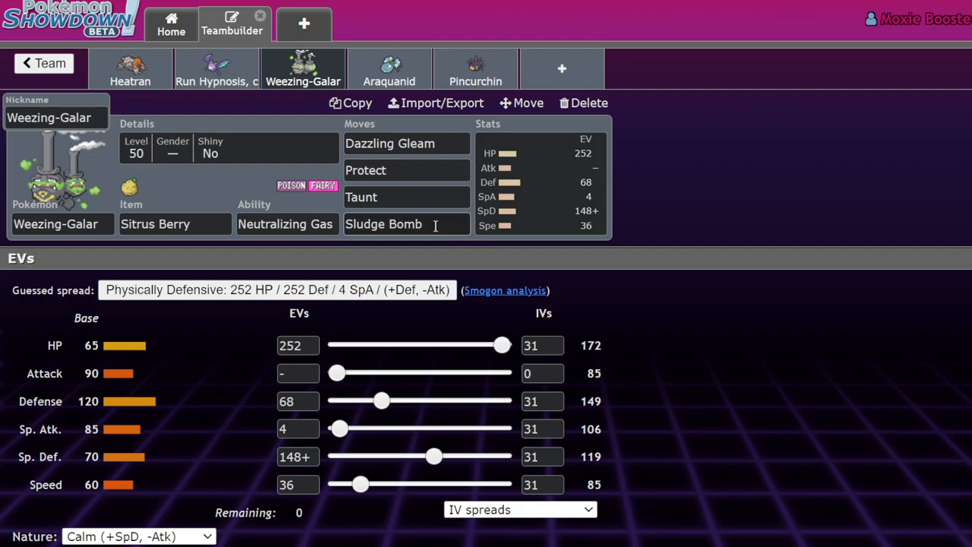
# Step: Check Weezing-Galar's Protect and Sludge Bomb slots, its Neutralizing Gas ability options and EV spread
pyautogui.click(407, 170)
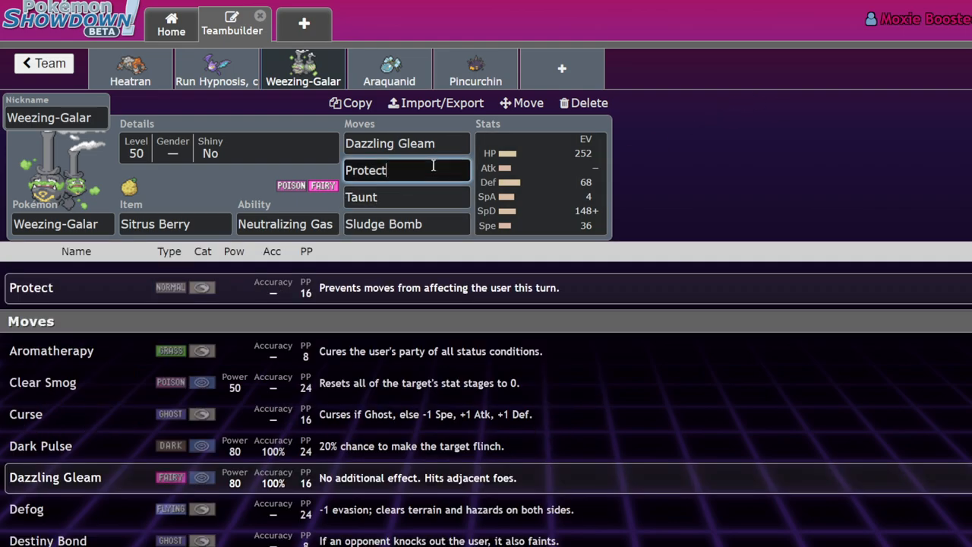
pyautogui.click(407, 223)
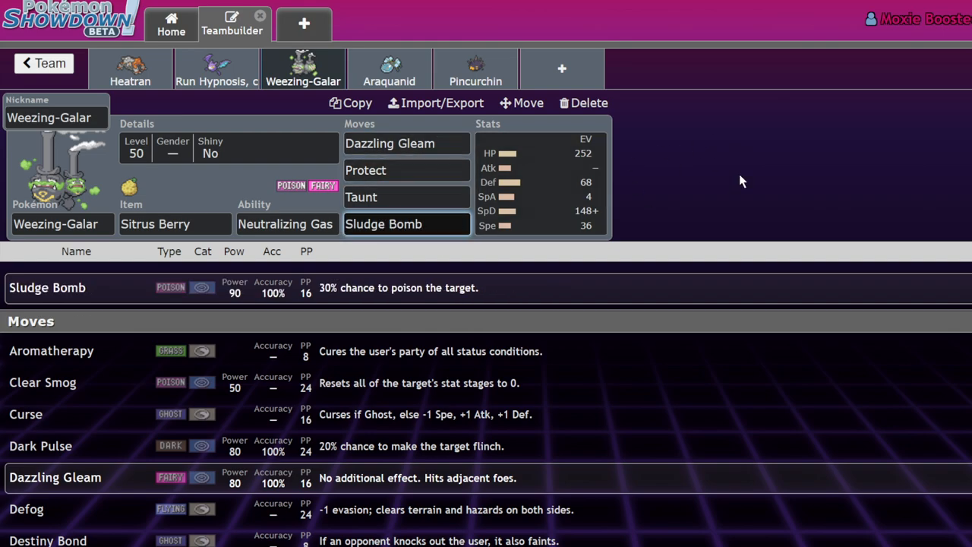
pyautogui.moveTo(755, 173)
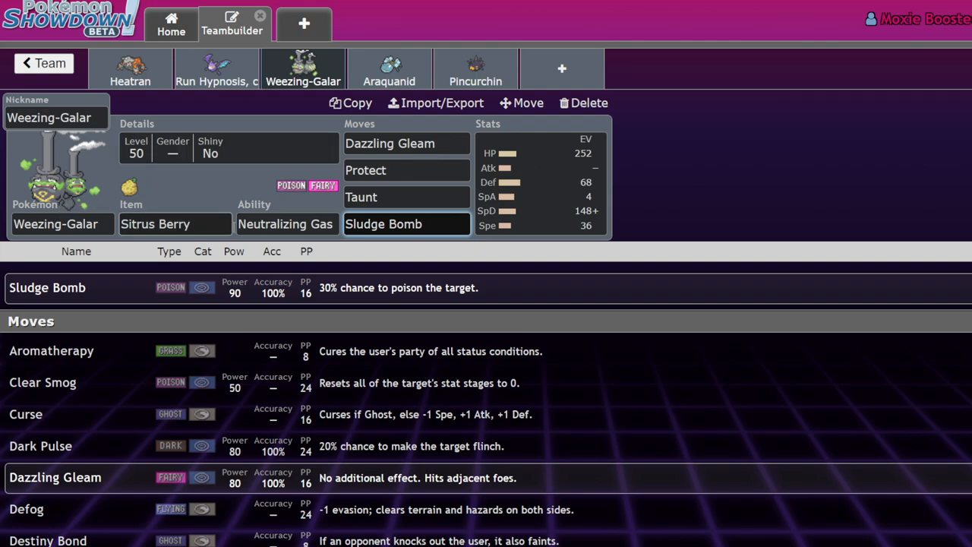
pyautogui.click(539, 182)
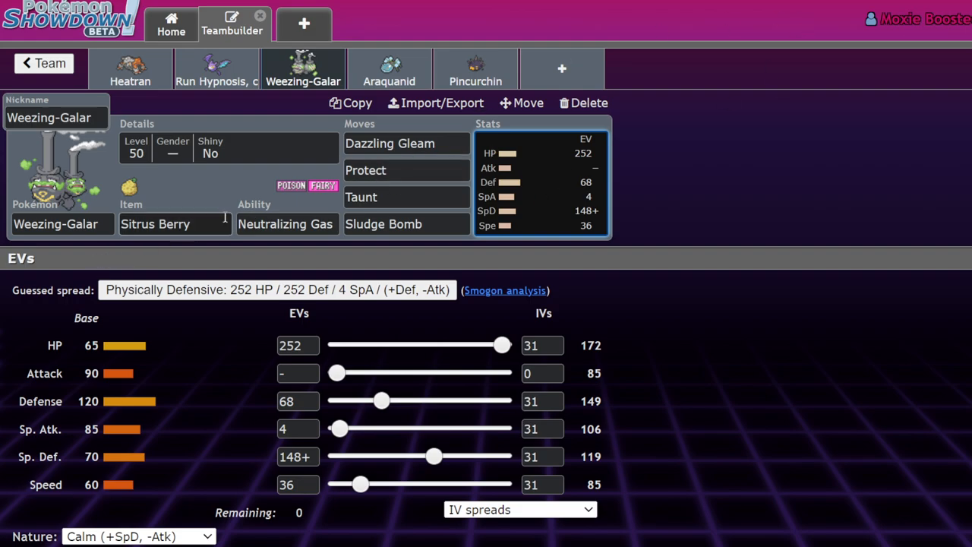
pyautogui.click(287, 223)
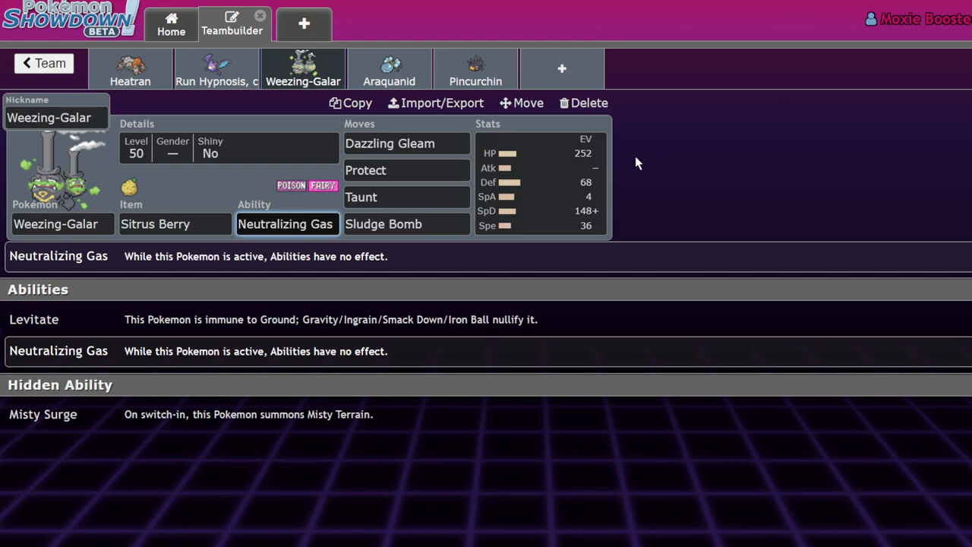
pyautogui.moveTo(594, 185)
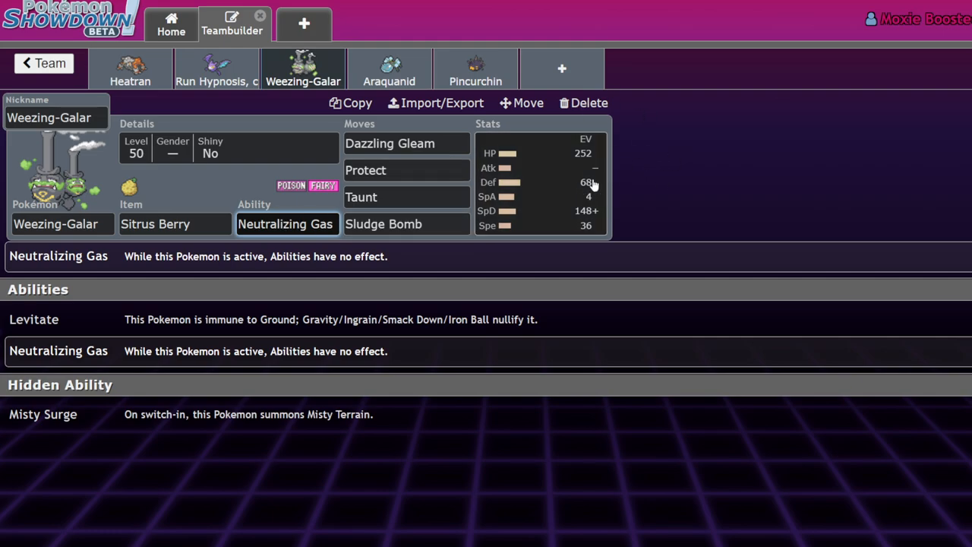
pyautogui.click(539, 183)
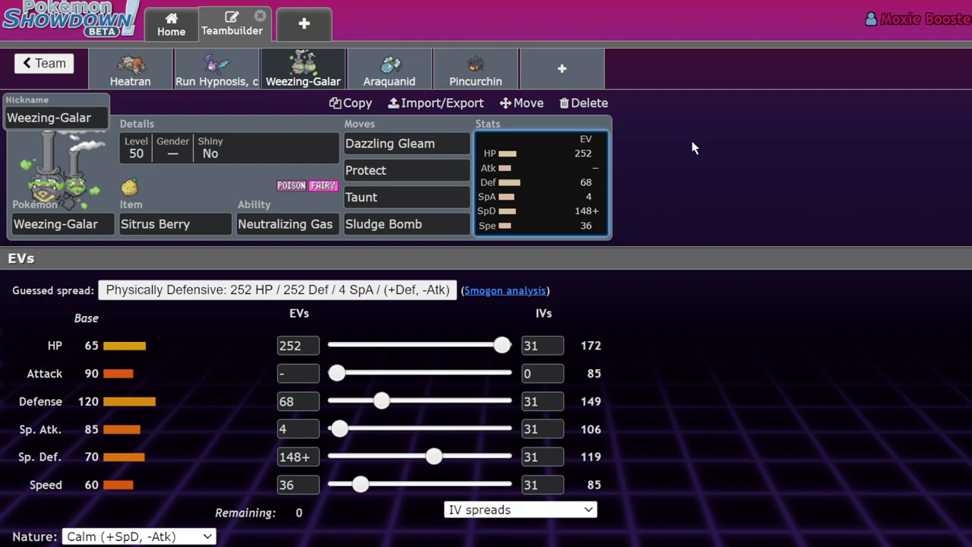
# Step: Flip through the Heatran and Crobat tabs, then list moves for the Taunt slot
pyautogui.click(130, 68)
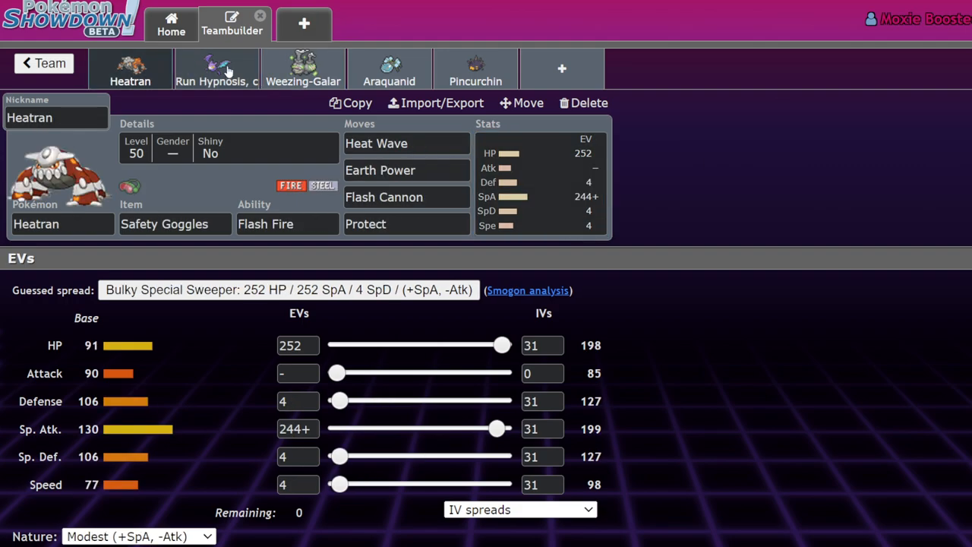
pyautogui.click(215, 68)
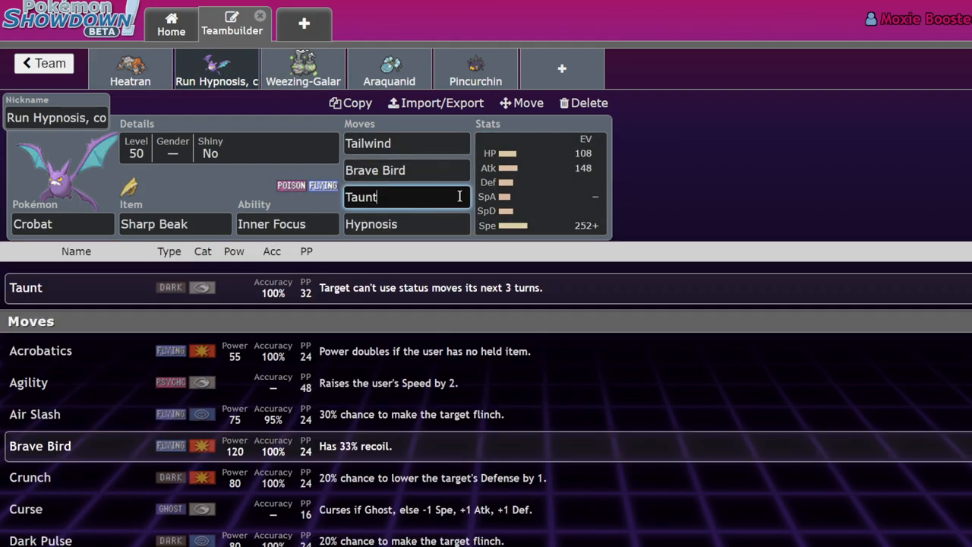
pyautogui.click(302, 68)
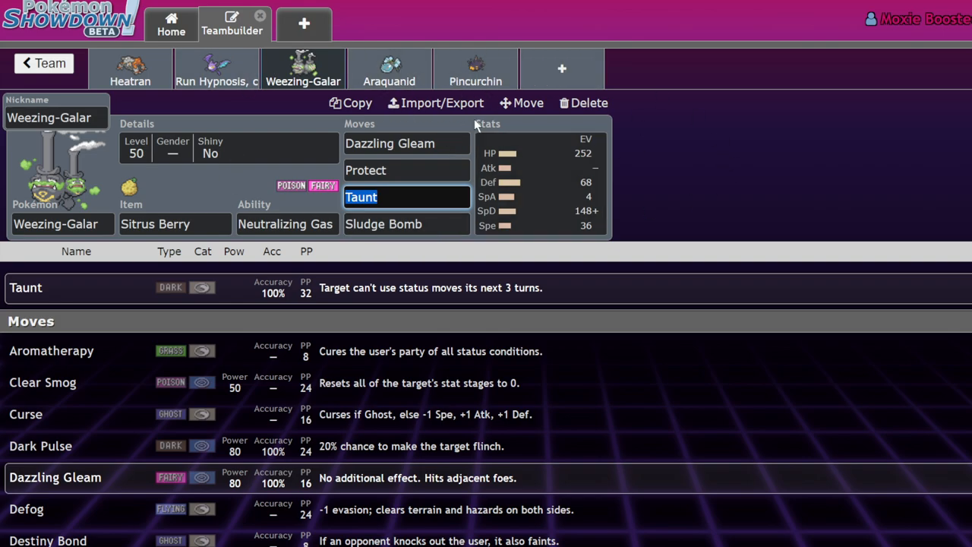
pyautogui.moveTo(341, 129)
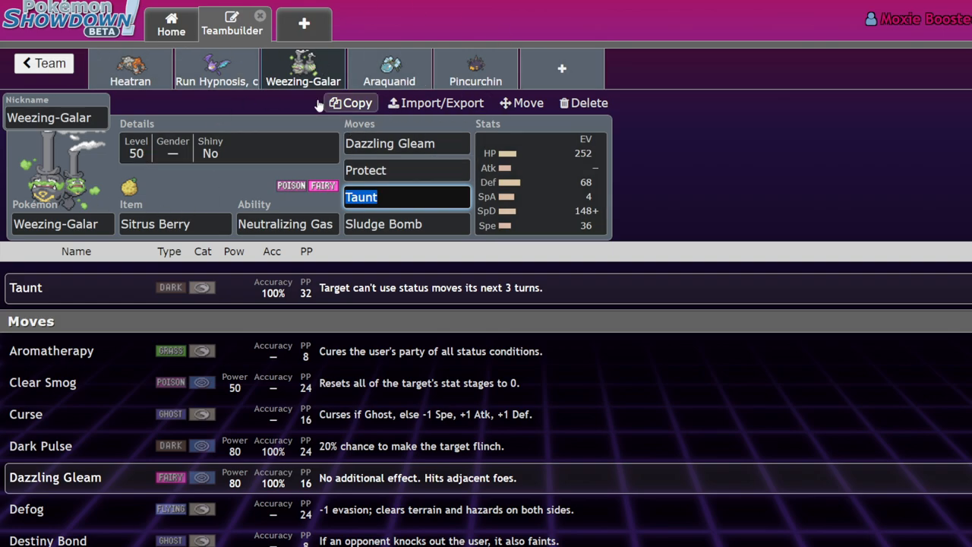
pyautogui.moveTo(389, 73)
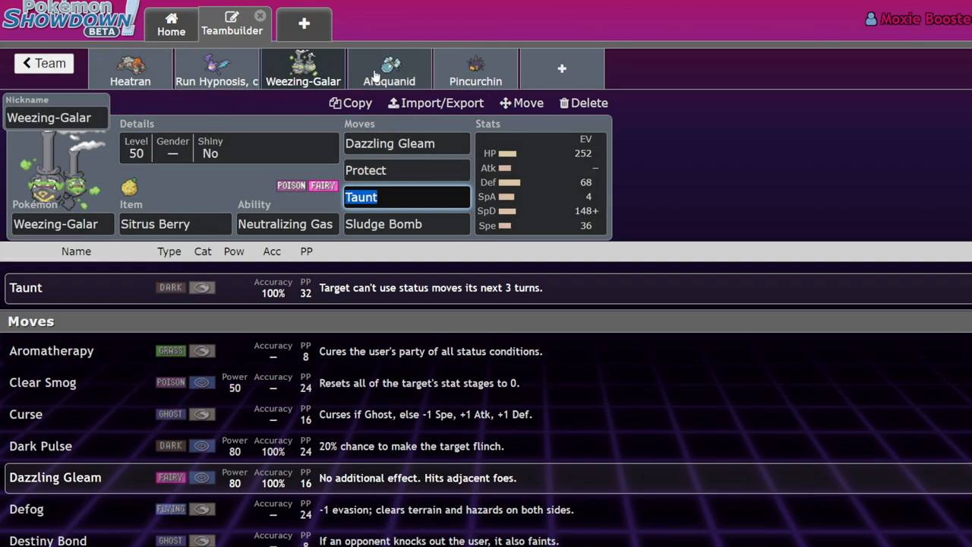
# Step: Review Araquanid's 252 HP/252+ Atk spread, Safety Goggles item and Water Bubble ability options
pyautogui.click(389, 68)
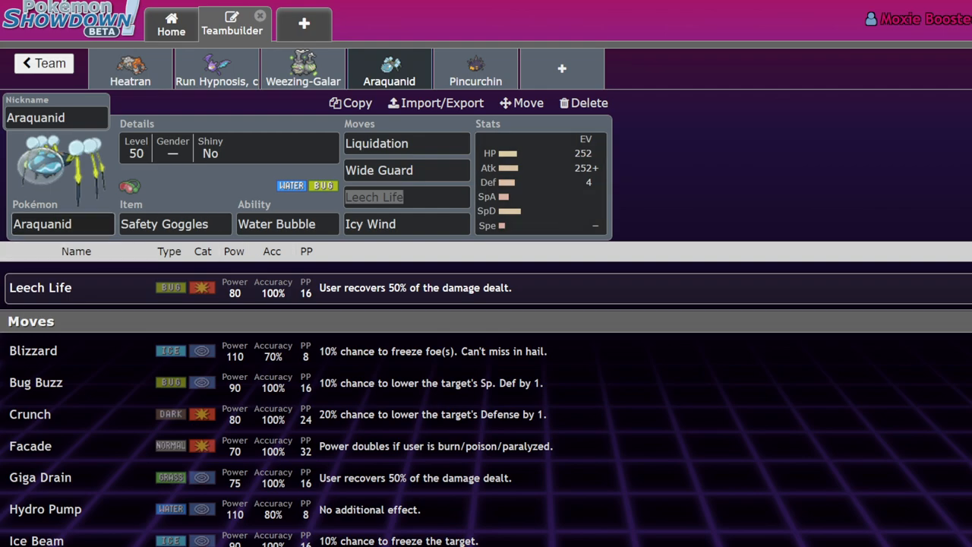
pyautogui.click(539, 183)
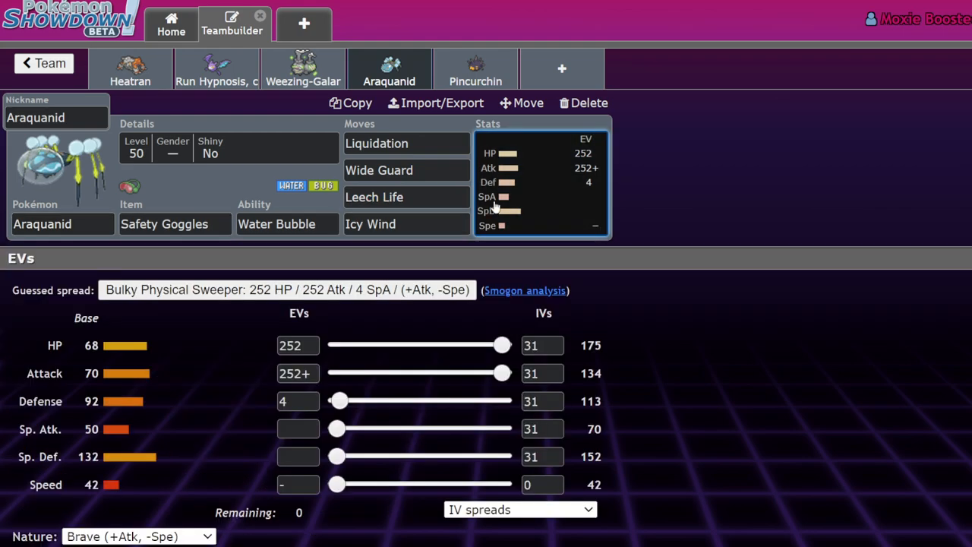
pyautogui.moveTo(91, 431)
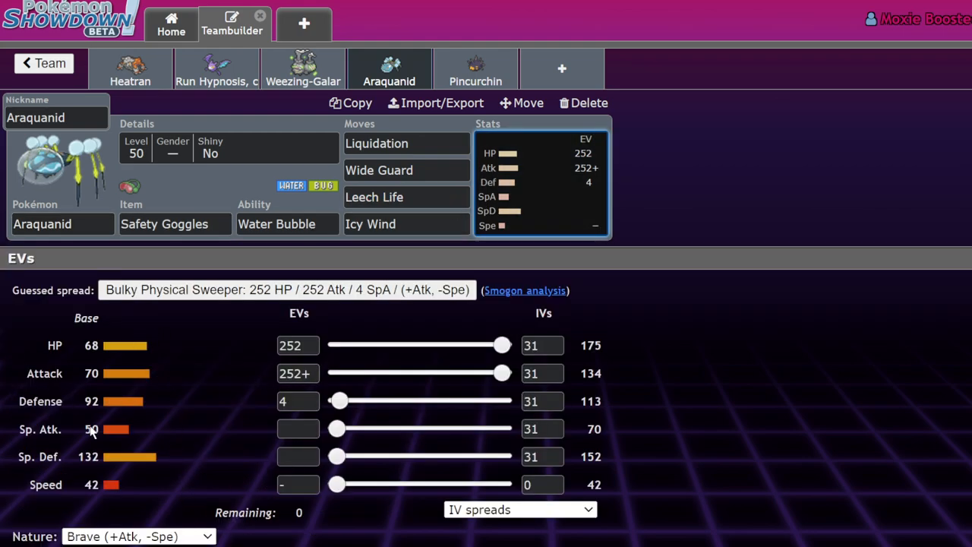
pyautogui.click(287, 224)
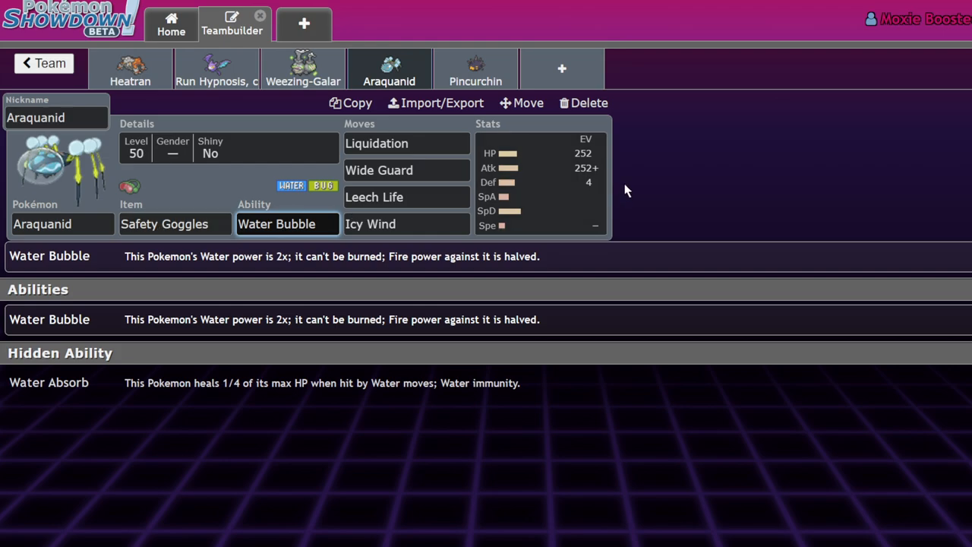
pyautogui.moveTo(581, 252)
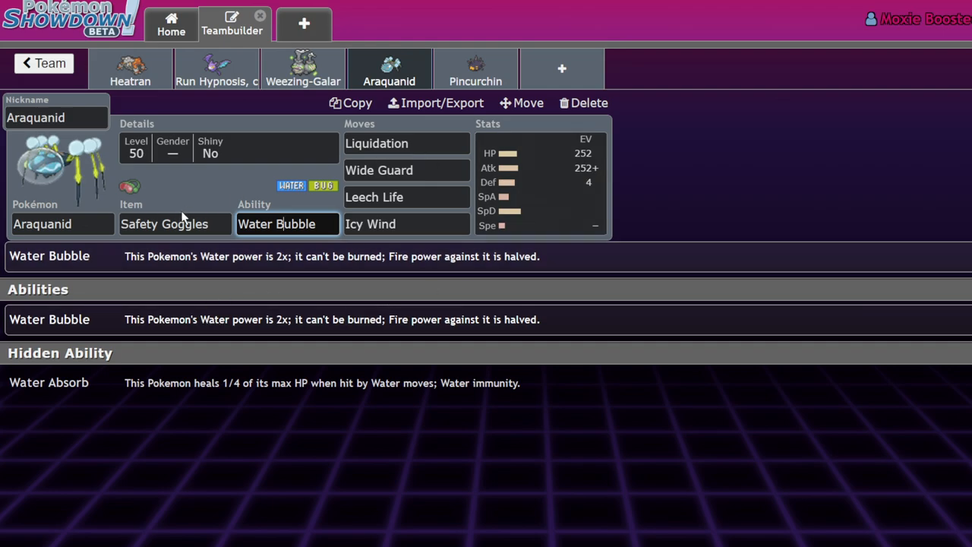
pyautogui.moveTo(691, 203)
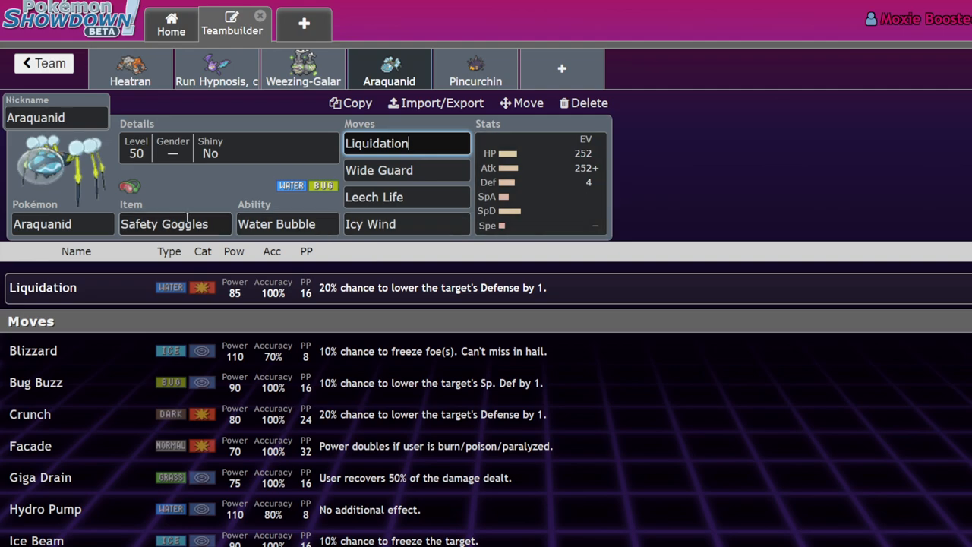
pyautogui.click(174, 224)
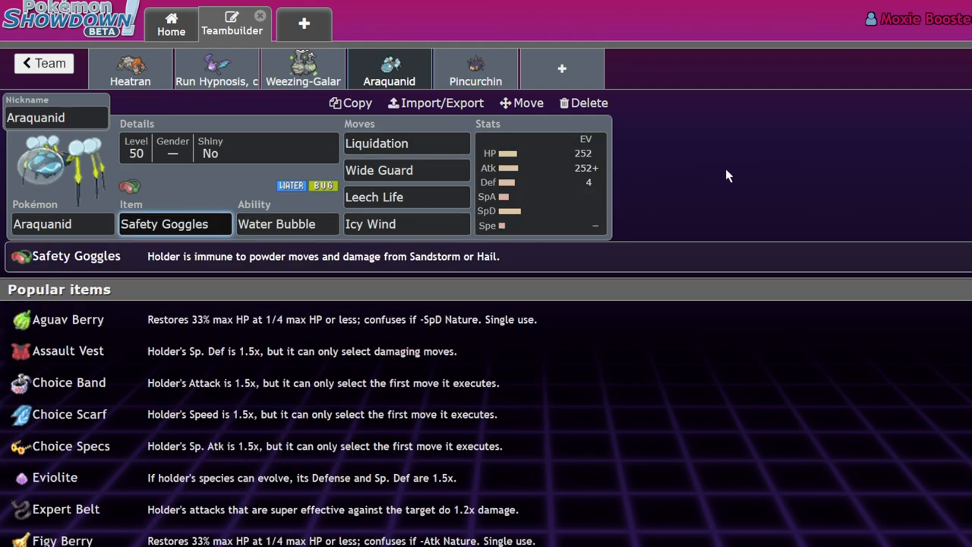
pyautogui.moveTo(732, 143)
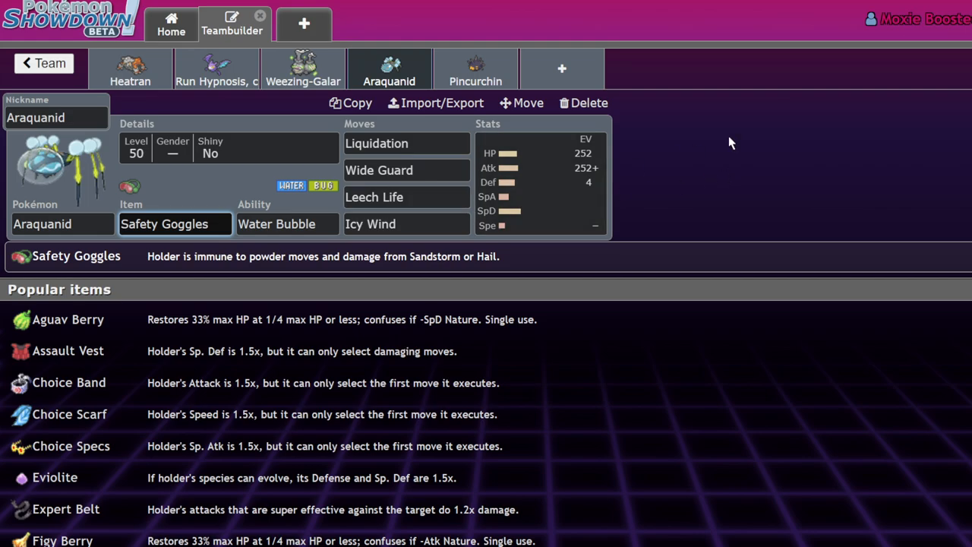
pyautogui.click(407, 170)
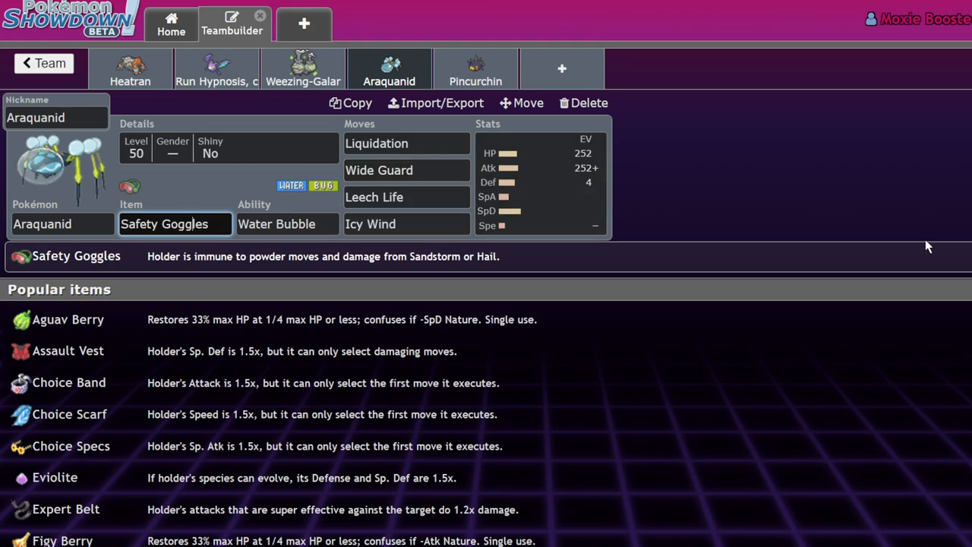
pyautogui.click(287, 223)
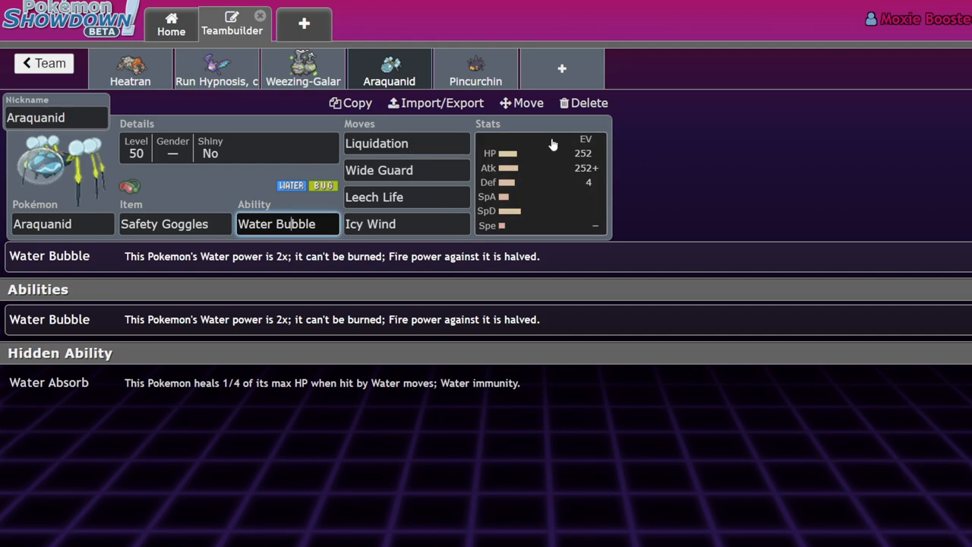
pyautogui.moveTo(433, 143)
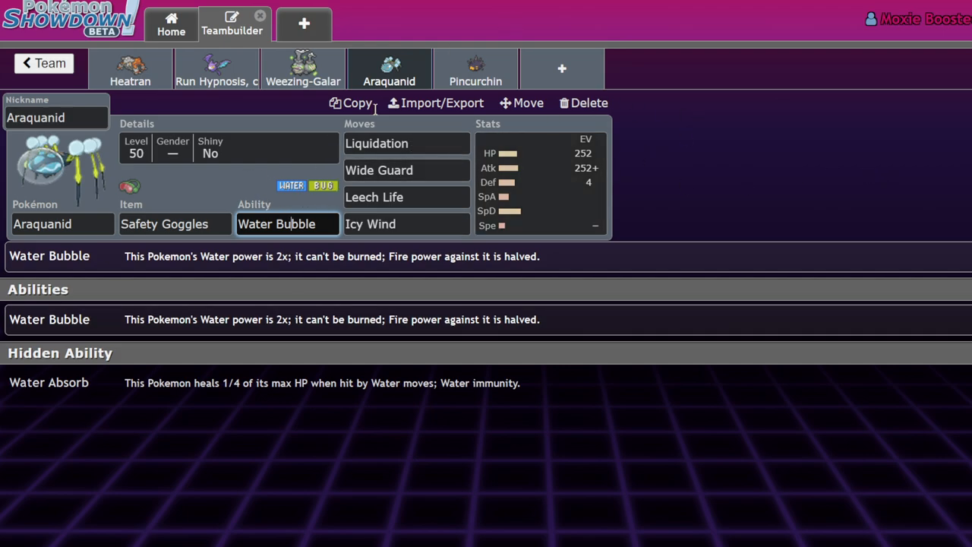
pyautogui.moveTo(21, 204)
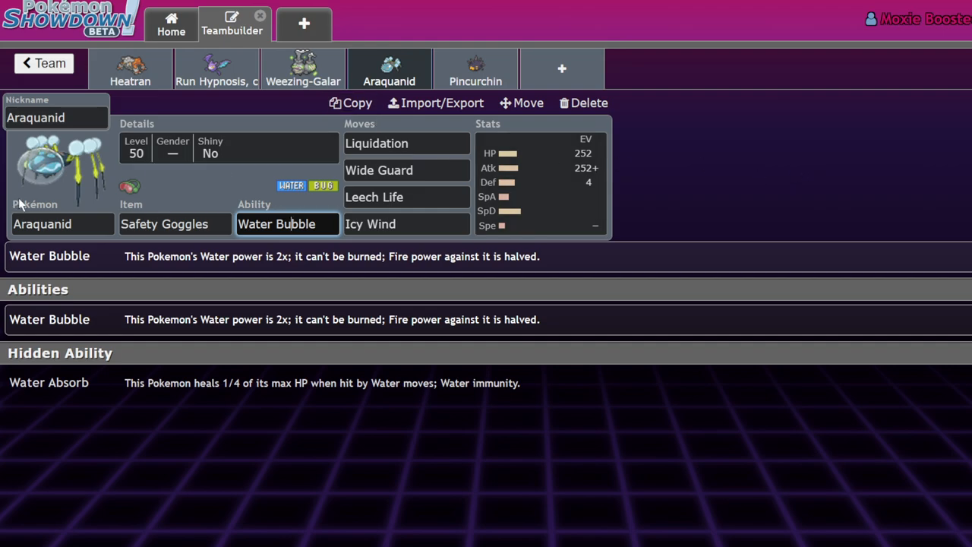
pyautogui.moveTo(689, 128)
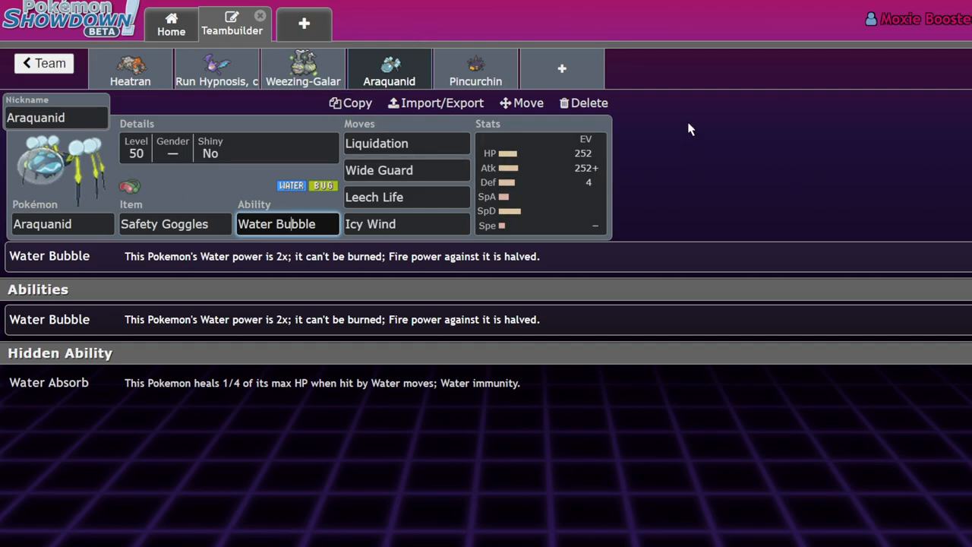
pyautogui.moveTo(736, 165)
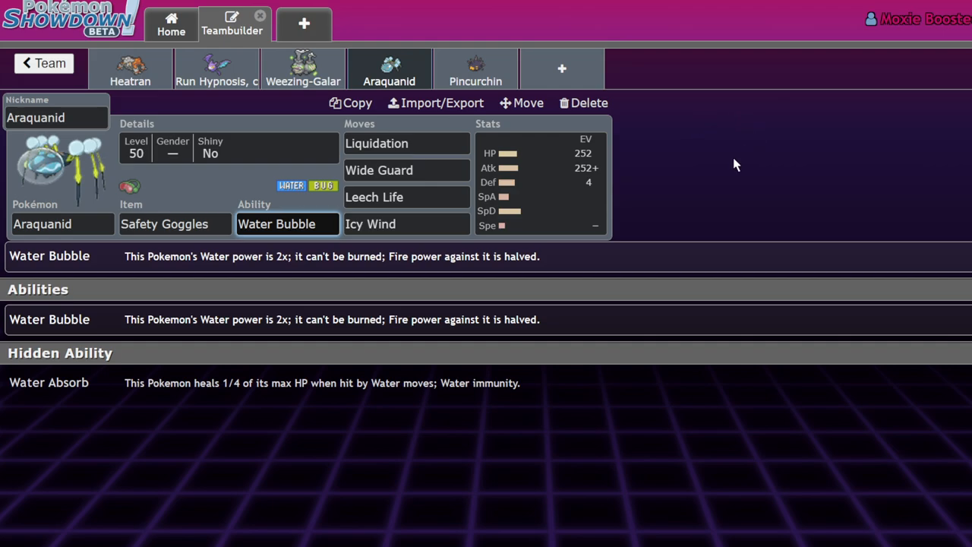
pyautogui.moveTo(734, 156)
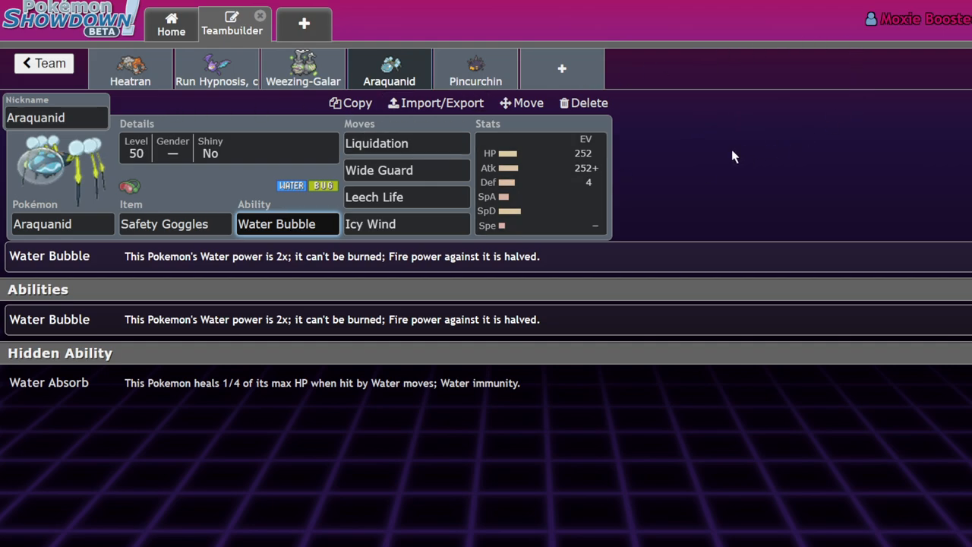
pyautogui.moveTo(395, 82)
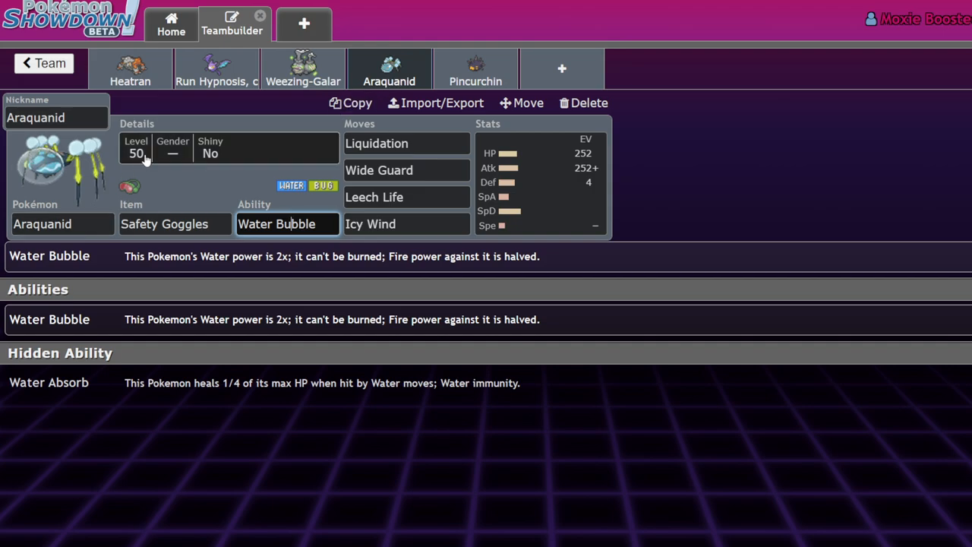
pyautogui.moveTo(437, 161)
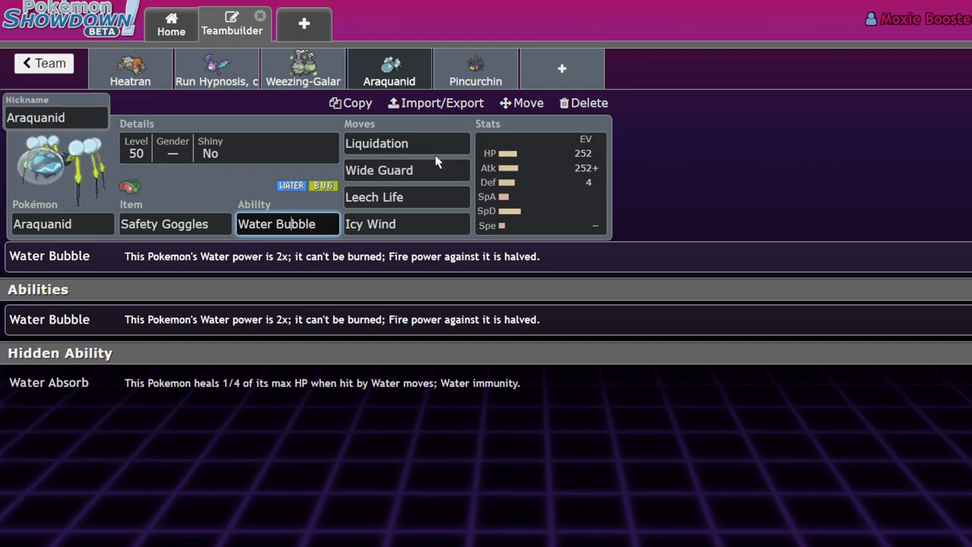
pyautogui.click(406, 170)
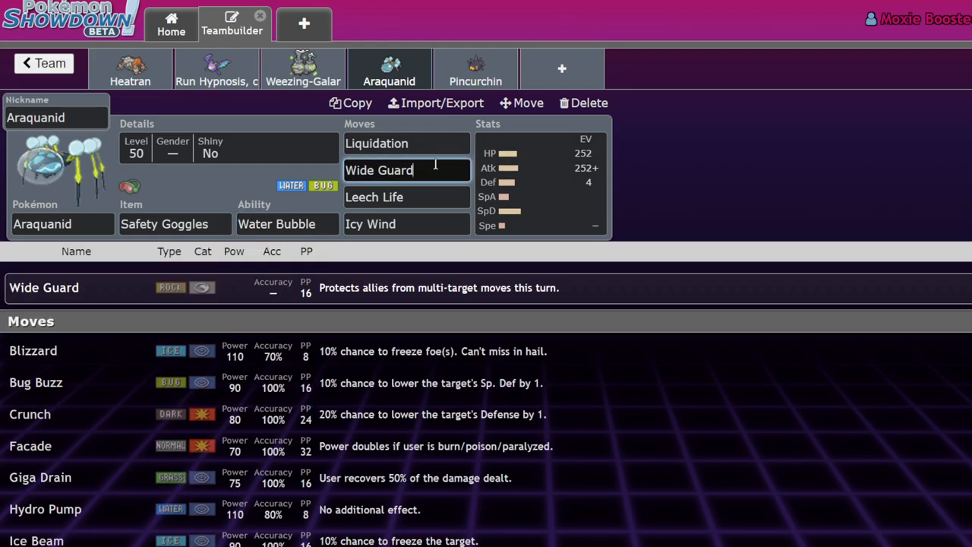
pyautogui.moveTo(714, 182)
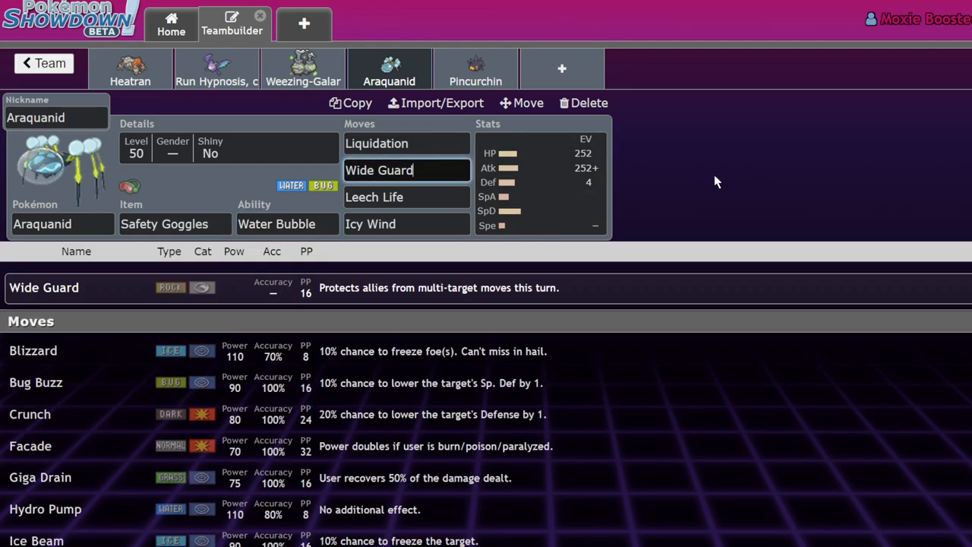
pyautogui.moveTo(744, 173)
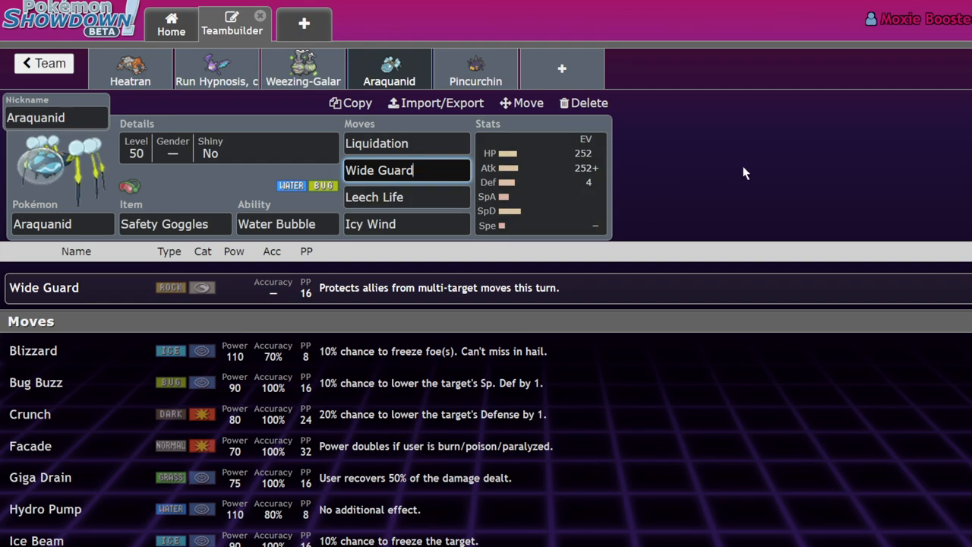
pyautogui.click(539, 182)
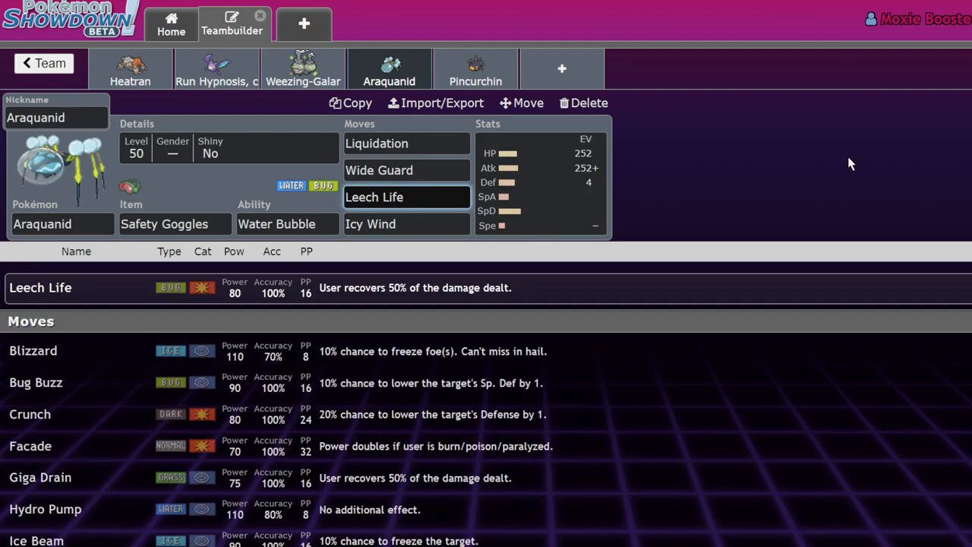
pyautogui.moveTo(531, 209)
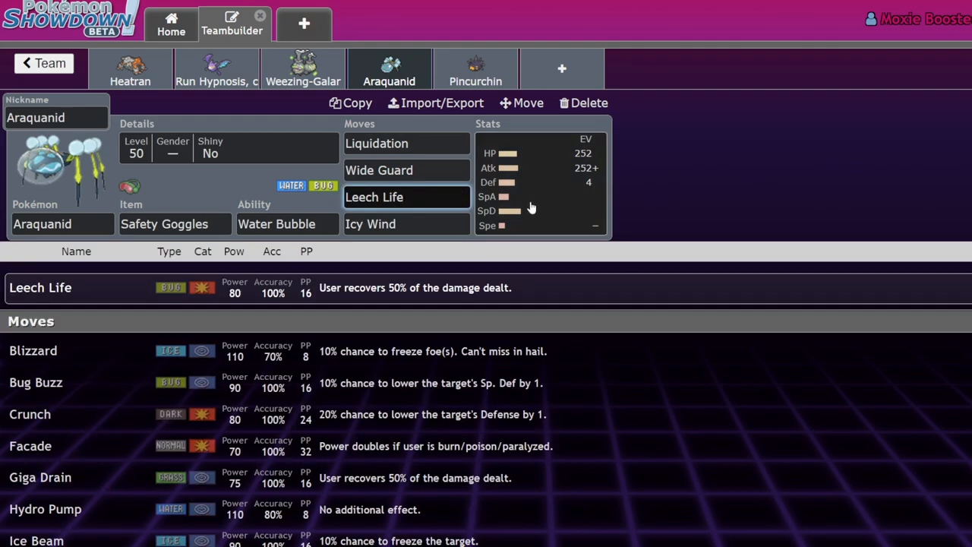
pyautogui.click(407, 223)
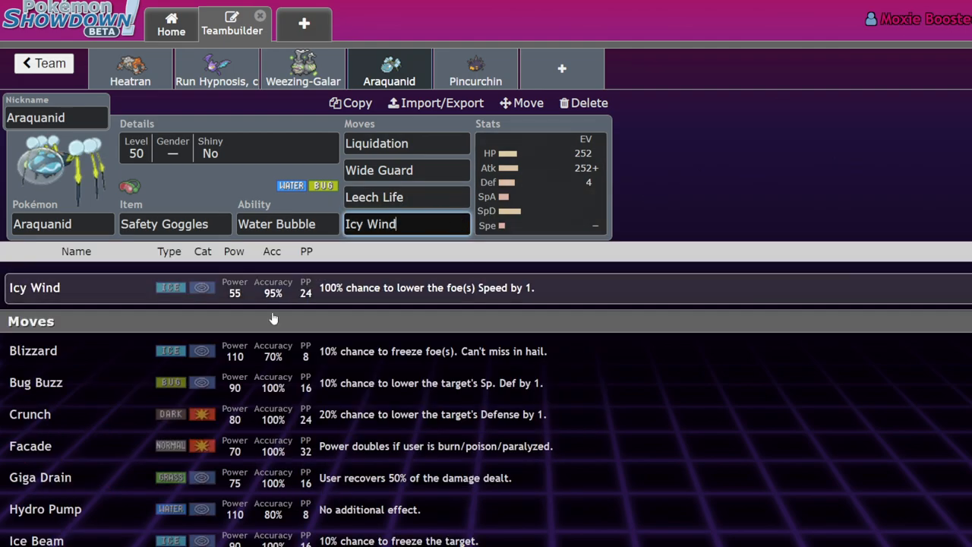
pyautogui.scroll(-3)
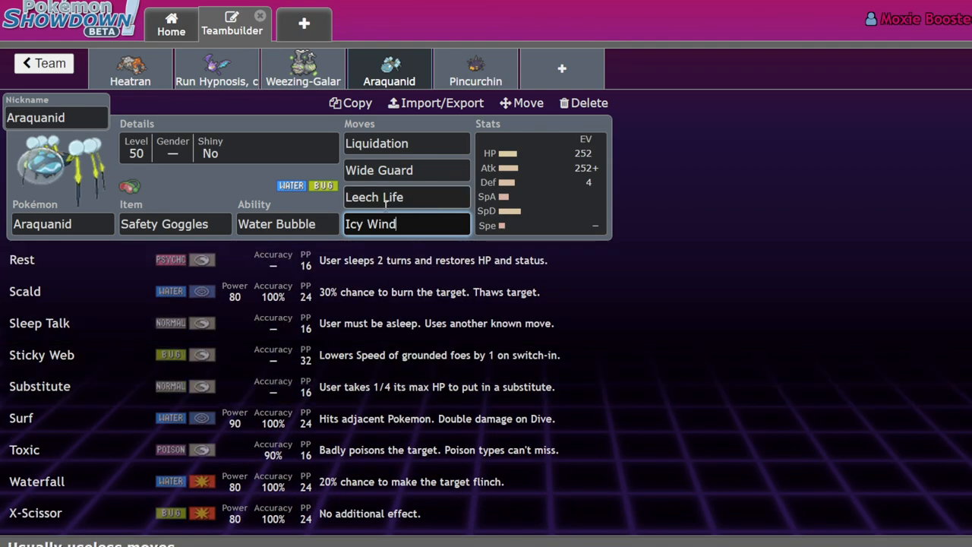
pyautogui.moveTo(600, 256)
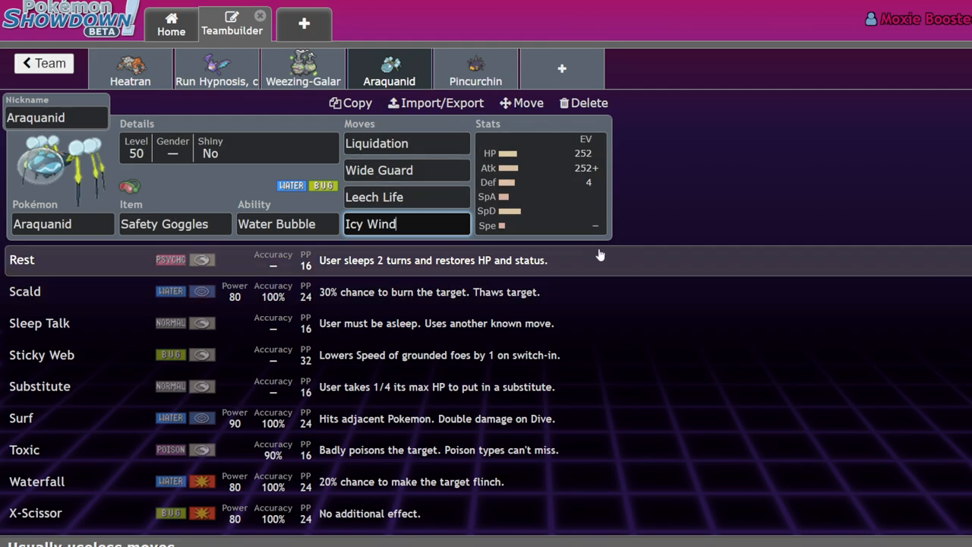
pyautogui.moveTo(744, 233)
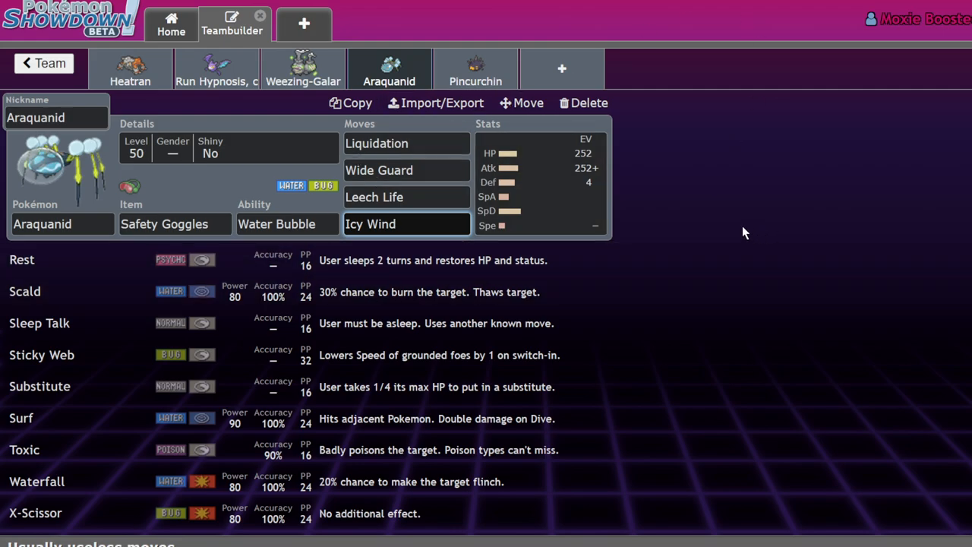
pyautogui.moveTo(535, 256)
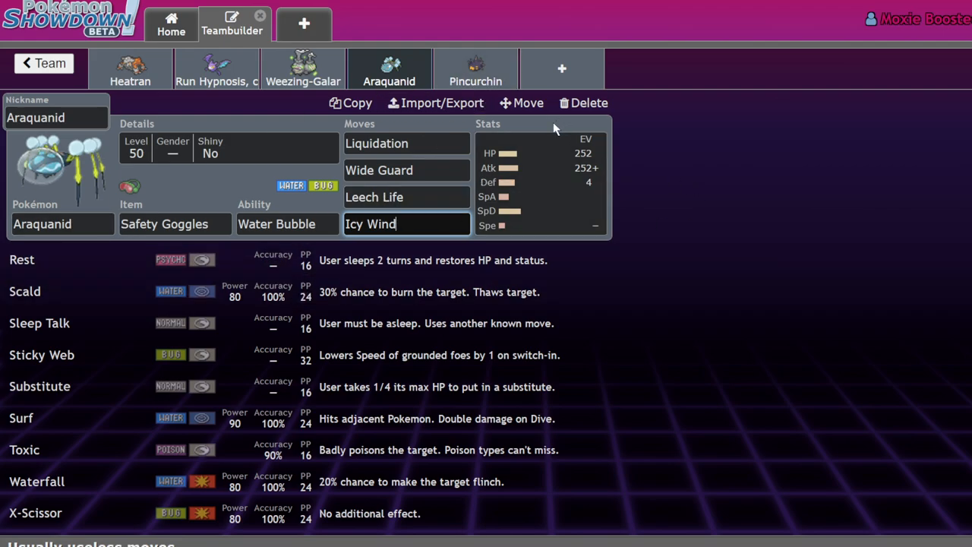
pyautogui.moveTo(316, 104)
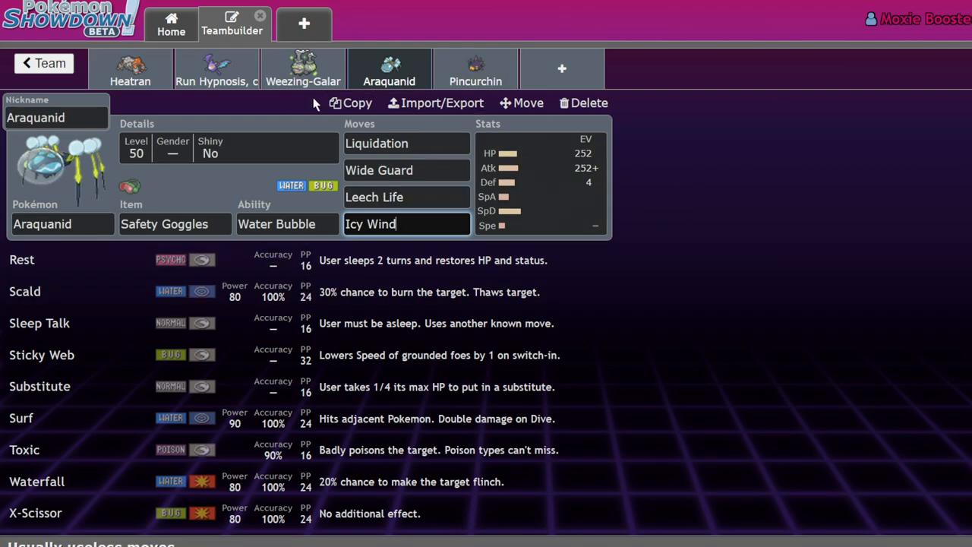
# Step: Glance at Heatran's and Weezing-Galar's sets, then start a new team slot for a Tapu search
pyautogui.click(131, 70)
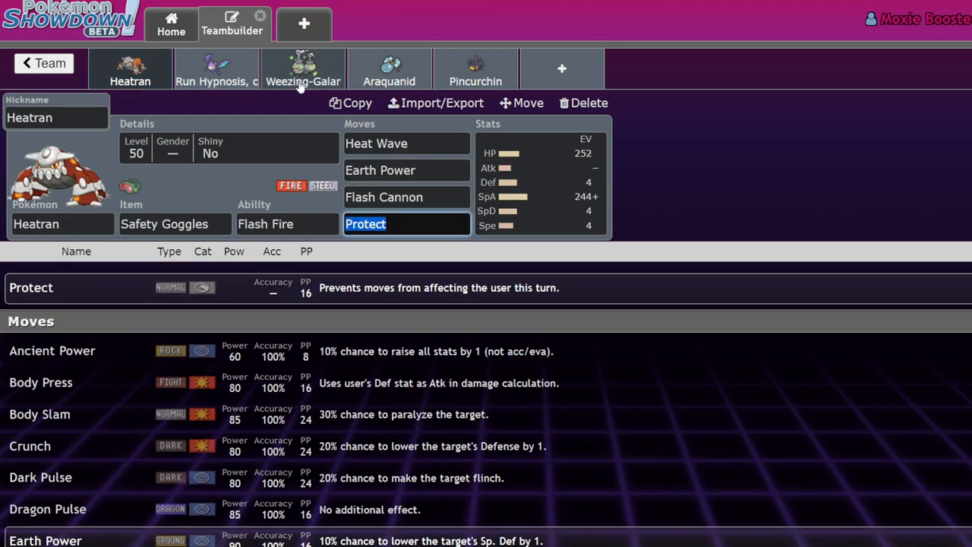
pyautogui.click(304, 69)
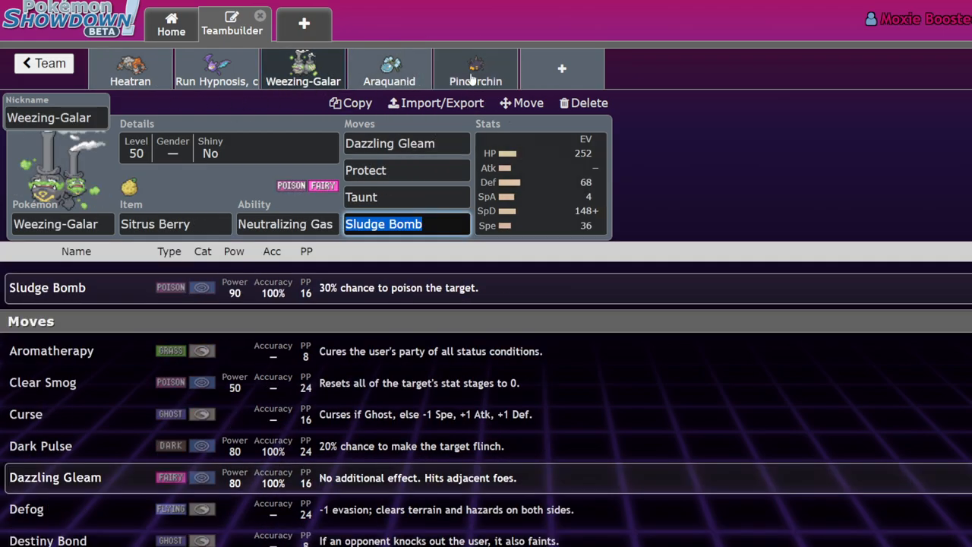
pyautogui.click(475, 69)
pyautogui.write('tapu')
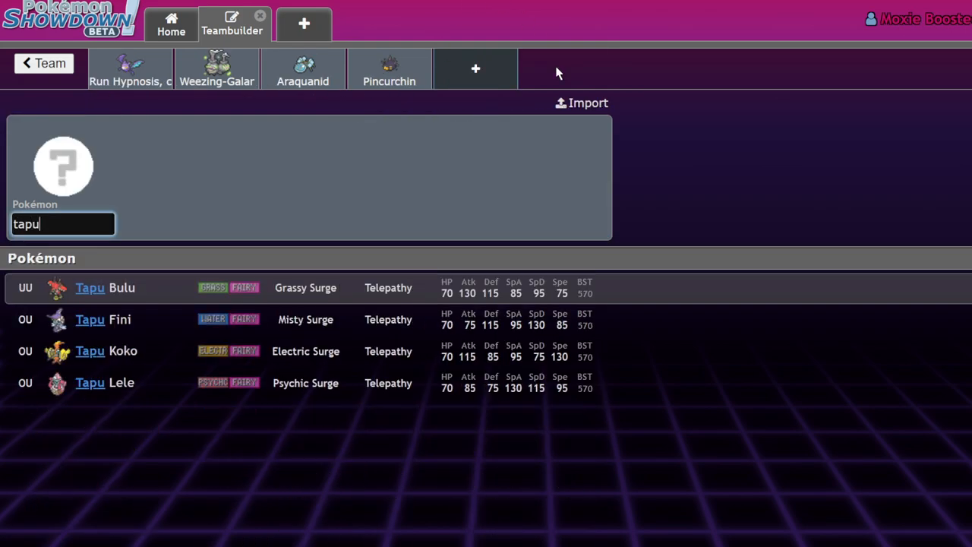
# Step: Add Tapu Koko to the team and give it the Assault Vest item
pyautogui.click(107, 349)
pyautogui.write('regi')
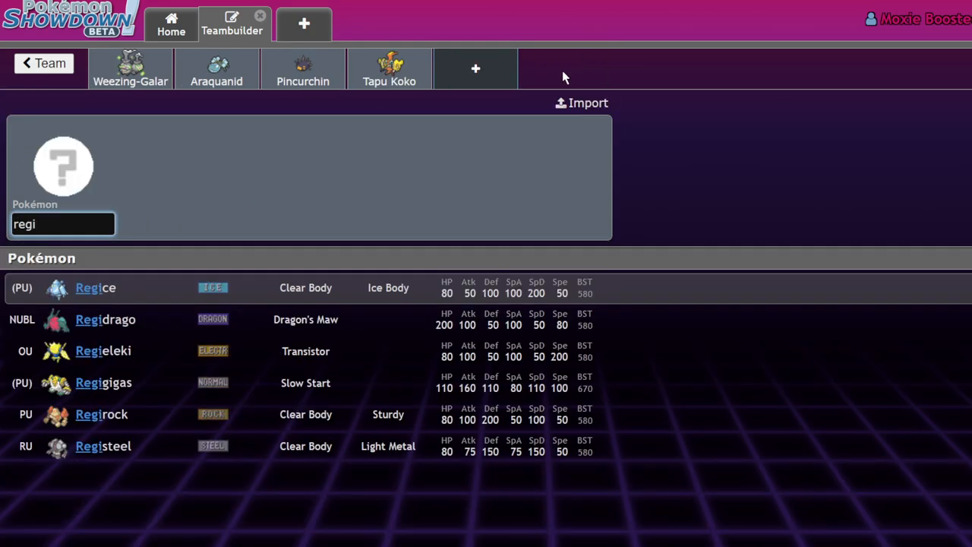
pyautogui.click(103, 349)
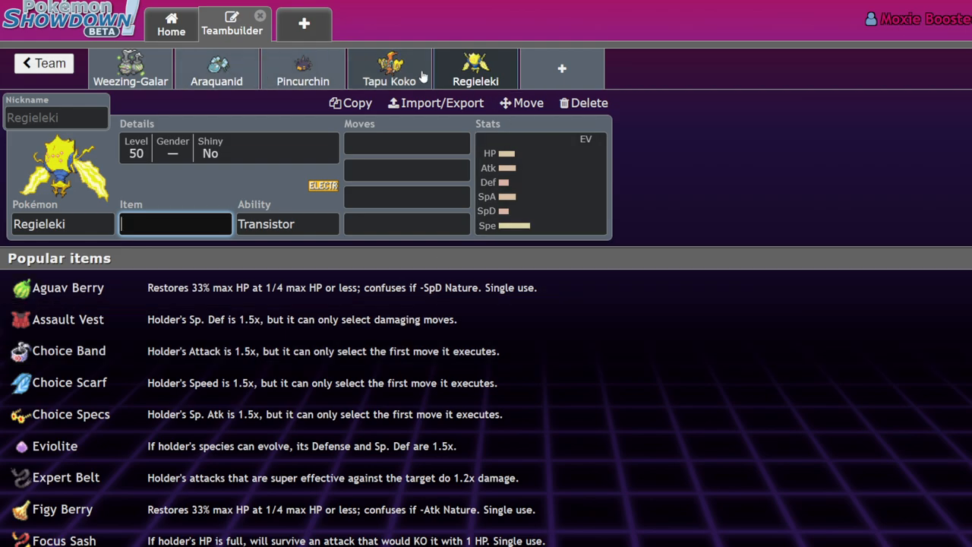
pyautogui.moveTo(282, 60)
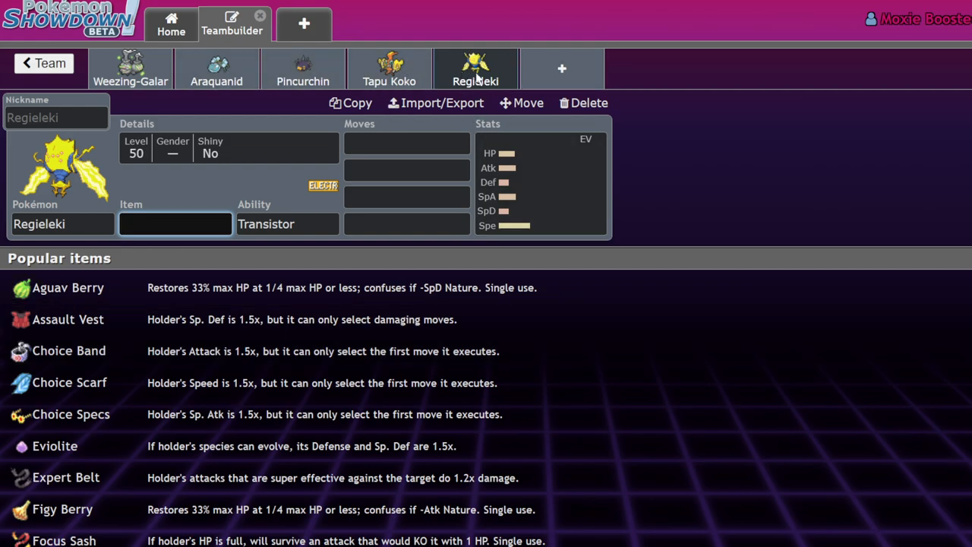
pyautogui.click(302, 68)
pyautogui.write('s')
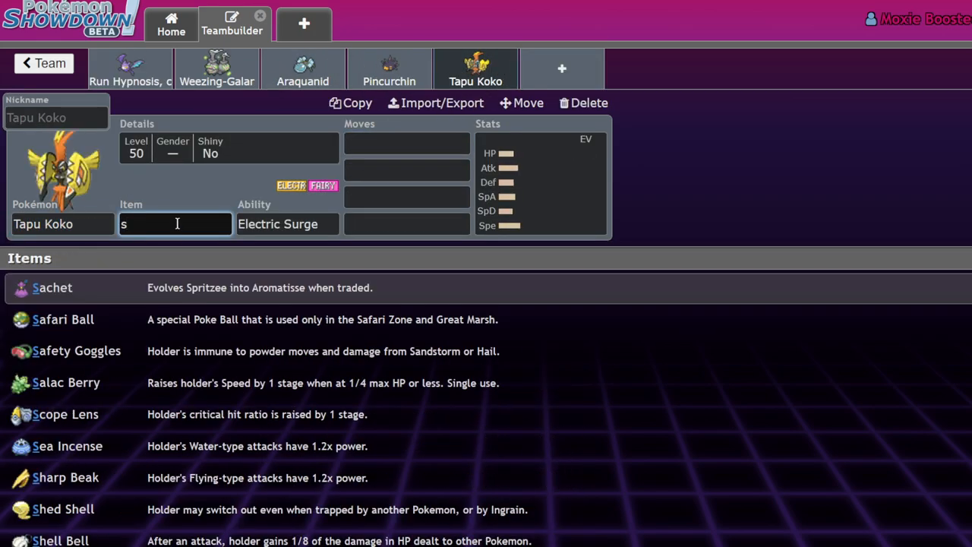
pyautogui.click(407, 142)
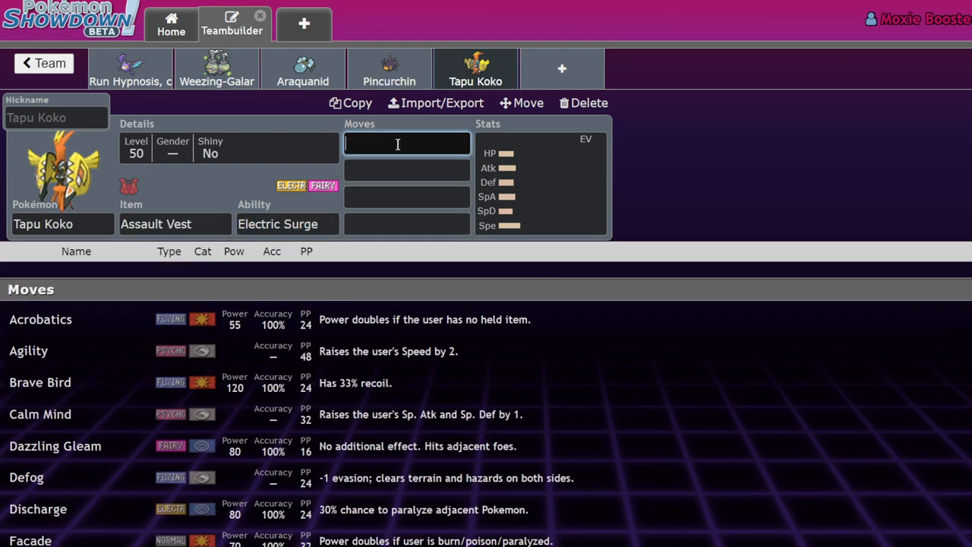
# Step: Fill Tapu Koko's moves with Electroweb, Nature's Madness and Volt Switch, then move to Pincurchin's slot
pyautogui.write('ele')
pyautogui.click(407, 196)
pyautogui.write('vol')
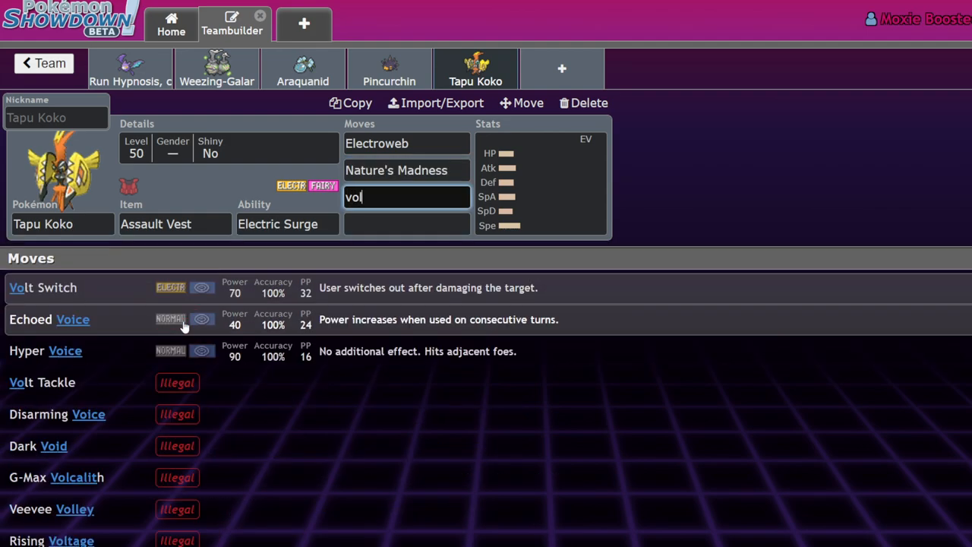
pyautogui.click(43, 287)
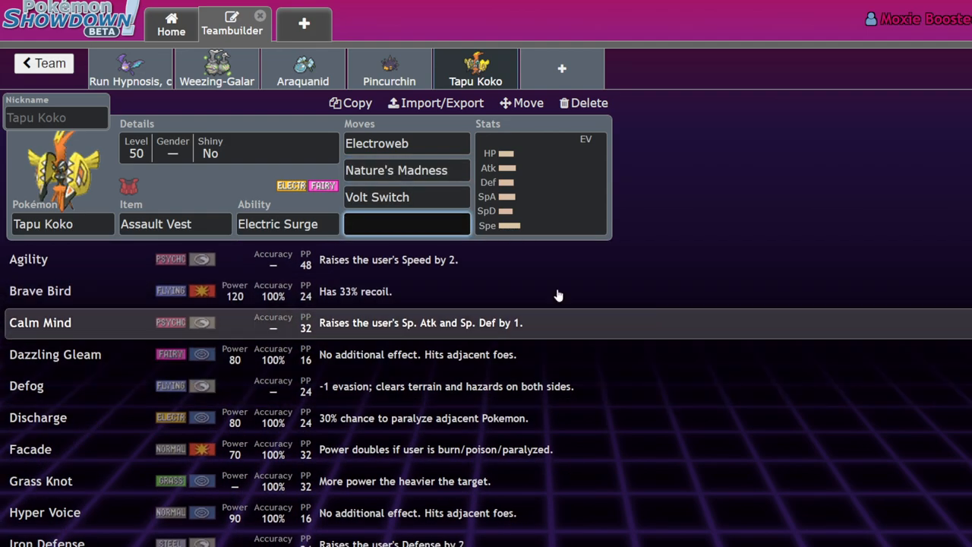
pyautogui.click(475, 73)
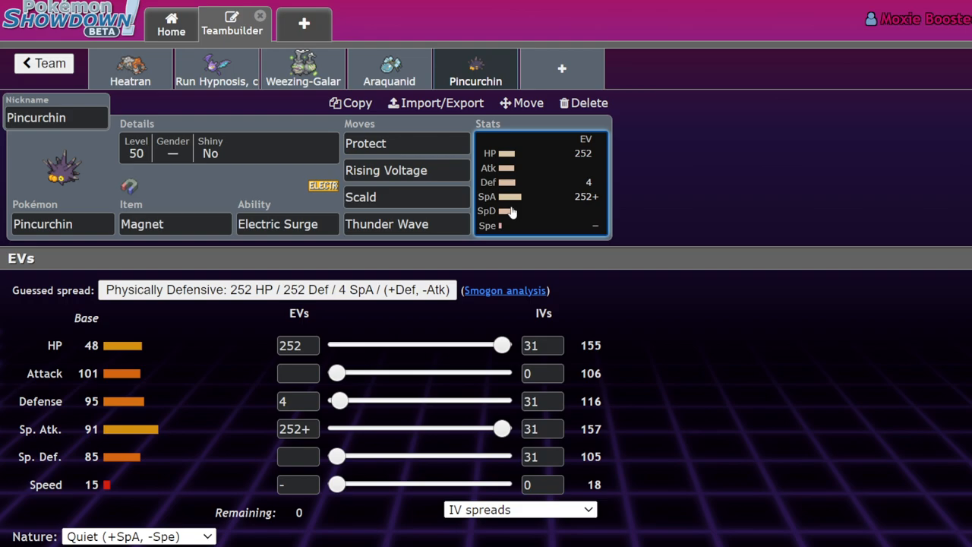
pyautogui.moveTo(615, 211)
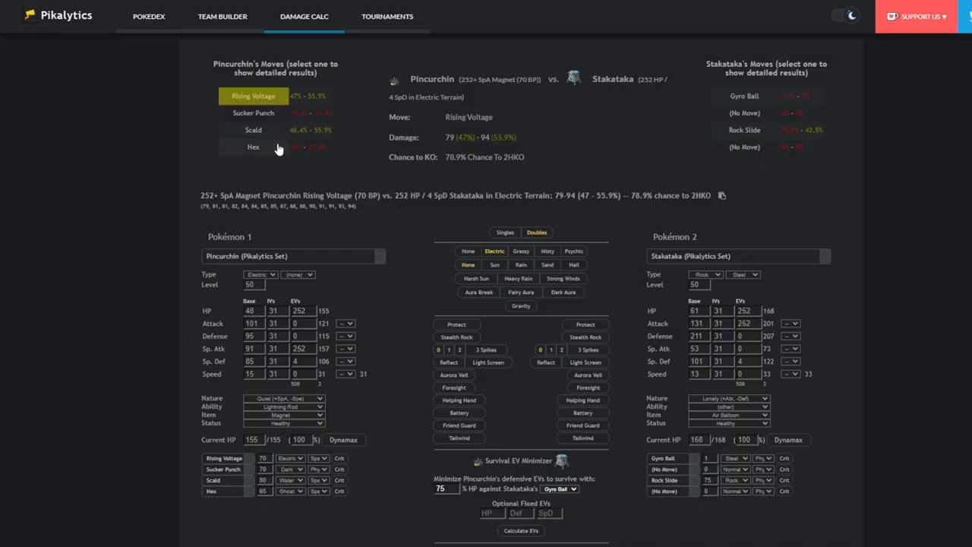
pyautogui.moveTo(799, 226)
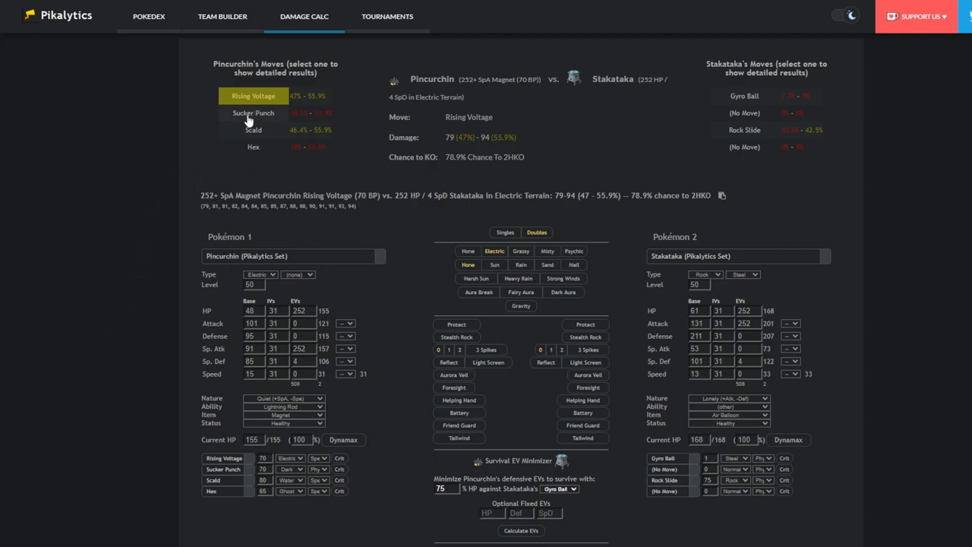
pyautogui.moveTo(358, 408)
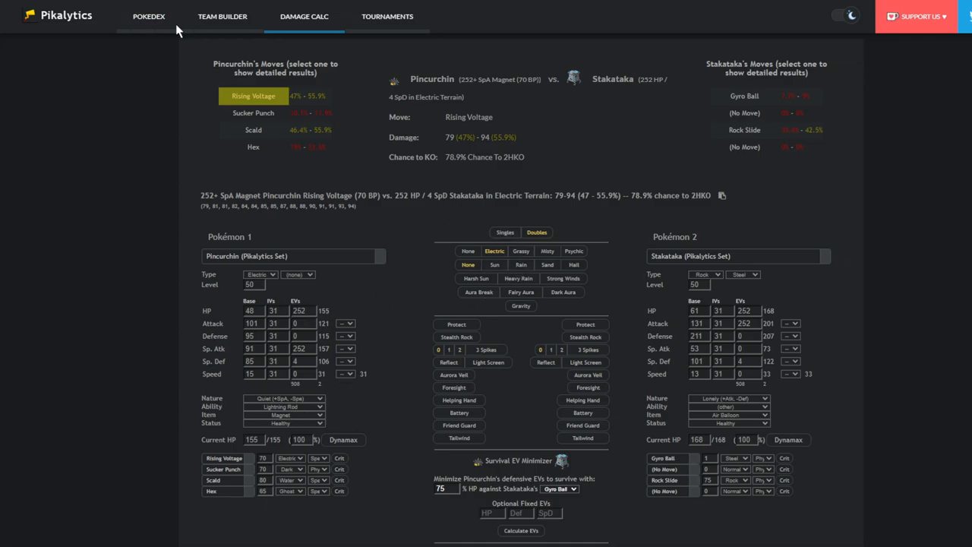
pyautogui.moveTo(252, 7)
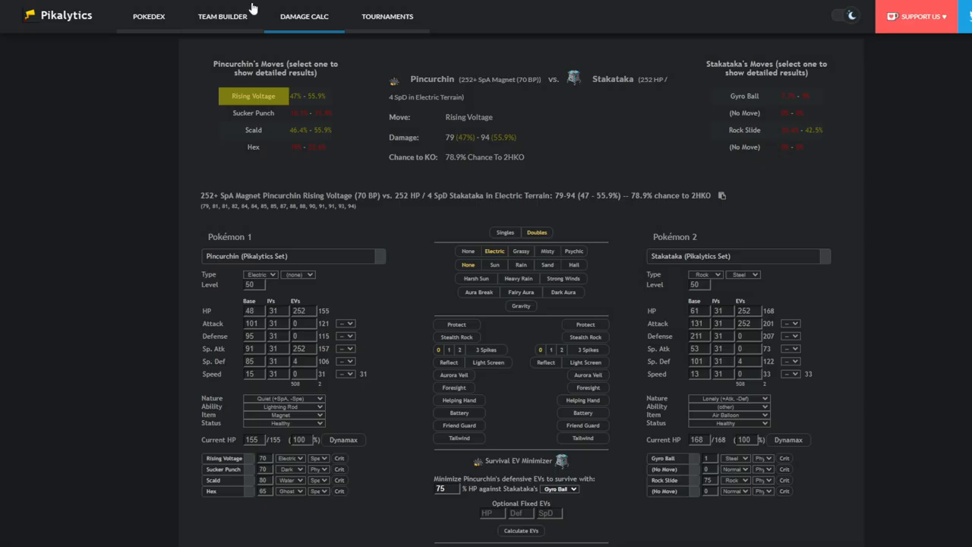
pyautogui.moveTo(407, 304)
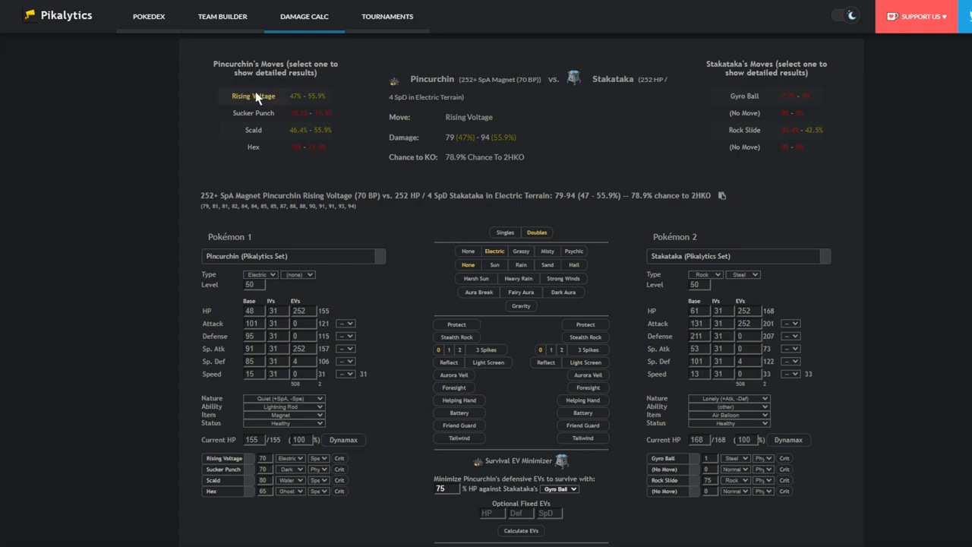
# Step: Compare Pincurchin's Rising Voltage on Stakataka with Stakataka's Body Press: 35.4–41.9%, guaranteed 3HKO
pyautogui.click(252, 96)
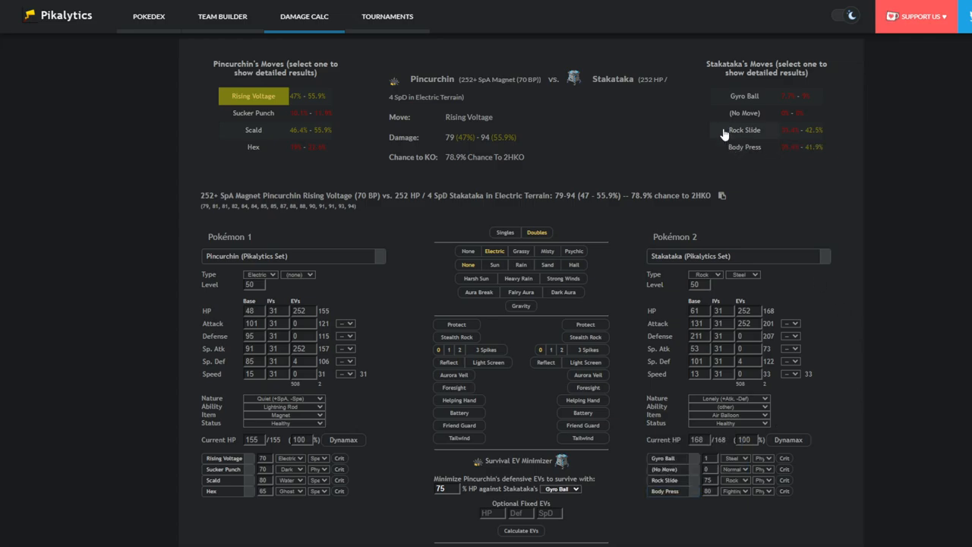
pyautogui.click(744, 145)
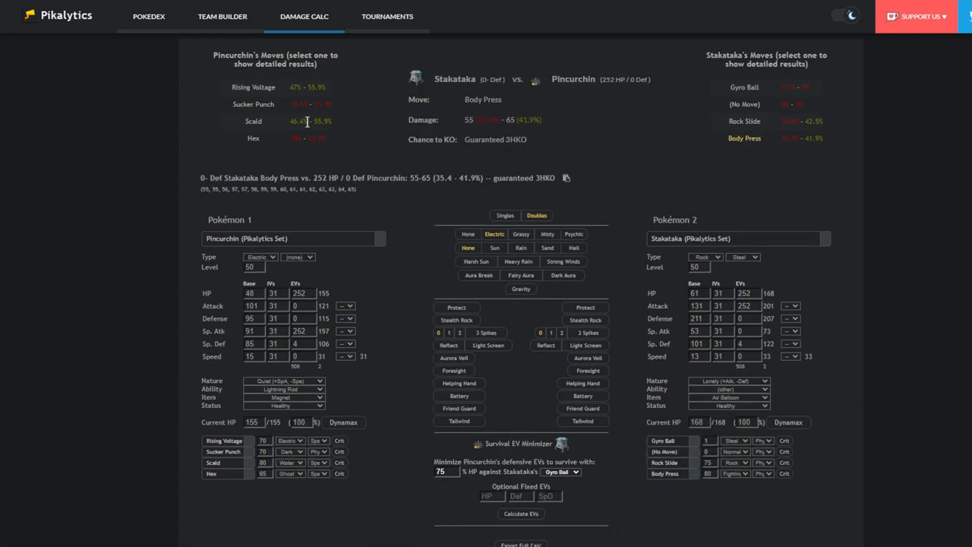
pyautogui.click(252, 87)
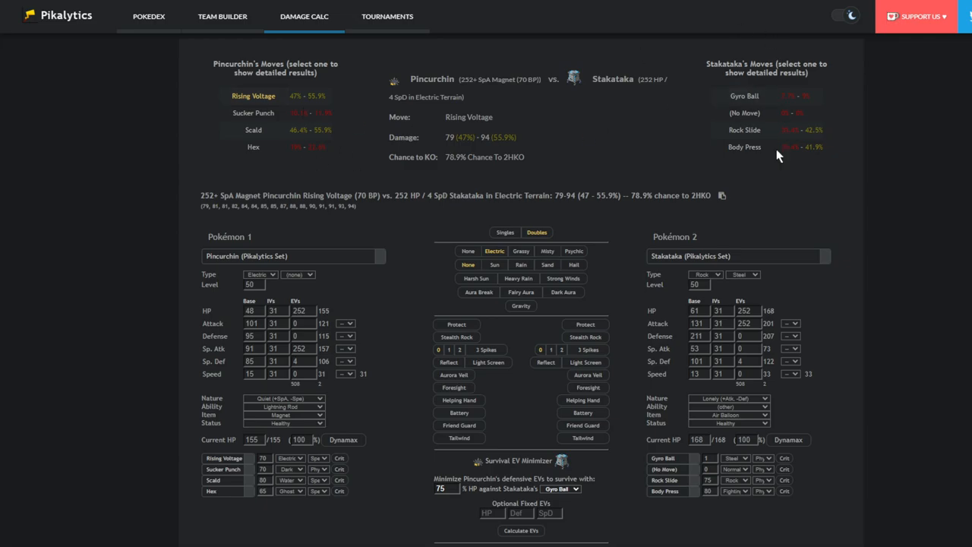
pyautogui.click(744, 146)
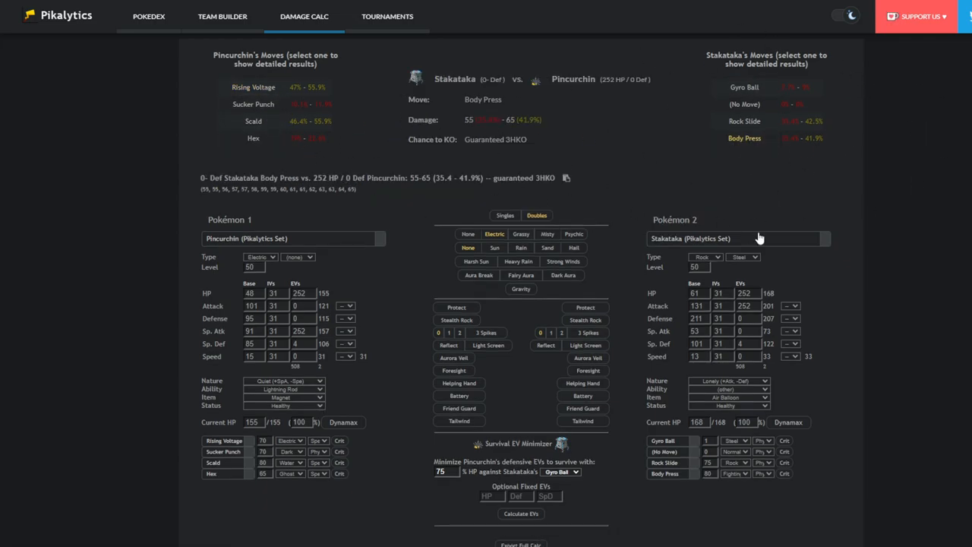
# Step: Browse the opponent set list and apply Electric Terrain to the calculation
pyautogui.click(732, 239)
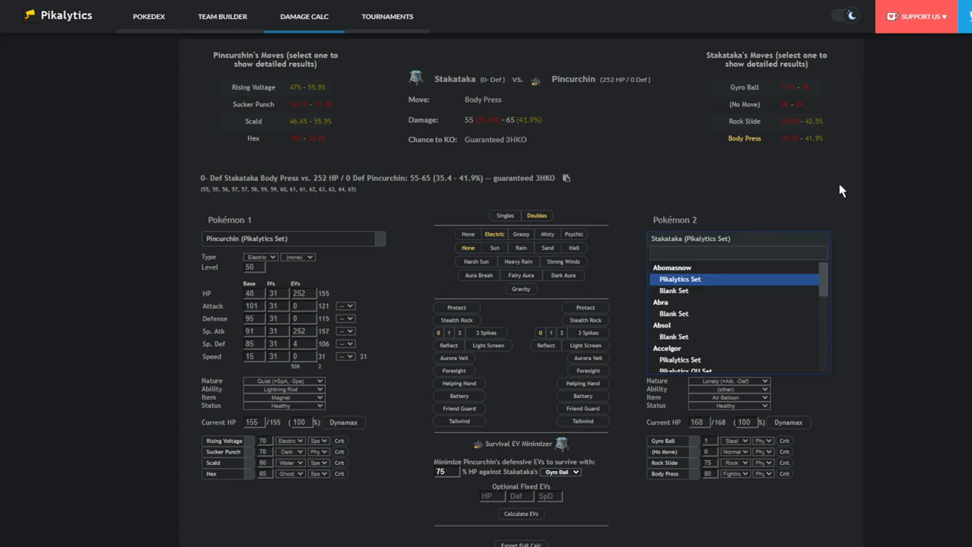
pyautogui.click(681, 279)
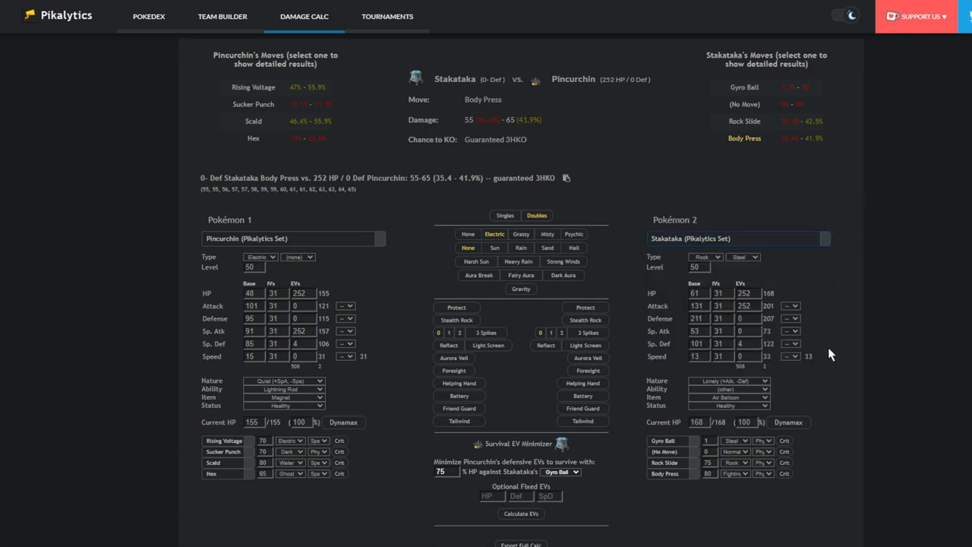
pyautogui.moveTo(733, 322)
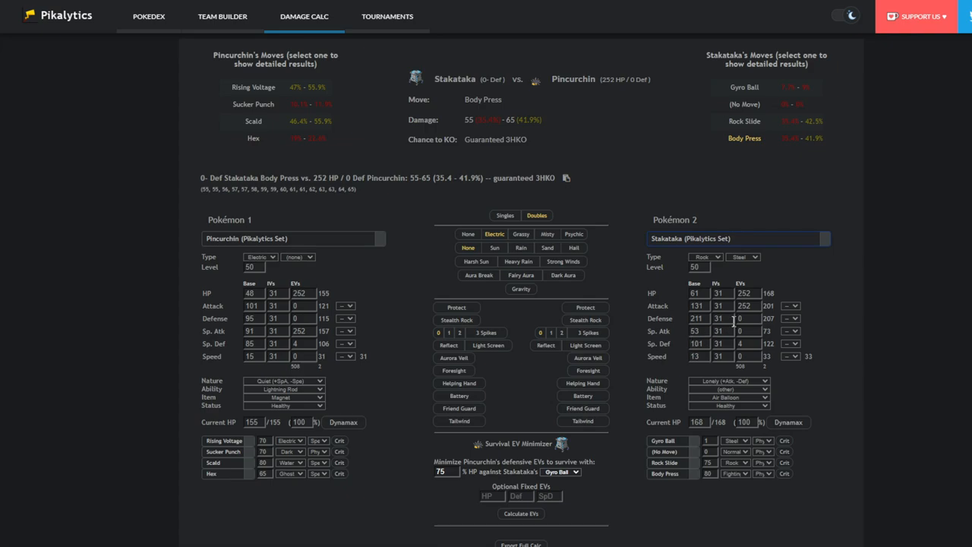
pyautogui.click(736, 238)
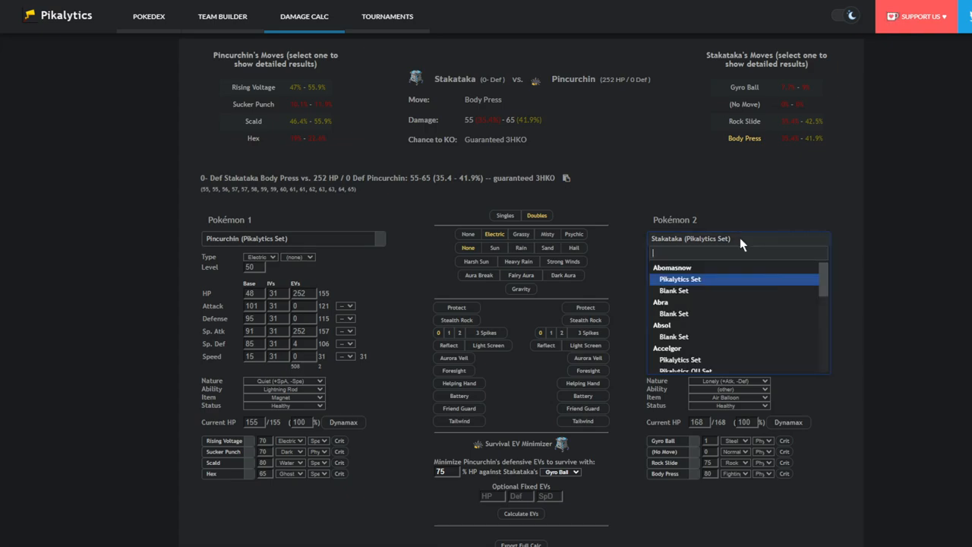
pyautogui.write('cv')
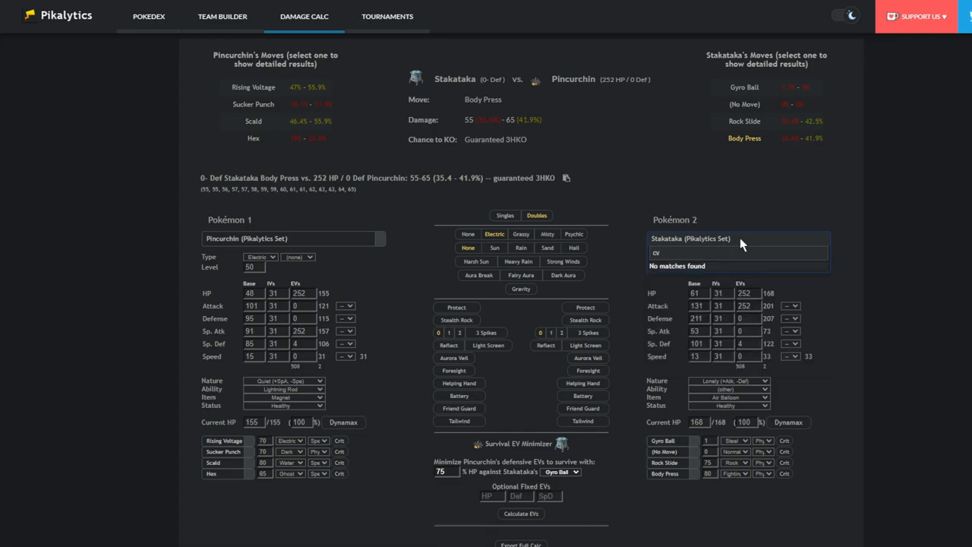
pyautogui.write('cele')
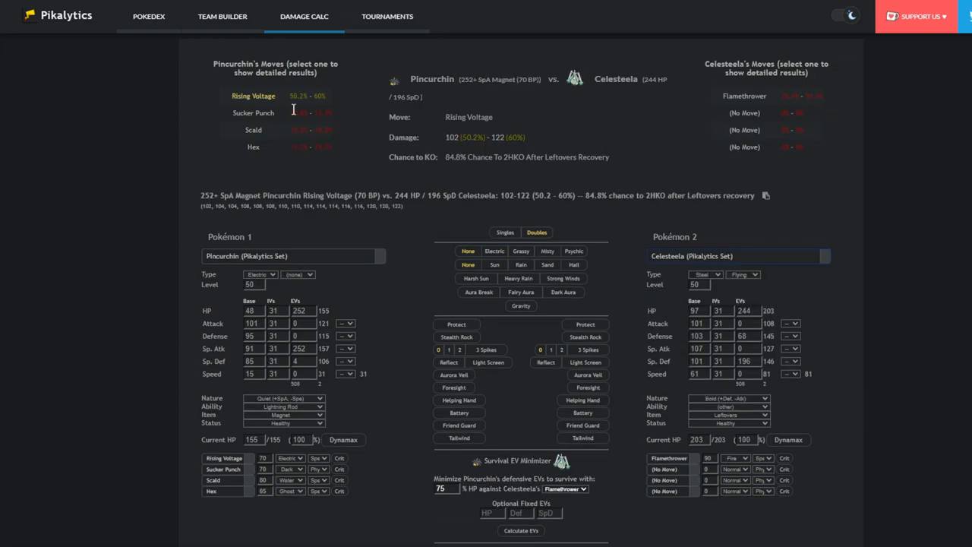
pyautogui.moveTo(495, 251)
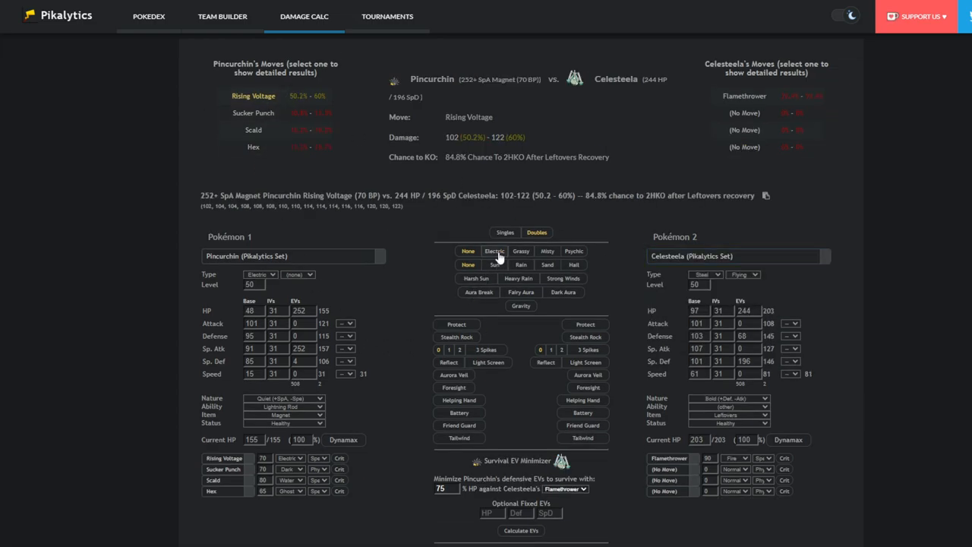
pyautogui.click(493, 251)
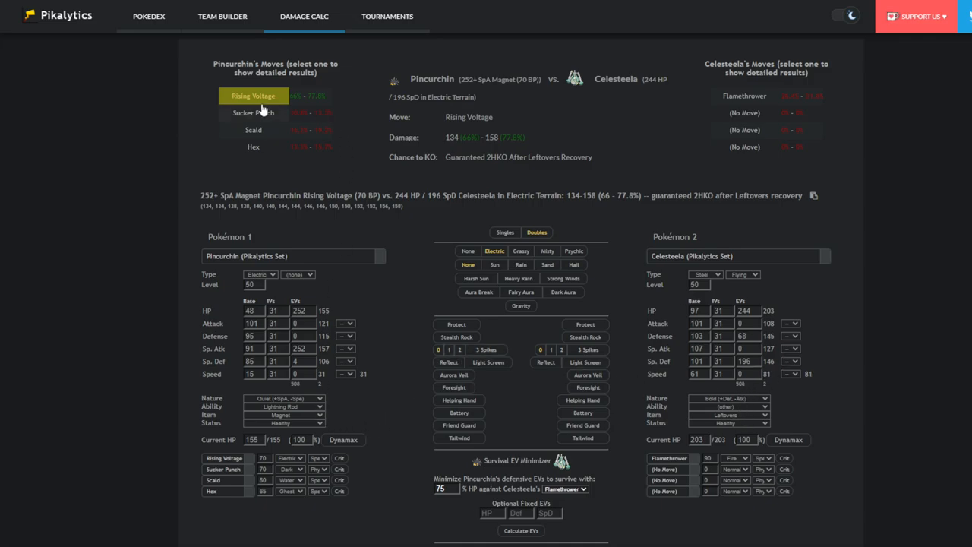
pyautogui.moveTo(714, 134)
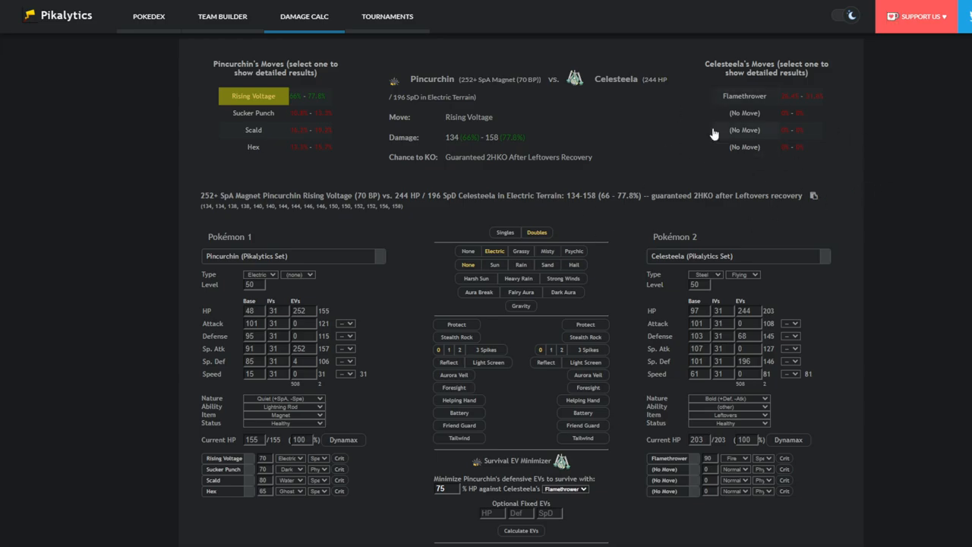
pyautogui.moveTo(529, 217)
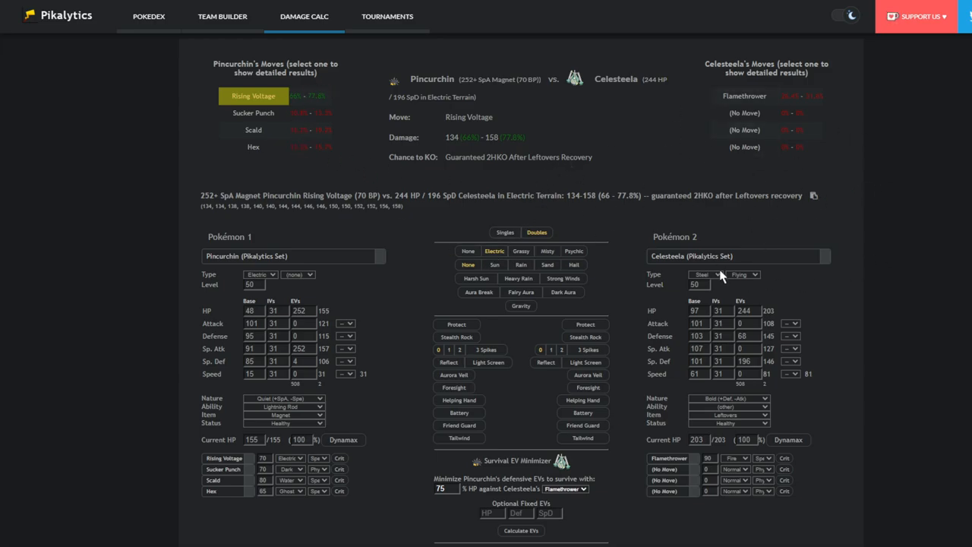
# Step: Set Tapu Fini (Pikalytics set) as the opponent; Rising Voltage shows a guaranteed OHKO
pyautogui.click(737, 255)
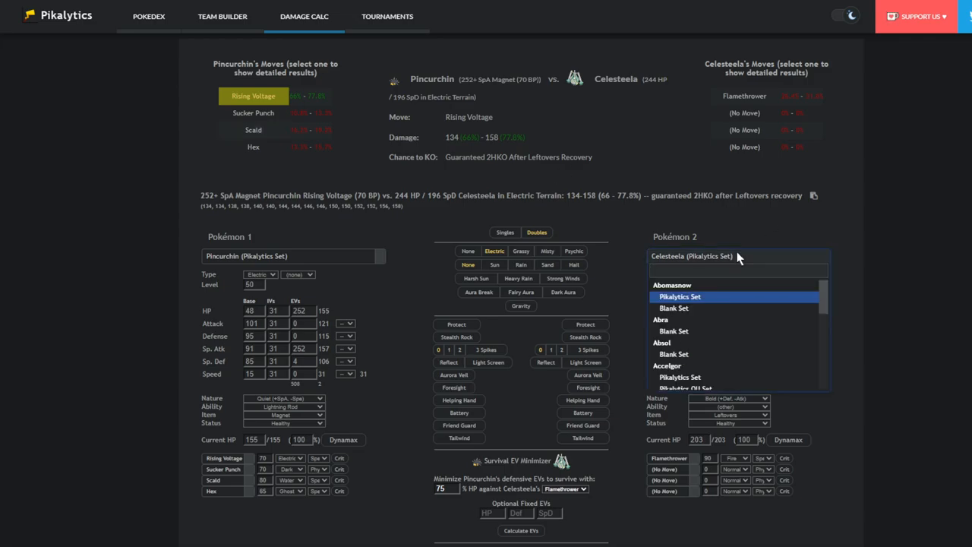
pyautogui.write('tapu')
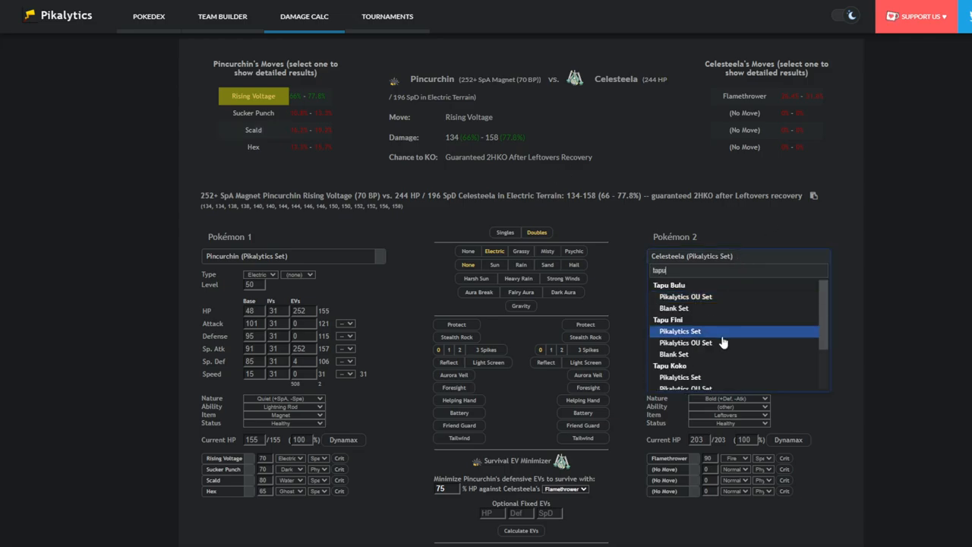
pyautogui.click(680, 331)
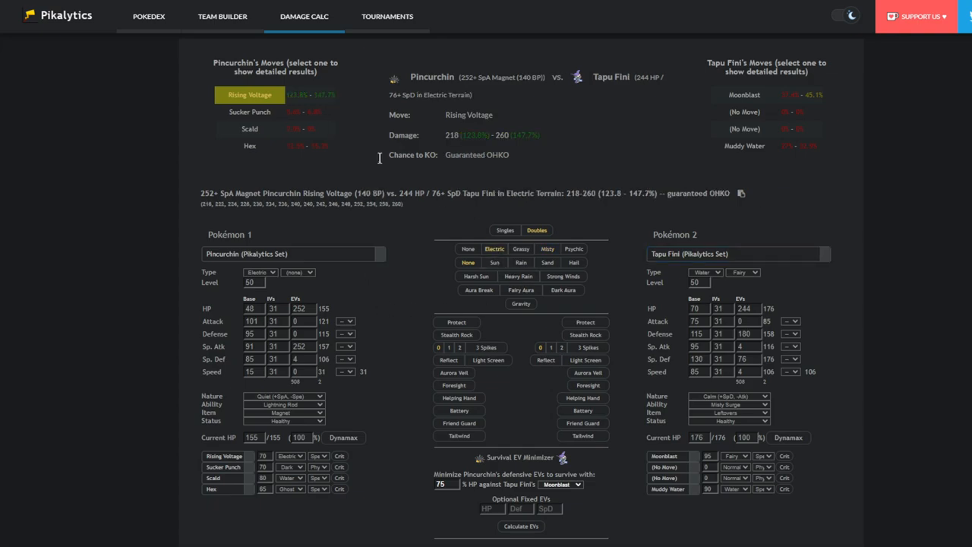
# Step: Make Urshifu the opponent with Electric Terrain on; its Wicked Blow deals 69.6–81.9% to Pincurchin
pyautogui.click(736, 253)
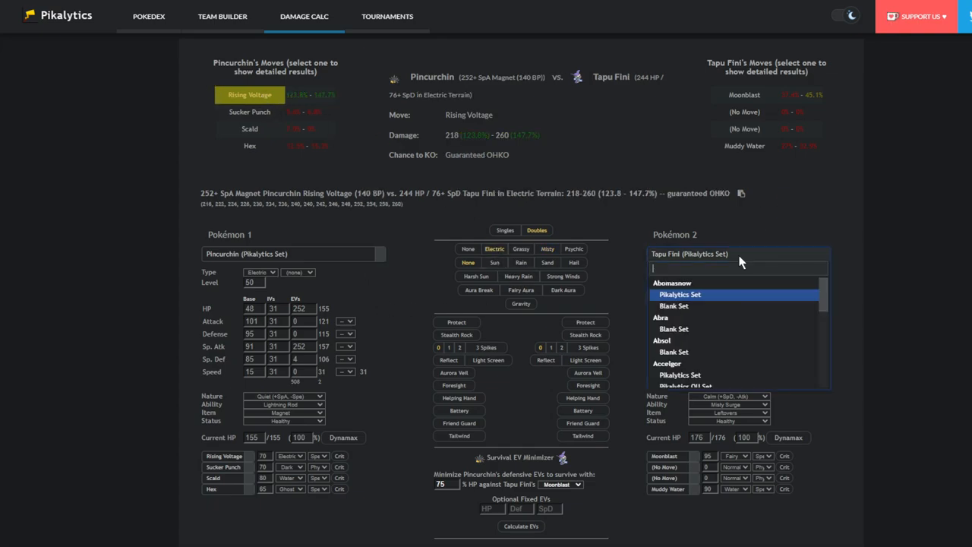
pyautogui.write('urshi')
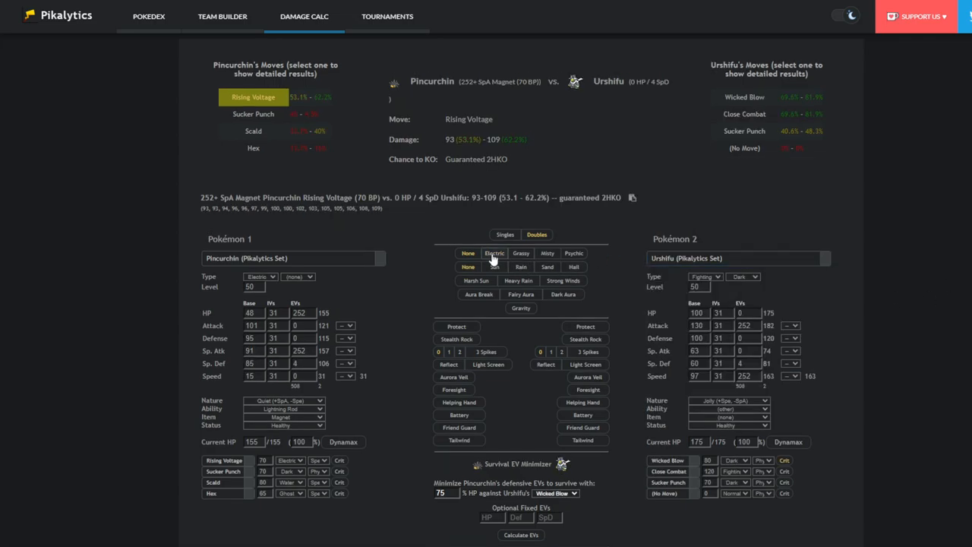
pyautogui.click(494, 252)
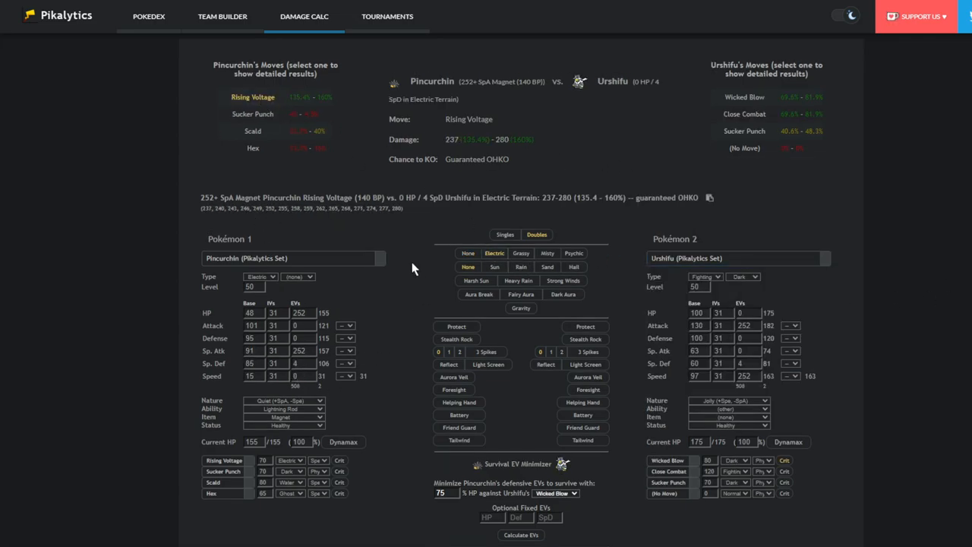
pyautogui.moveTo(361, 314)
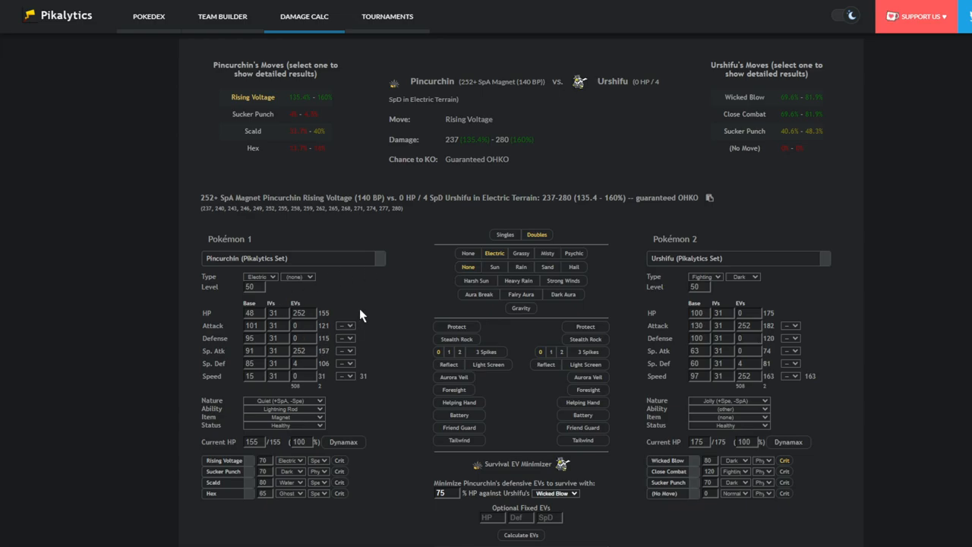
pyautogui.click(744, 97)
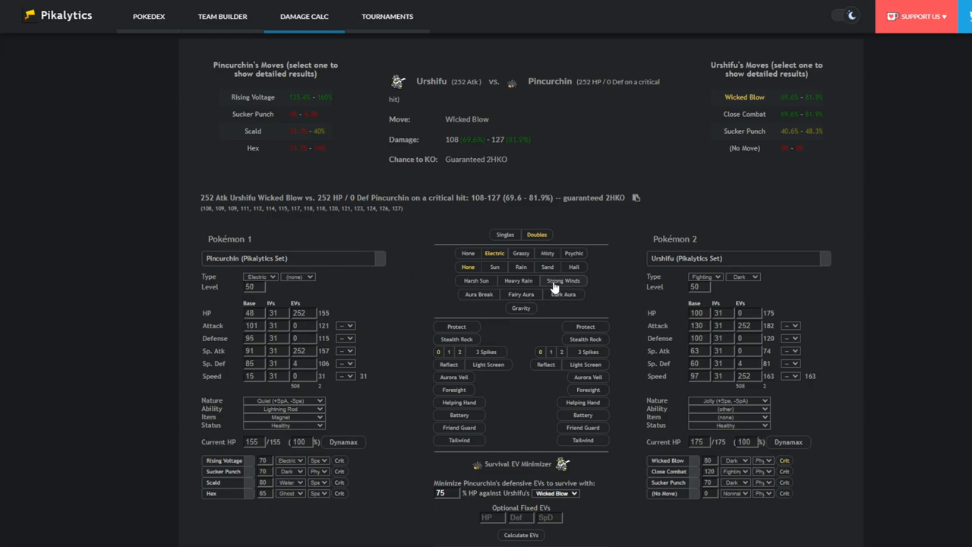
pyautogui.moveTo(802, 100)
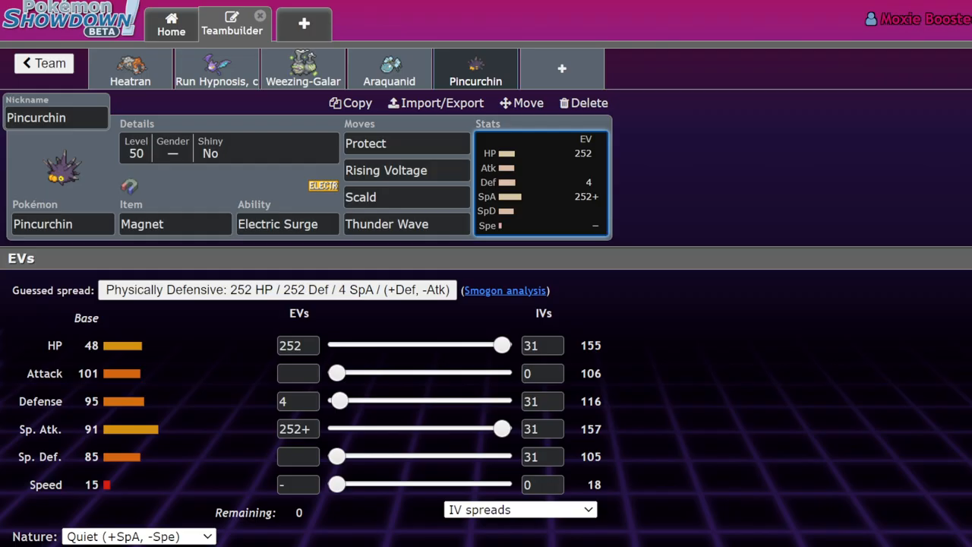
# Step: Show Pincurchin's ability options, Lightning Rod and Electric Surge
pyautogui.click(288, 223)
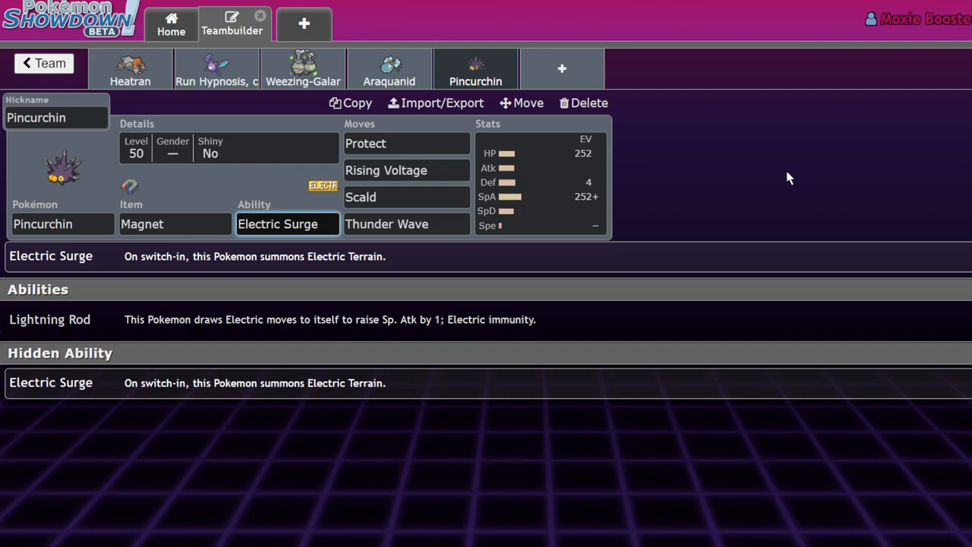
pyautogui.moveTo(656, 177)
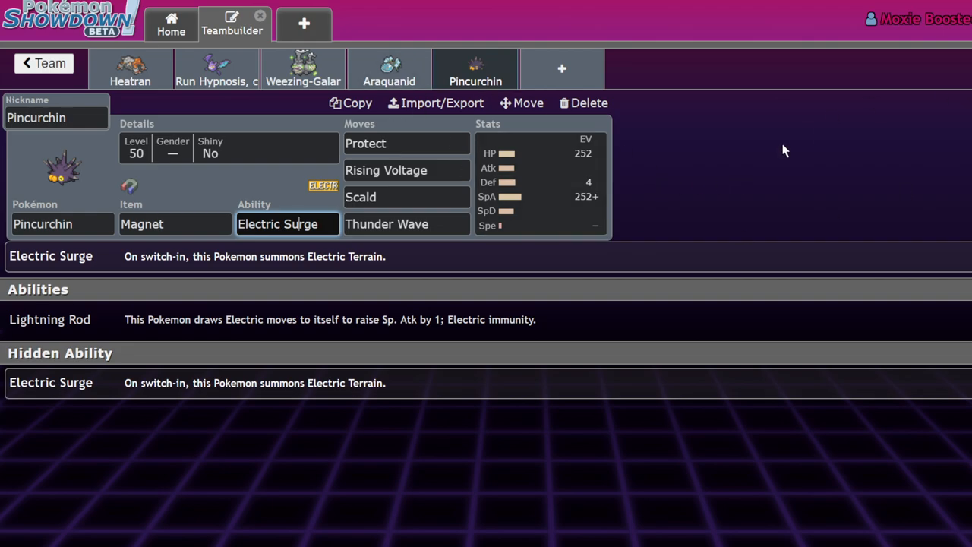
pyautogui.moveTo(808, 210)
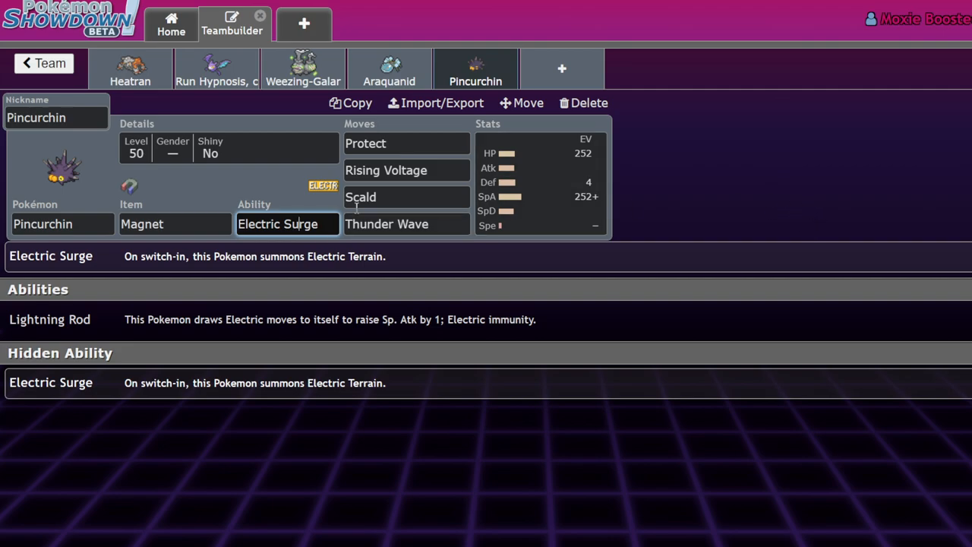
pyautogui.moveTo(548, 191)
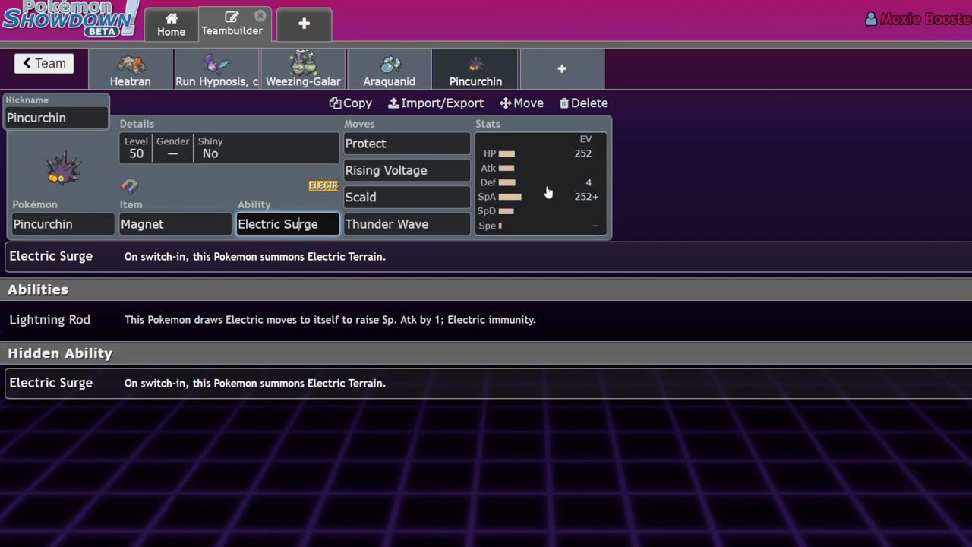
pyautogui.moveTo(307, 134)
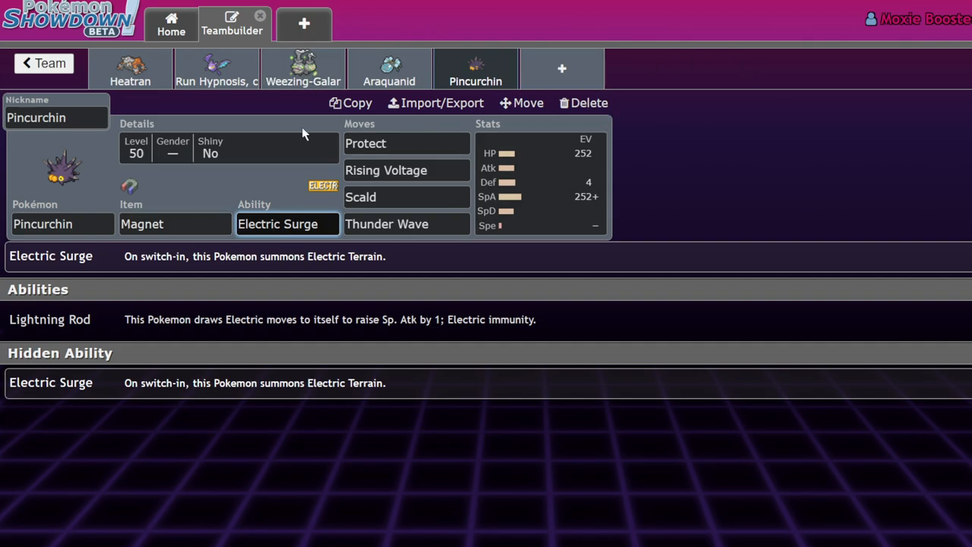
pyautogui.moveTo(288, 125)
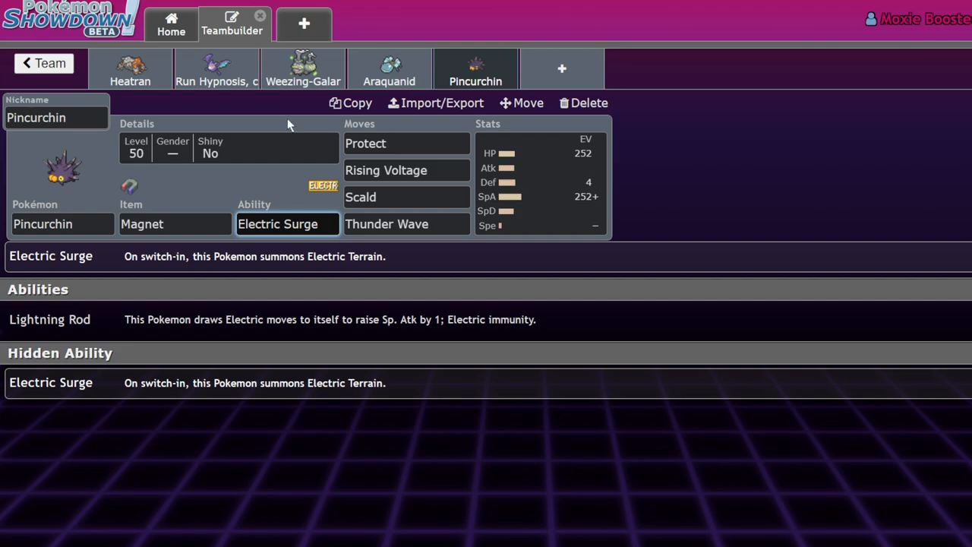
pyautogui.moveTo(669, 201)
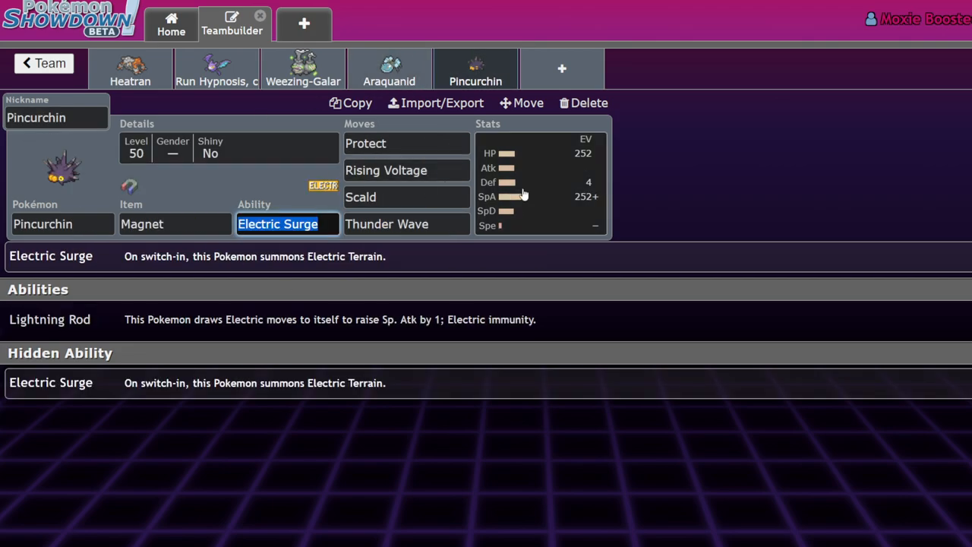
# Step: Flip through Heatran's and Crobat's sets, returning to Pincurchin's set
pyautogui.click(130, 69)
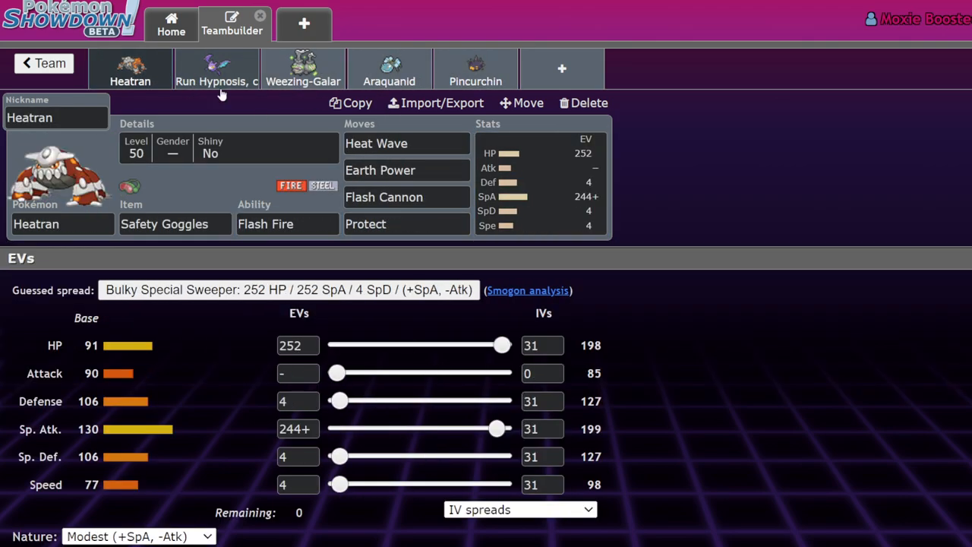
pyautogui.click(475, 68)
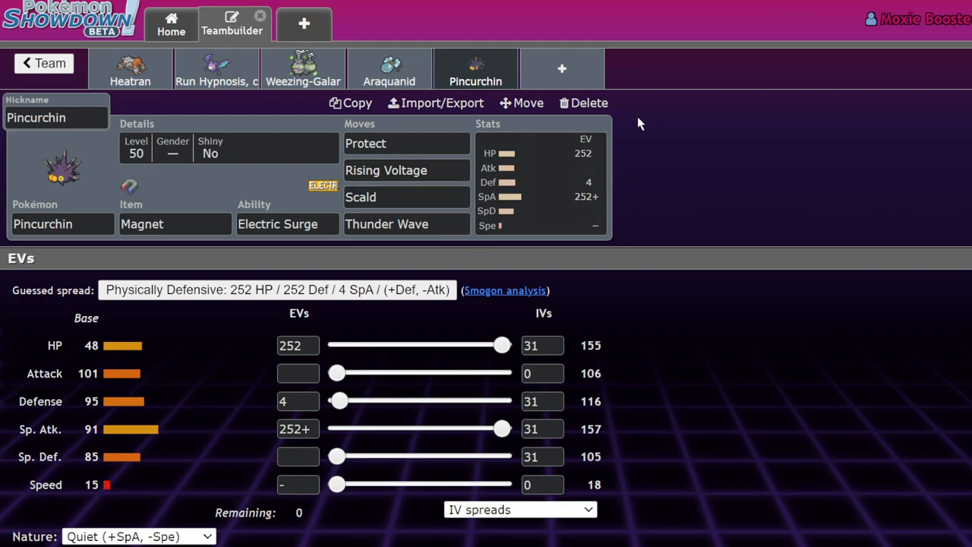
pyautogui.moveTo(348, 91)
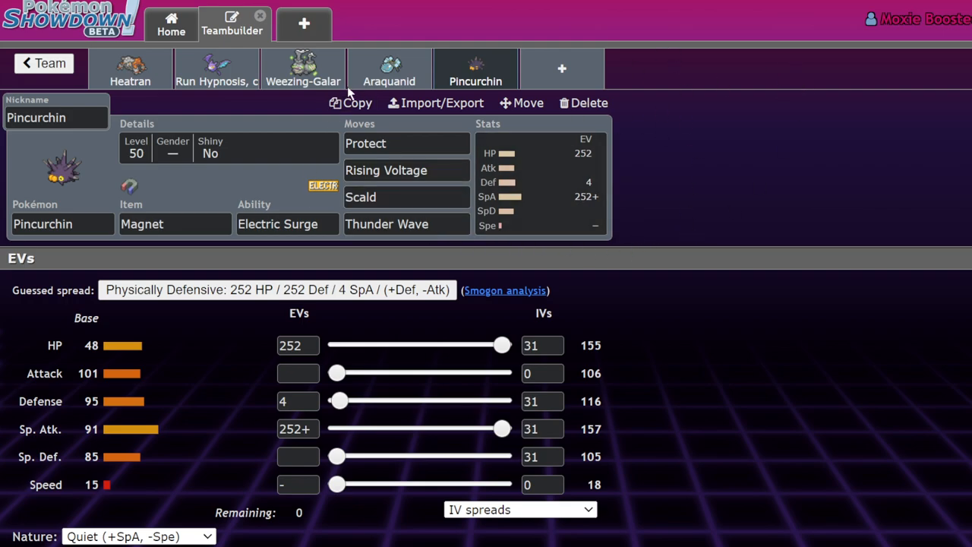
pyautogui.click(215, 68)
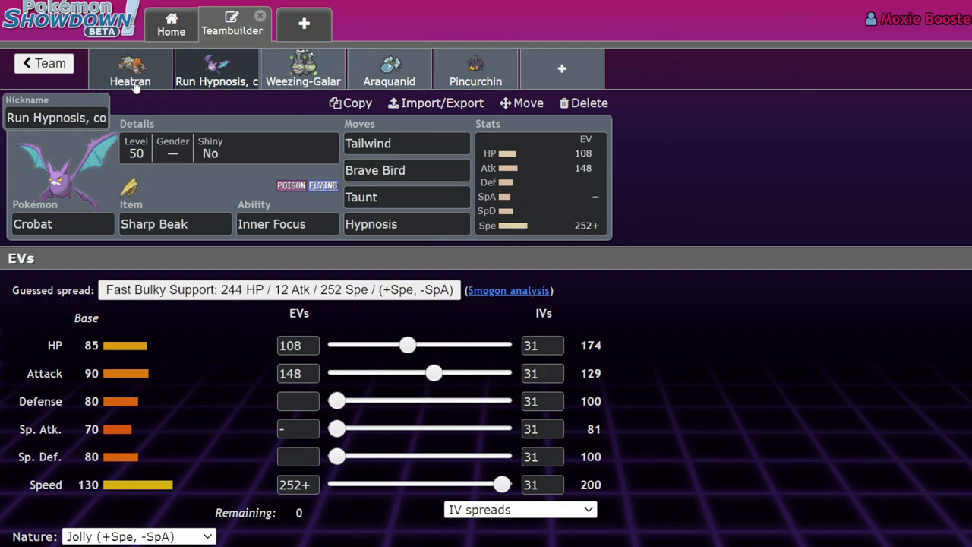
pyautogui.click(130, 68)
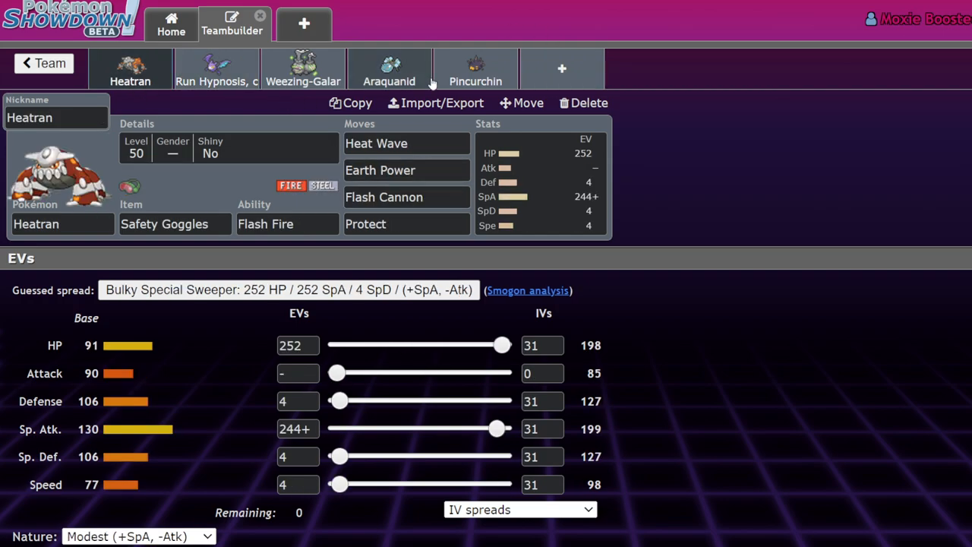
pyautogui.click(475, 68)
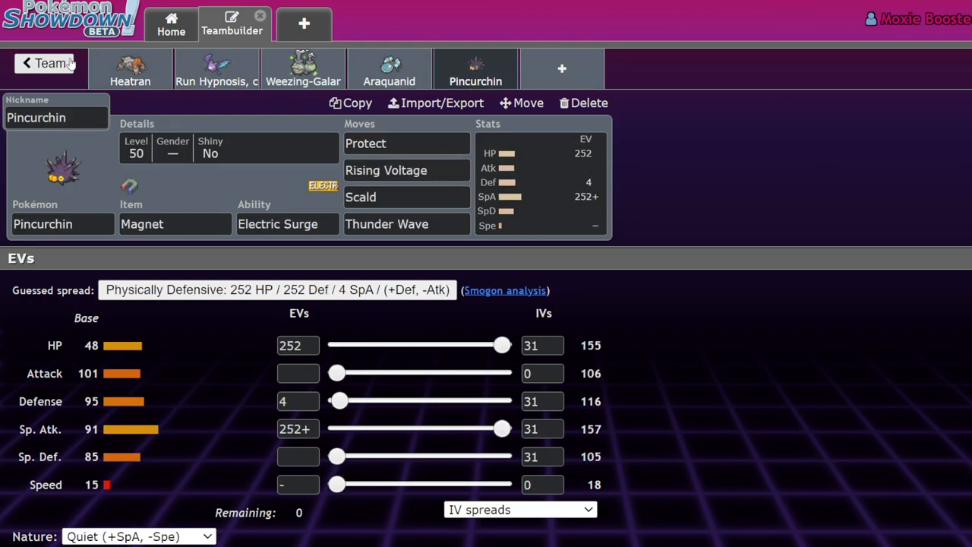
# Step: Visit the list of all teams, reopen the team and end back on Pincurchin's set
pyautogui.click(46, 64)
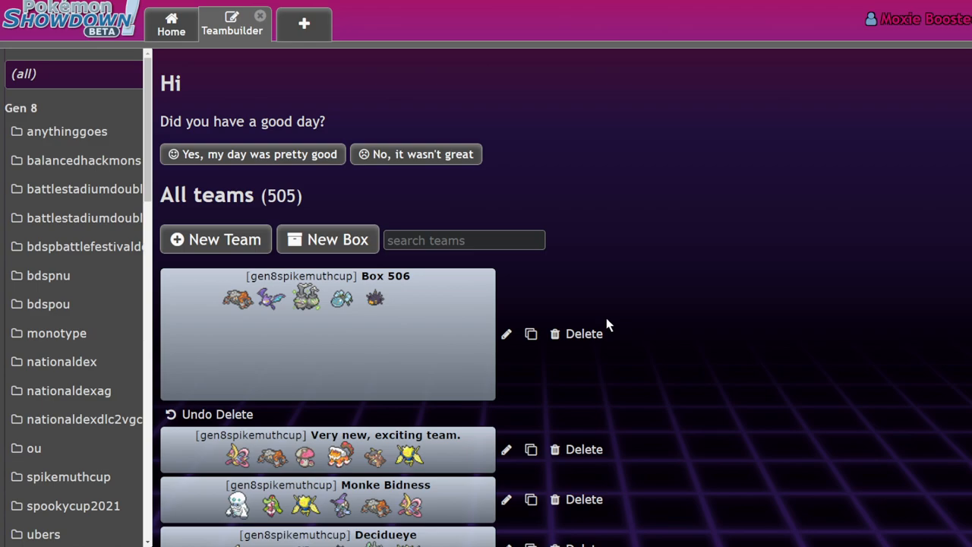
pyautogui.scroll(-3)
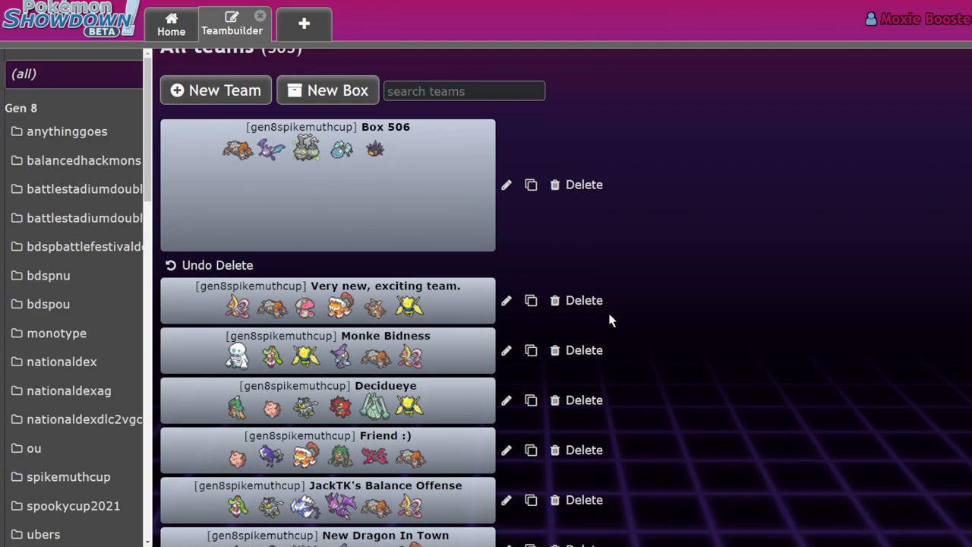
pyautogui.moveTo(617, 318)
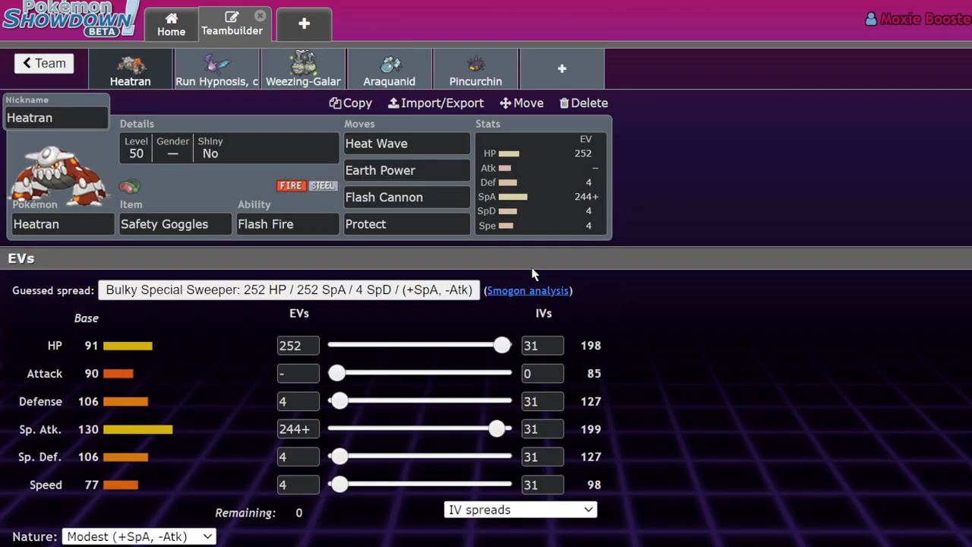
pyautogui.click(475, 69)
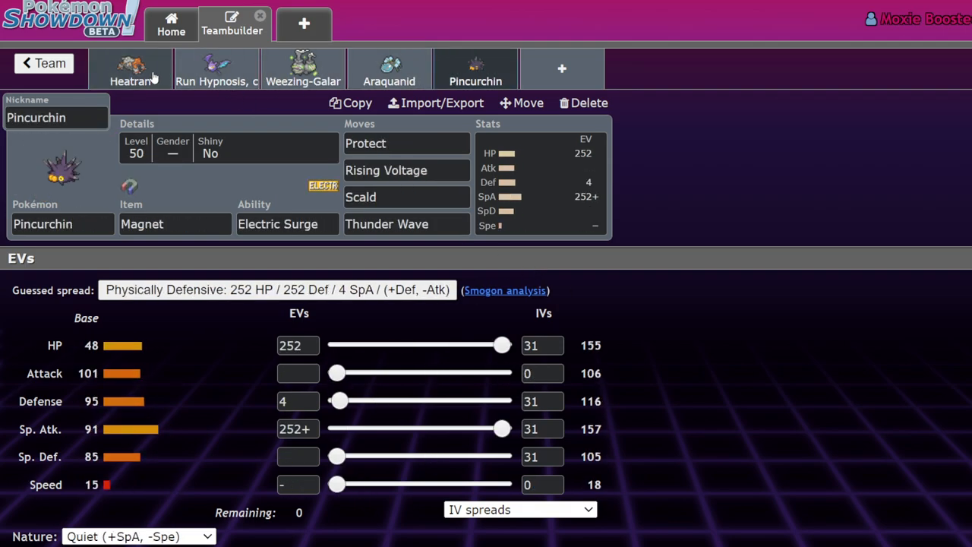
pyautogui.click(131, 68)
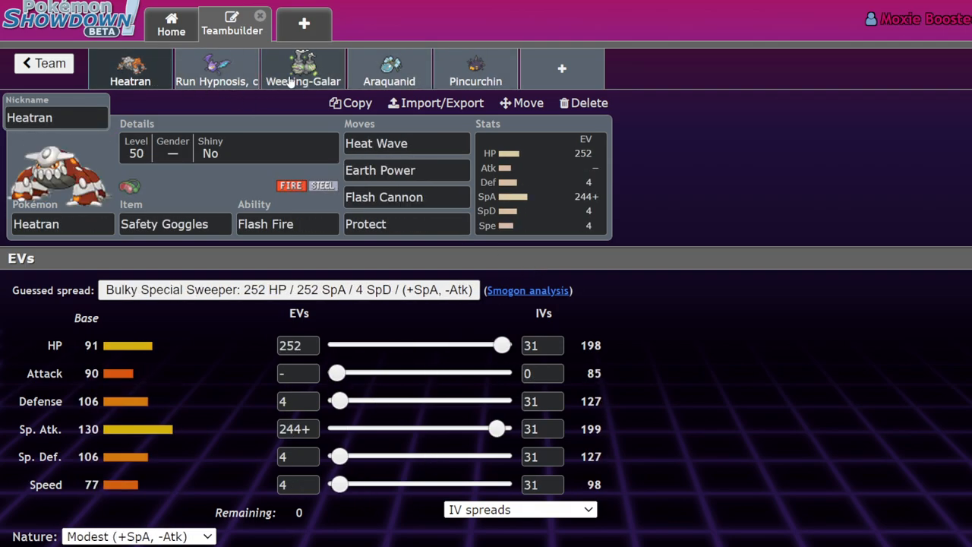
pyautogui.click(476, 68)
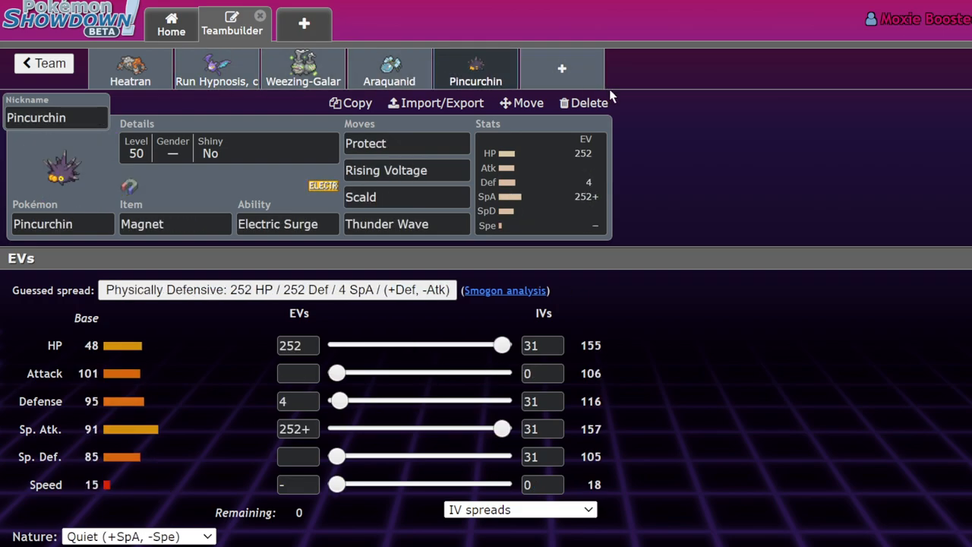
pyautogui.moveTo(705, 158)
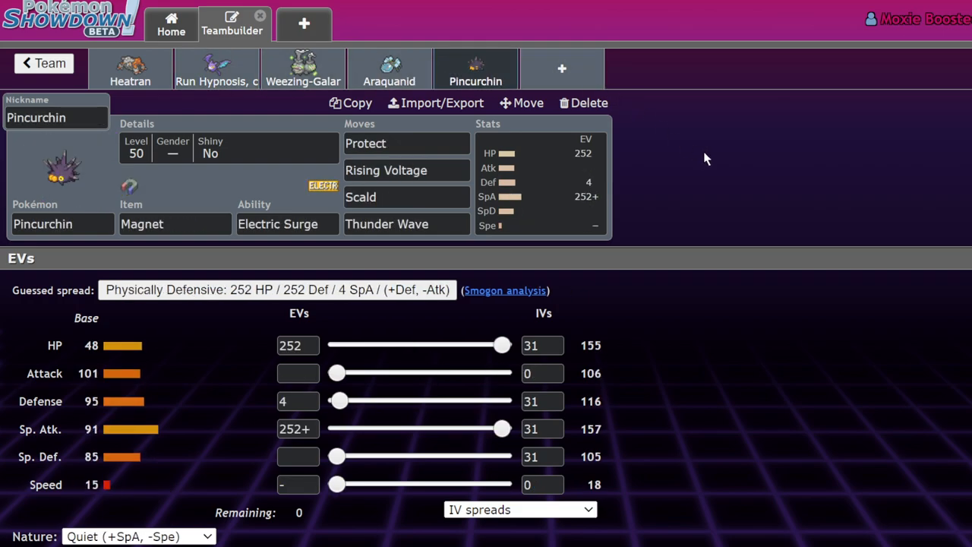